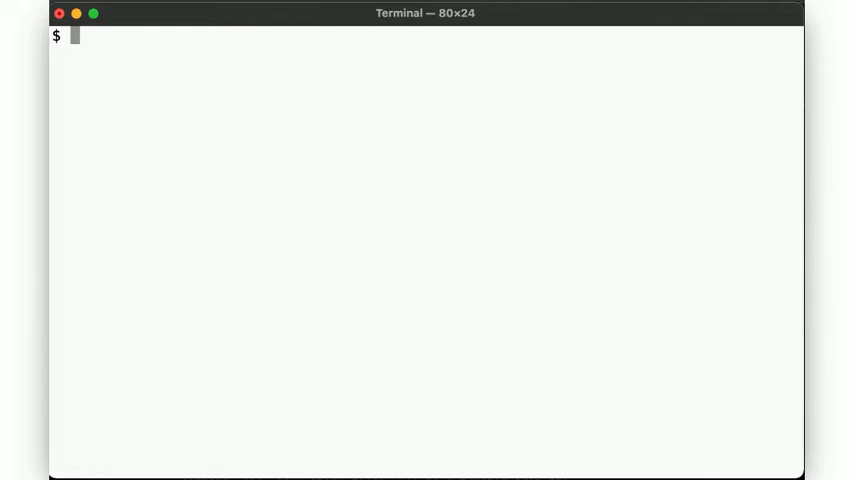
# Read the tar manual's synopsis and archive flags, then quit the manual page.
pyautogui.write('man tar')
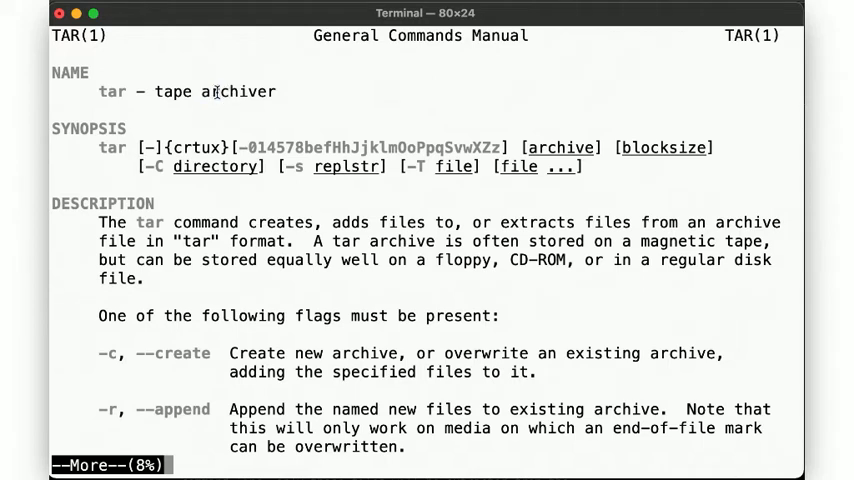
pyautogui.moveTo(170, 148)
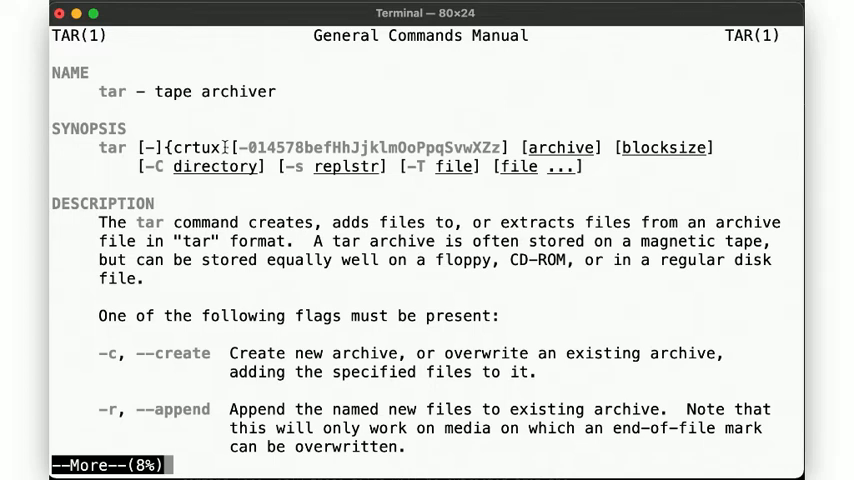
pyautogui.moveTo(264, 243)
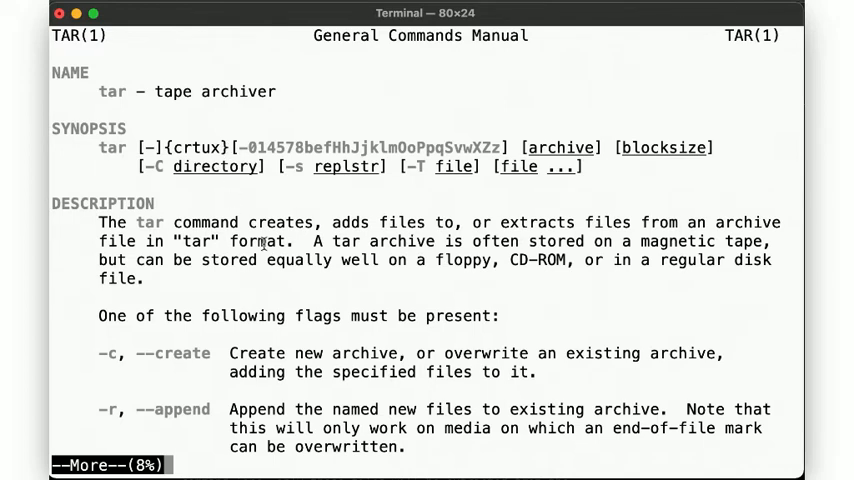
pyautogui.moveTo(397, 241)
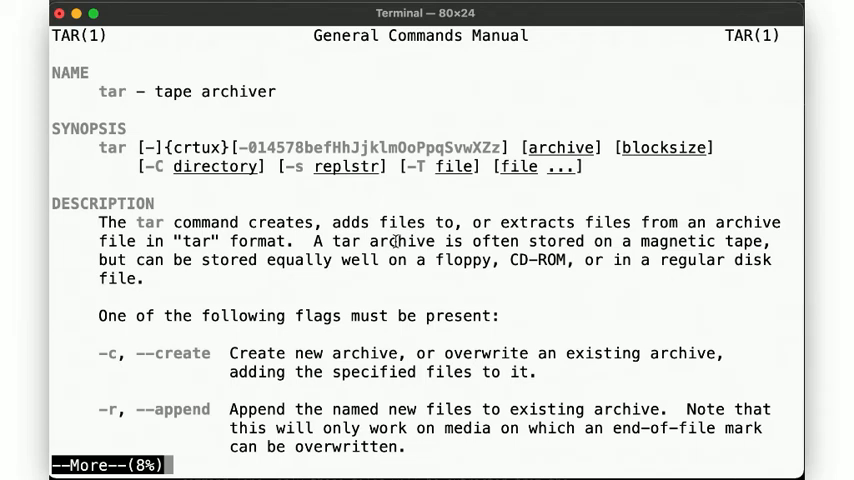
pyautogui.moveTo(640, 248)
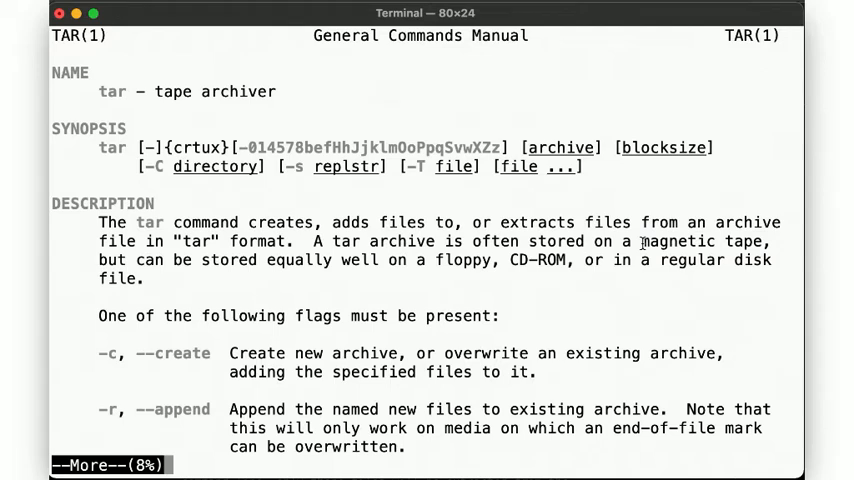
pyautogui.moveTo(122, 418)
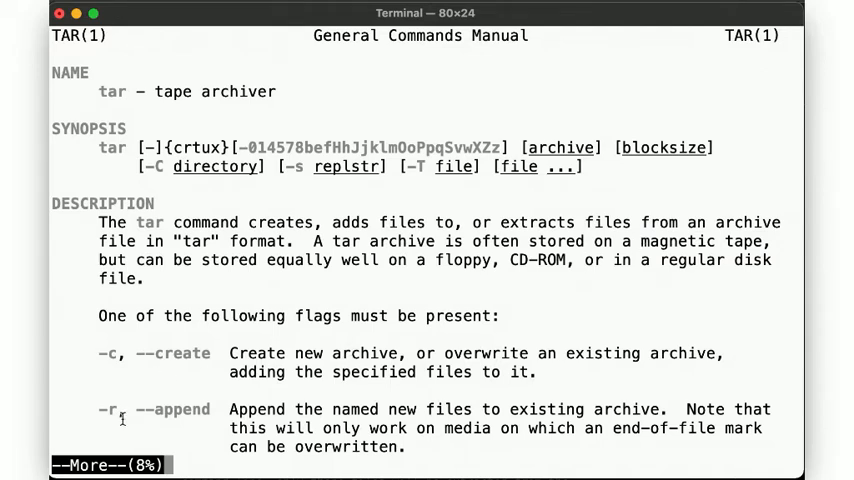
pyautogui.scroll(-3)
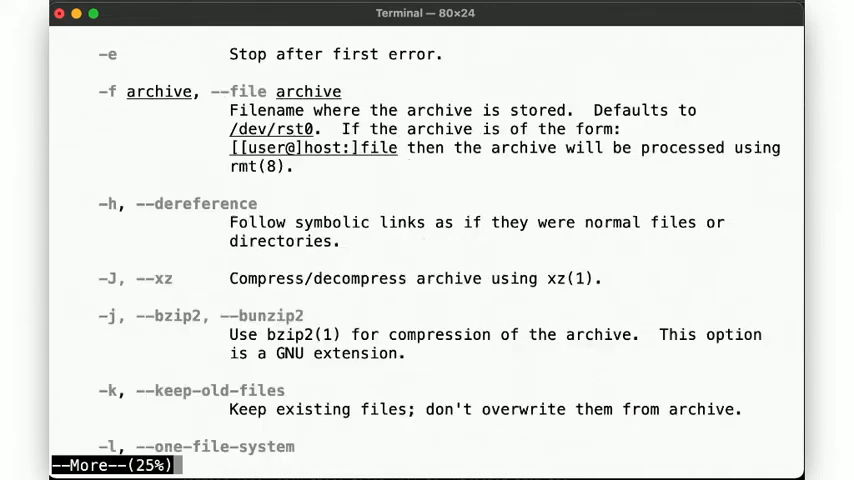
pyautogui.press('q')
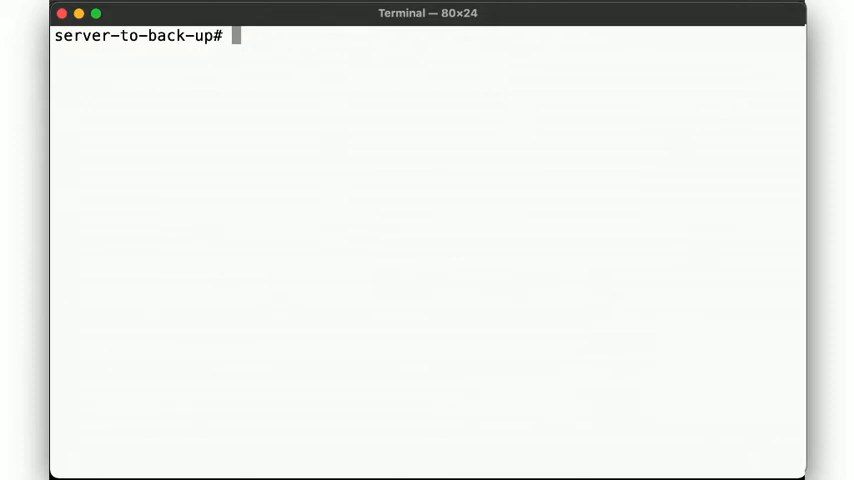
# Locate the xbd1 disk with dmesg, format /dev/xbd1a with newfs, and mount it at /backup.
pyautogui.write('dmesg | grep xbd1')
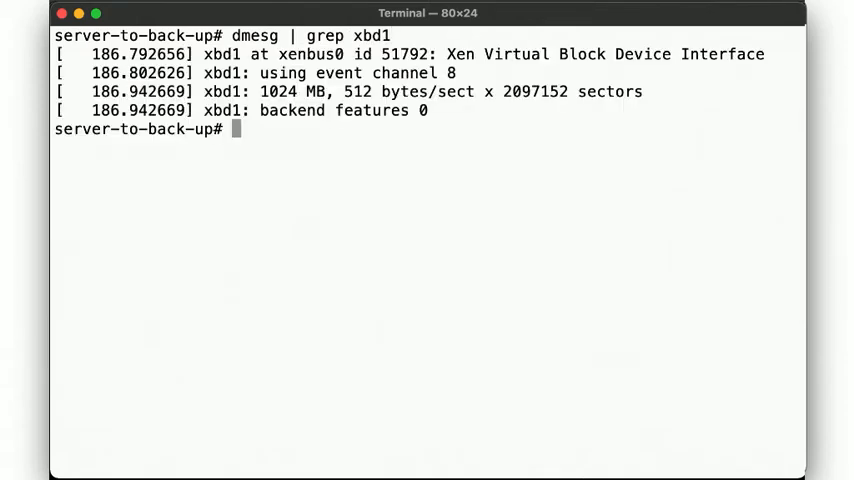
pyautogui.write('newfs /dev/xbd1a')
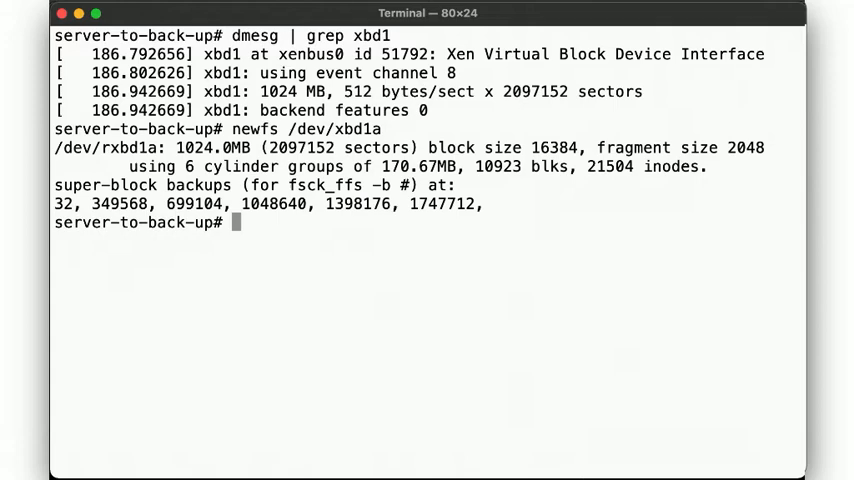
pyautogui.write('mount /dev/xbd1a /backup')
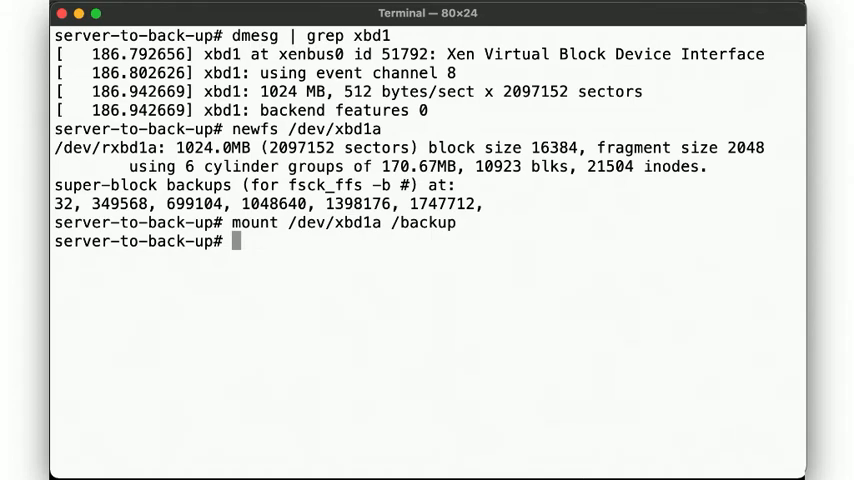
# Create the dated folder /backup/$(date +%Y-%m-%d) and list its contents.
pyautogui.write('mkdir -p /b')
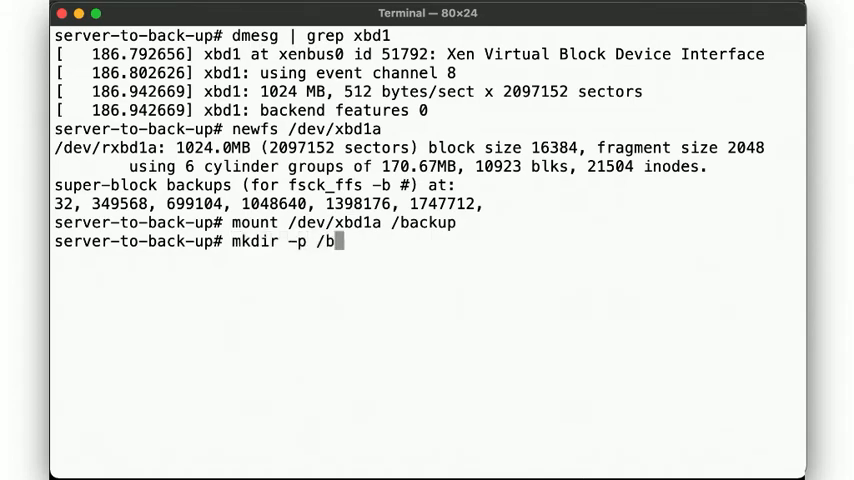
pyautogui.write('ackup/$(date +%Y-%m-%d)')
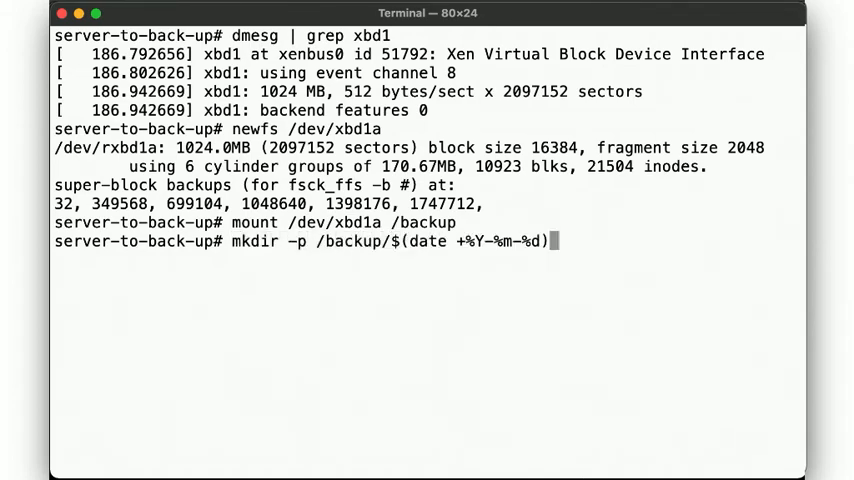
pyautogui.write('ls')
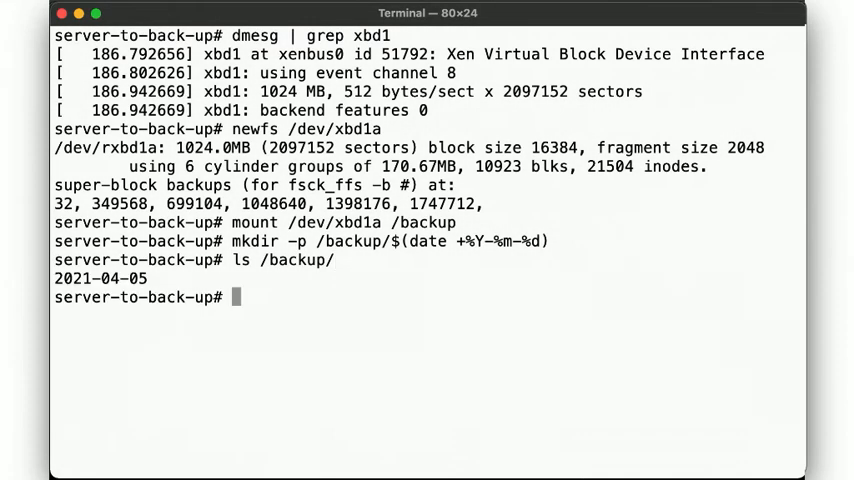
# From /usr/local, copy everything into /backup/2021-04-05/ with a tar cvf | tar xf pipe.
pyautogui.write('df')
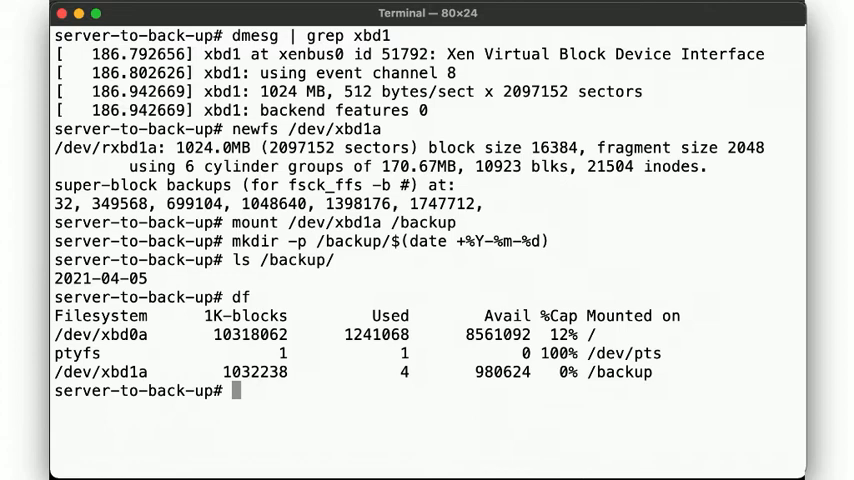
pyautogui.write('cd /usr/local')
pyautogui.write('tar cvf')
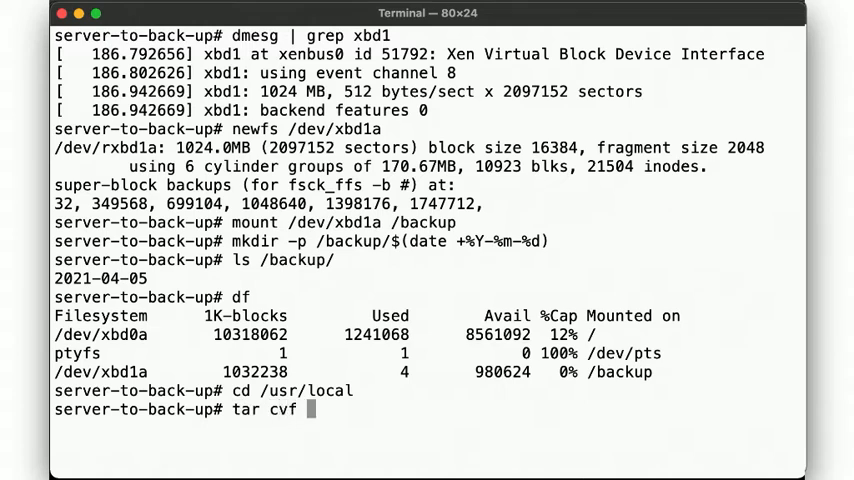
pyautogui.write('- . | tar')
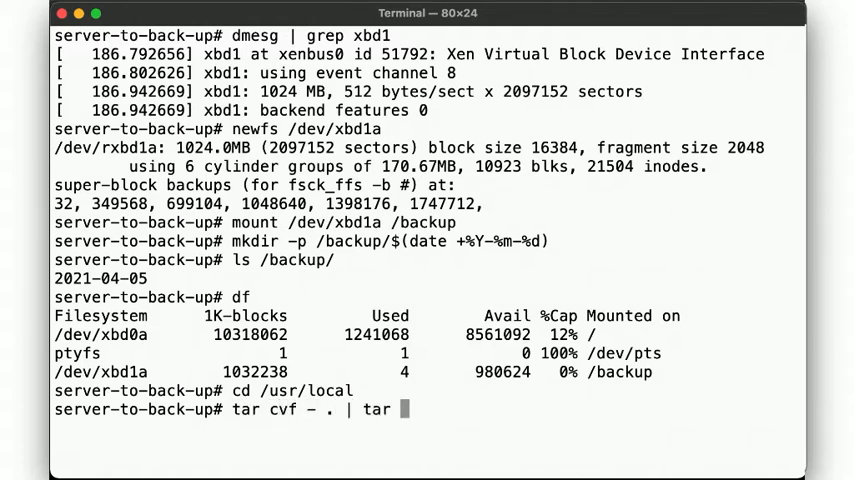
pyautogui.write('xf')
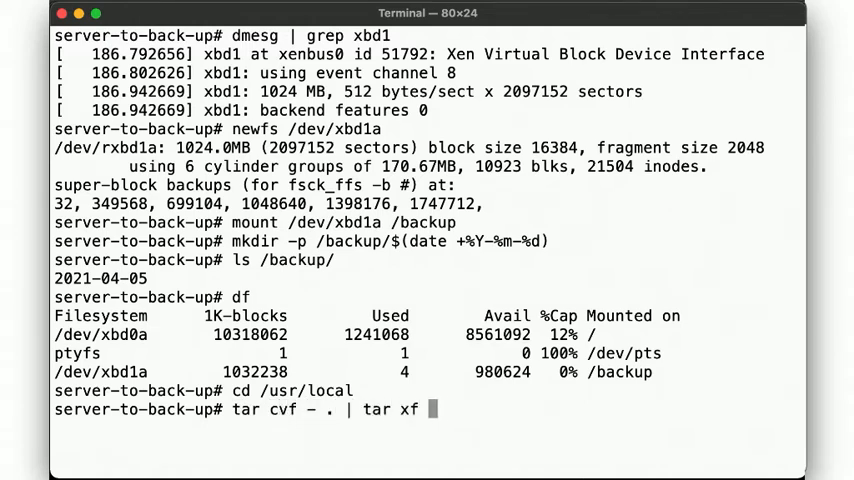
pyautogui.write('-C')
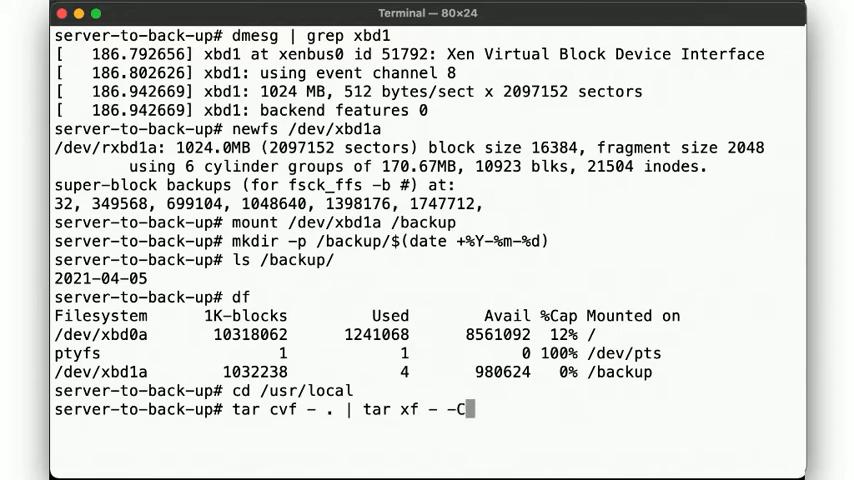
pyautogui.write('/backup/2021-04-05/')
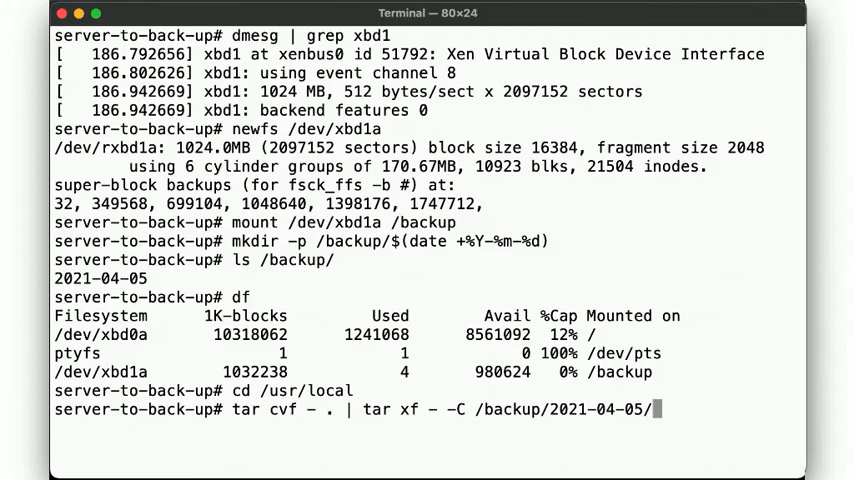
pyautogui.press('Return')
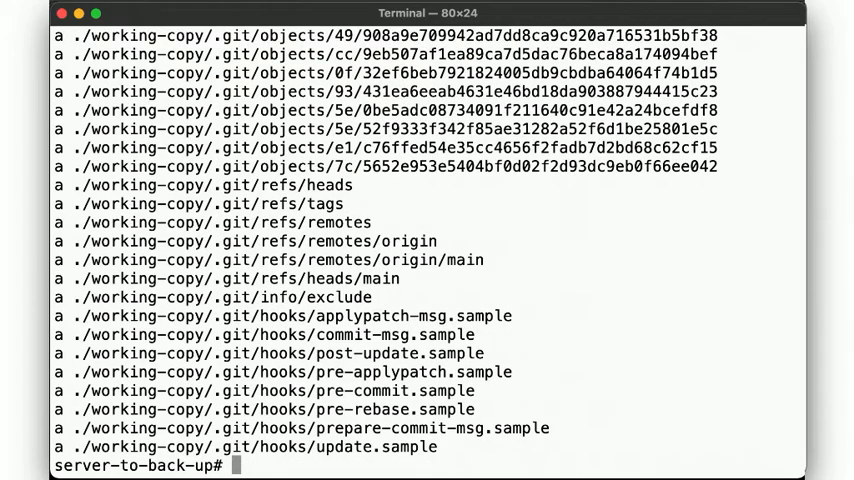
# List the copied working-copy folder inside /backup/2021-04-05 with ls -la.
pyautogui.write('cd /backup/2021-04-05/')
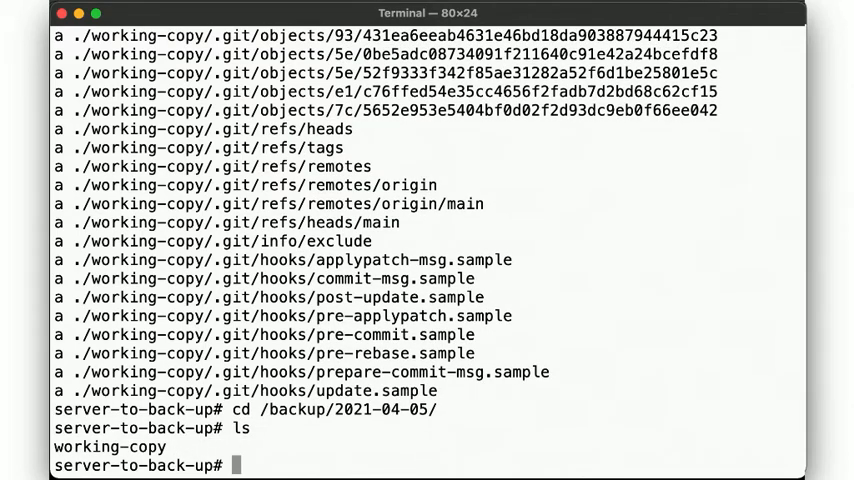
pyautogui.write('ls -la working-copy/')
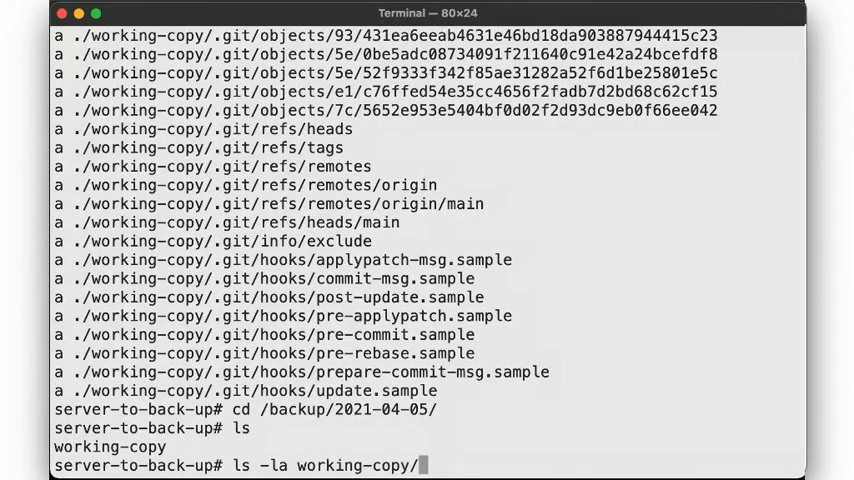
pyautogui.press('Return')
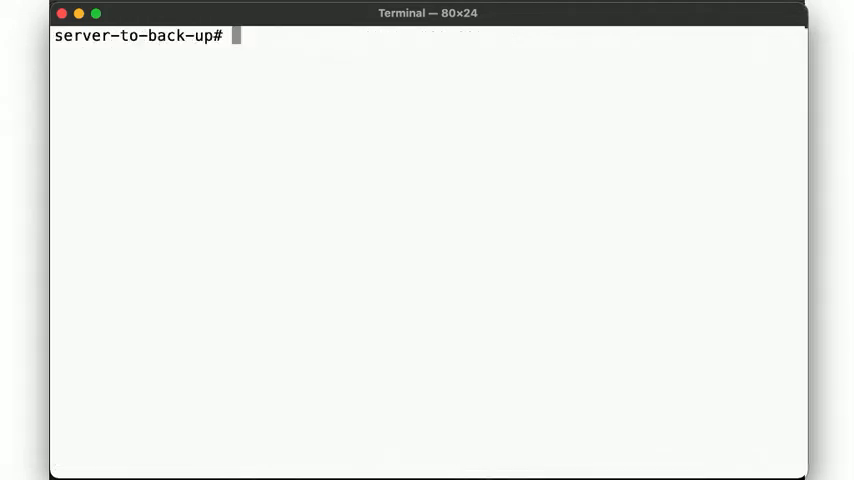
# Check disk usage with df and change into /usr/local.
pyautogui.write('df')
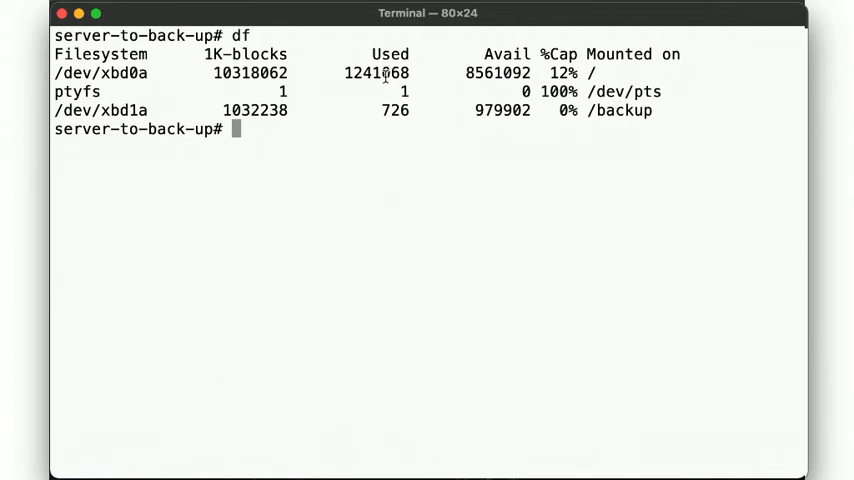
pyautogui.write('cd')
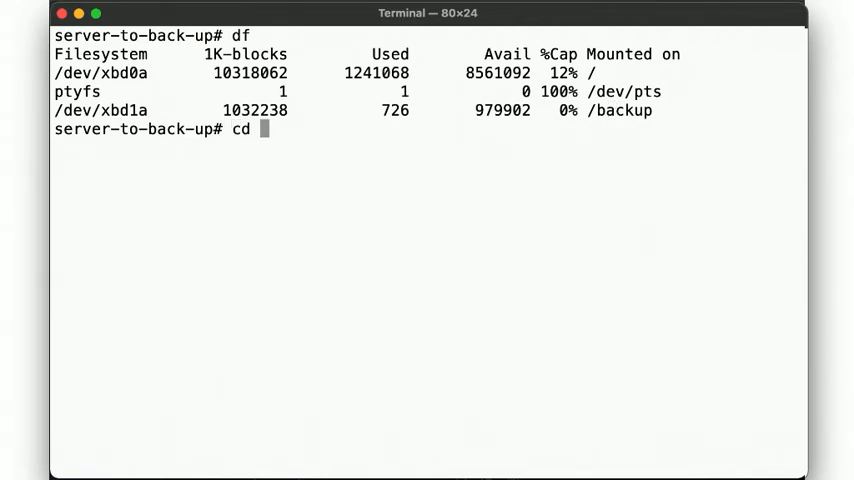
pyautogui.write('/usr')
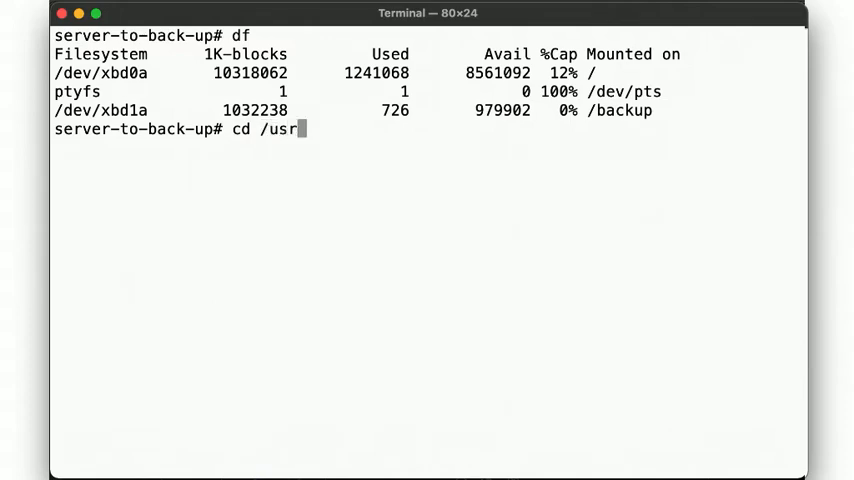
pyautogui.press('Return')
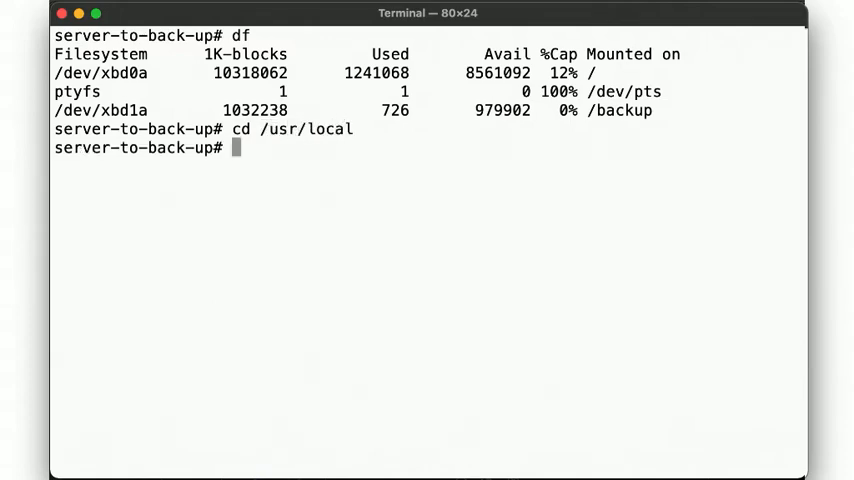
# Enter tar cvf - . | ssh 10.10.0.42 "dd of=/dev/xbd1" to stream the archive.
pyautogui.write('tar cv')
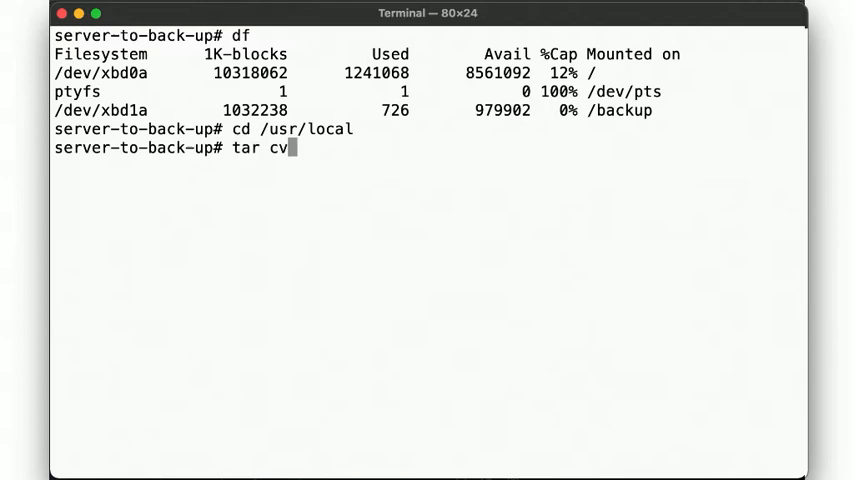
pyautogui.write('f - . | s')
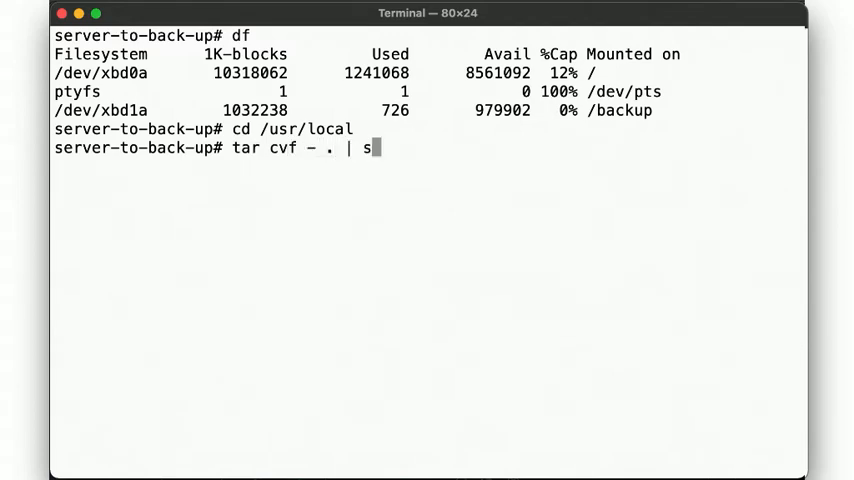
pyautogui.write('sh 10.10.0')
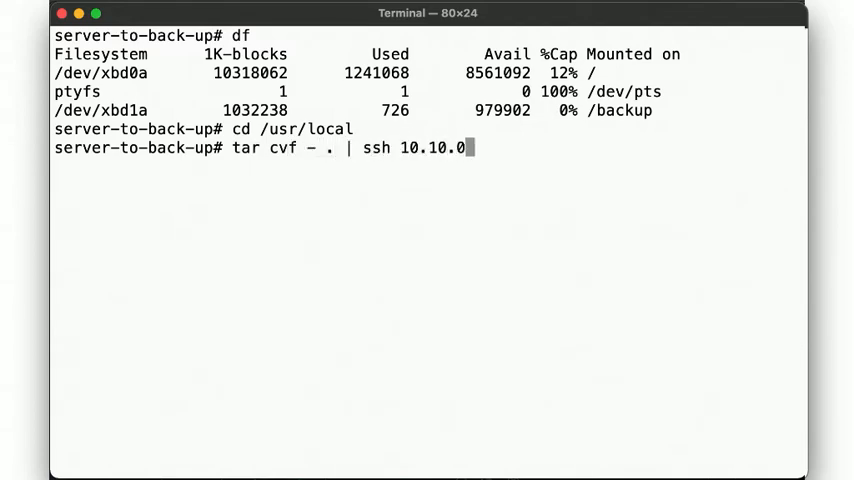
pyautogui.write('4')
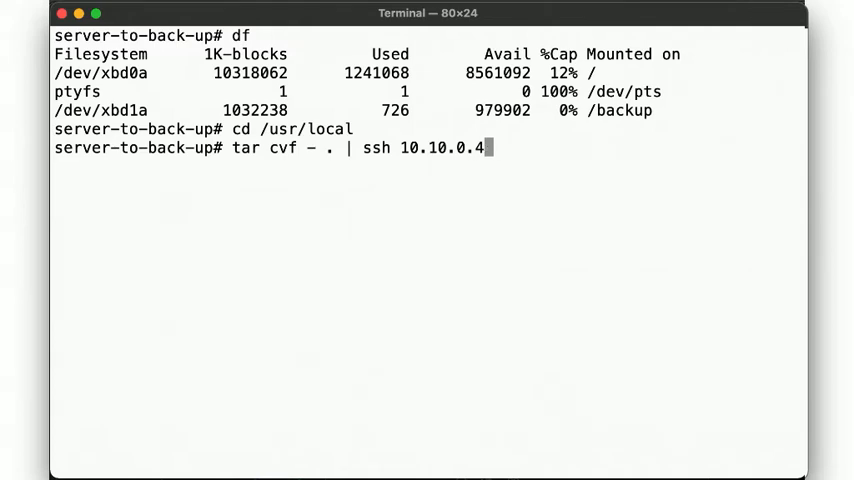
pyautogui.write('2 "')
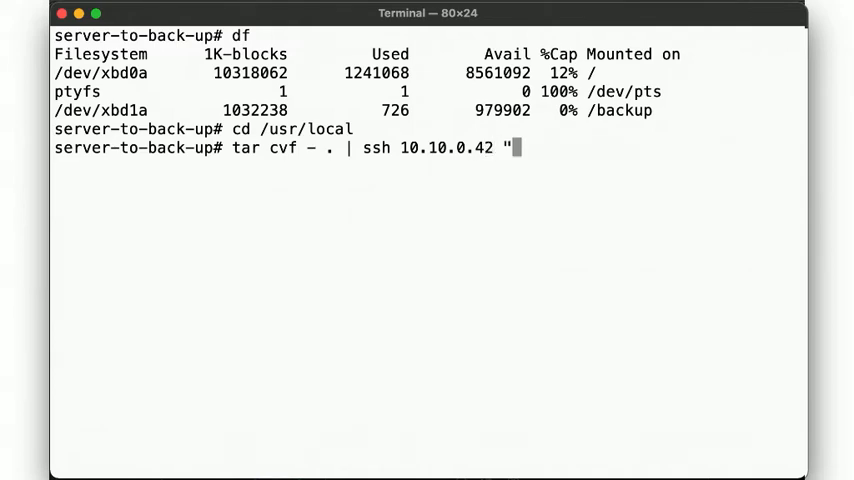
pyautogui.write('dd of=/d')
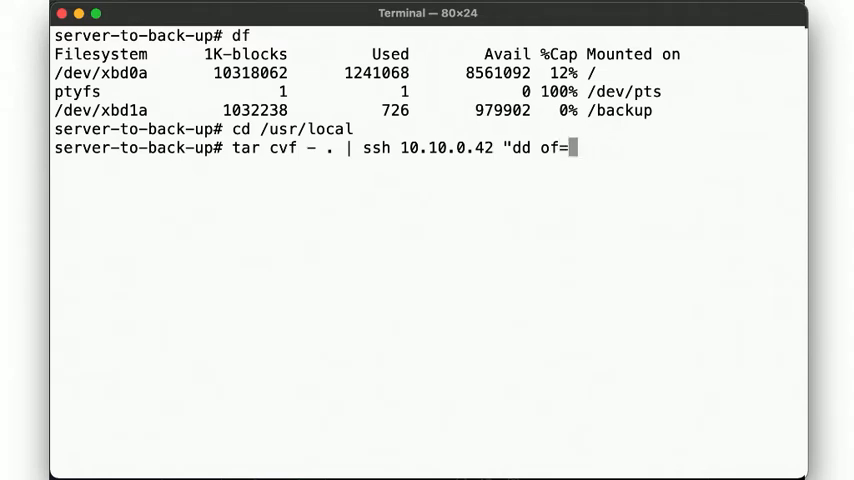
pyautogui.write('/dev/xbd')
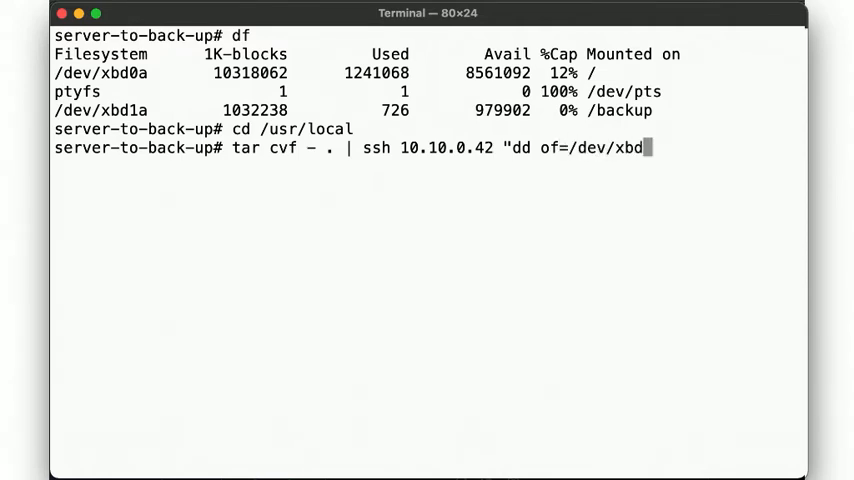
pyautogui.write('1"')
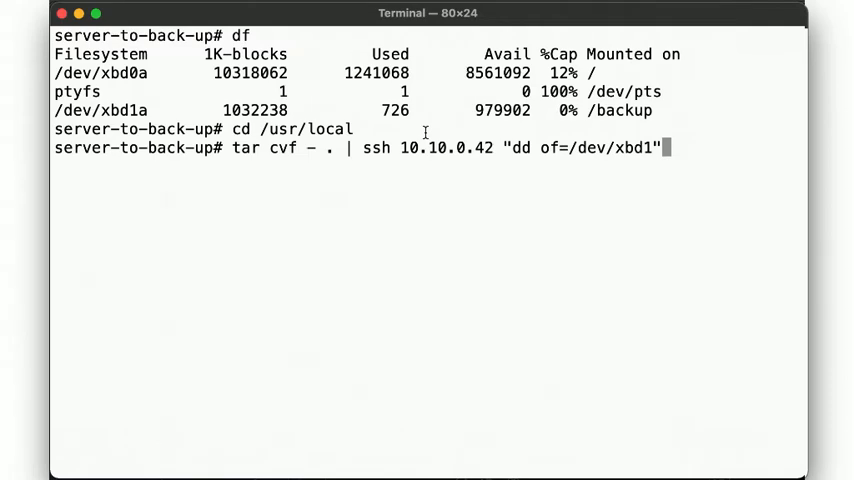
pyautogui.moveTo(512, 147)
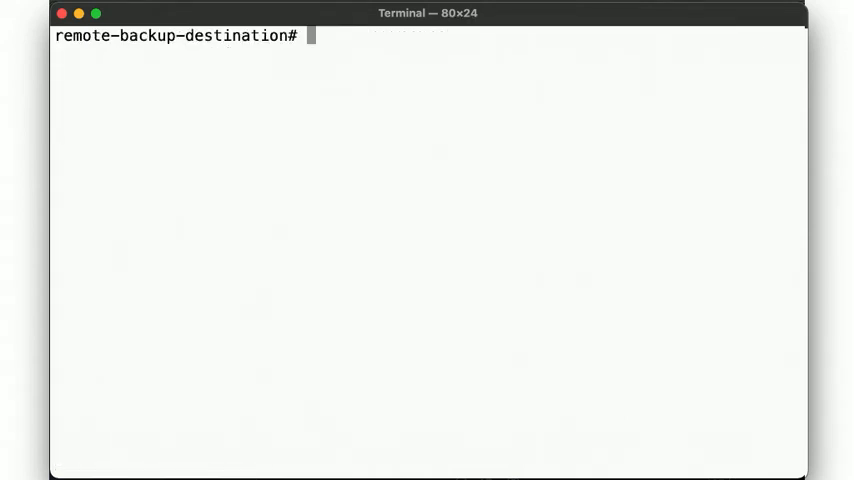
# Confirm /dev/xbd1 is a block device and list its archive with dd | tar tvf.
pyautogui.write('file /de')
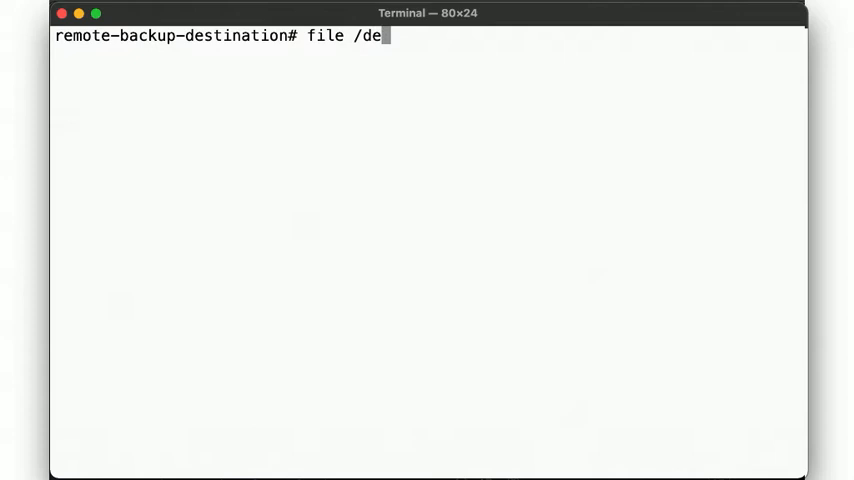
pyautogui.write('v/xbd1')
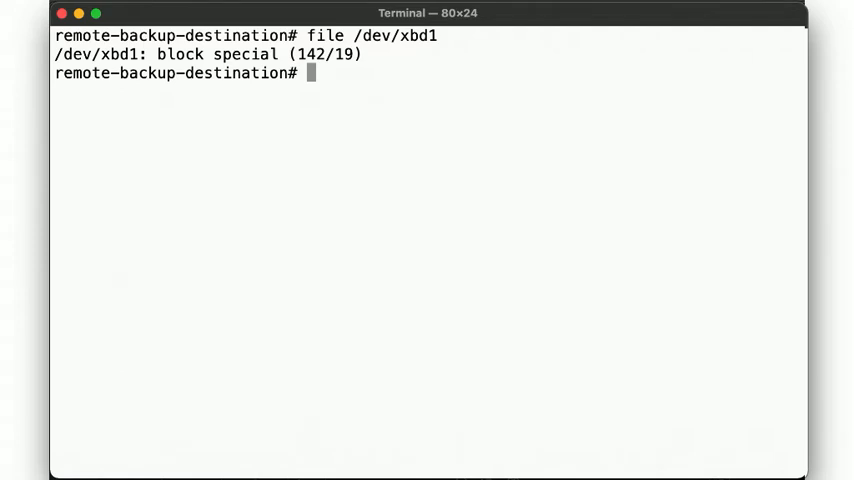
pyautogui.write('dd if=/d')
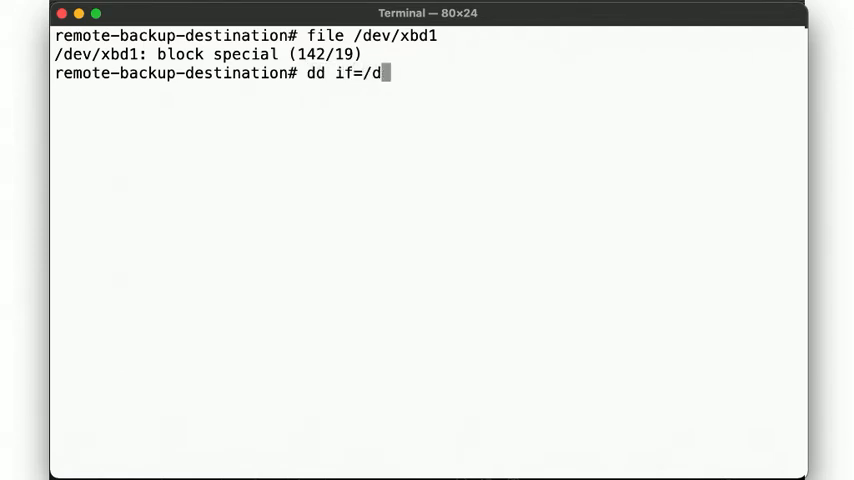
pyautogui.write('ev/xbd1 | t')
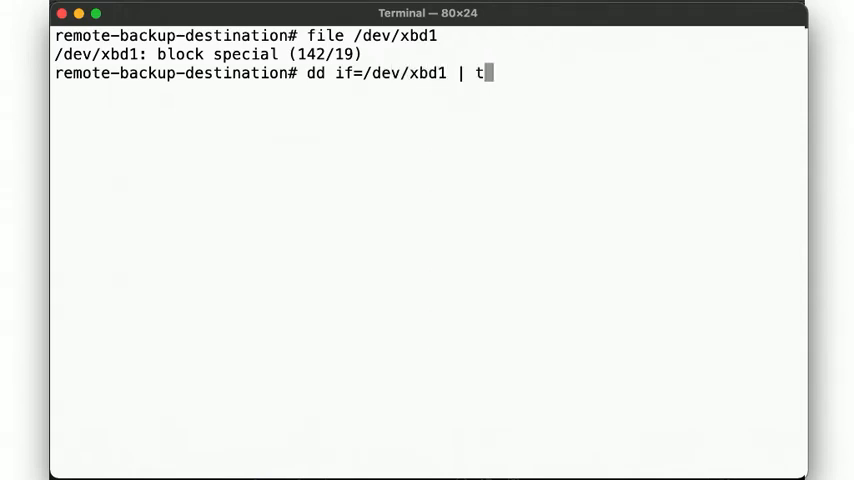
pyautogui.write('ar tvf -')
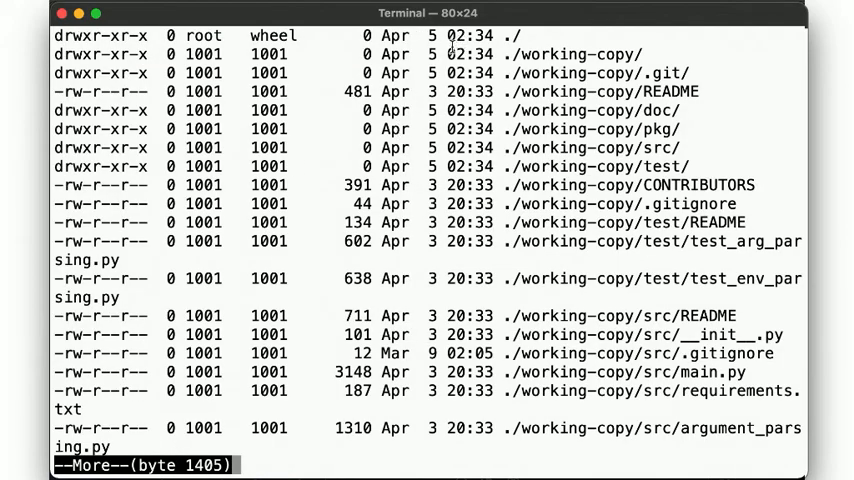
pyautogui.press('q')
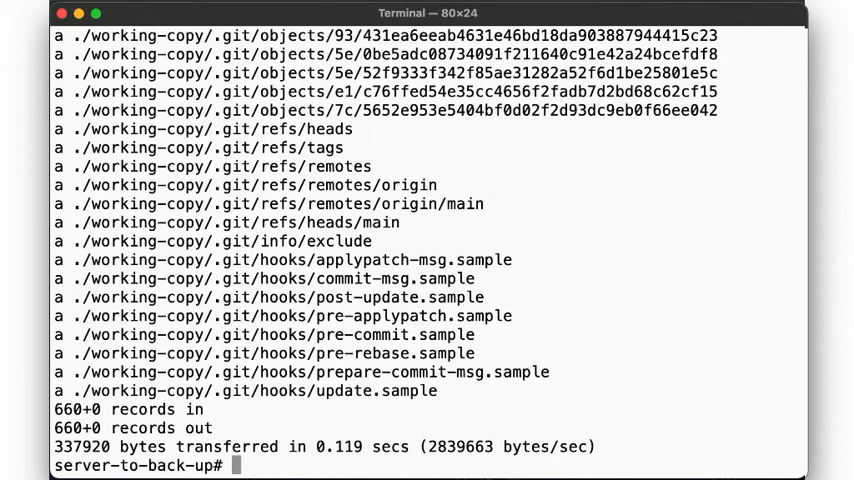
# Remove /usr/local/working-copy with rm -fr and echo N000000000.
pyautogui.write('rm -fr /usr/local/working-copy/')
pyautogui.write('echo')
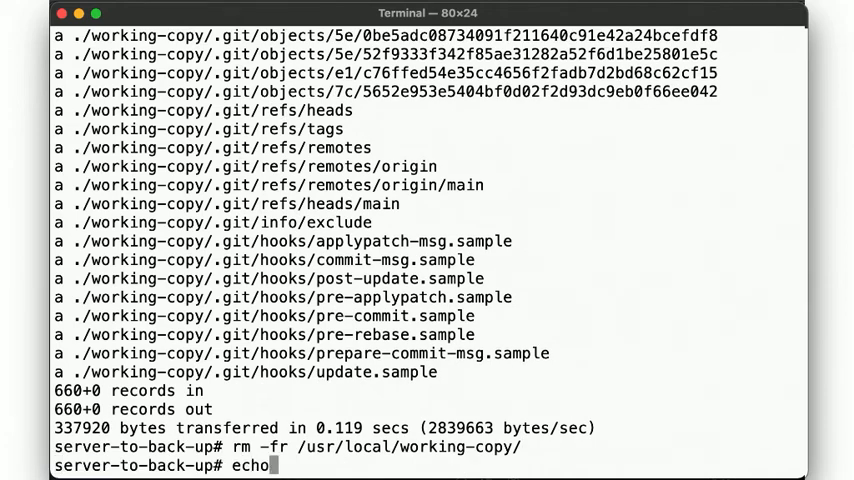
pyautogui.write('N000000000')
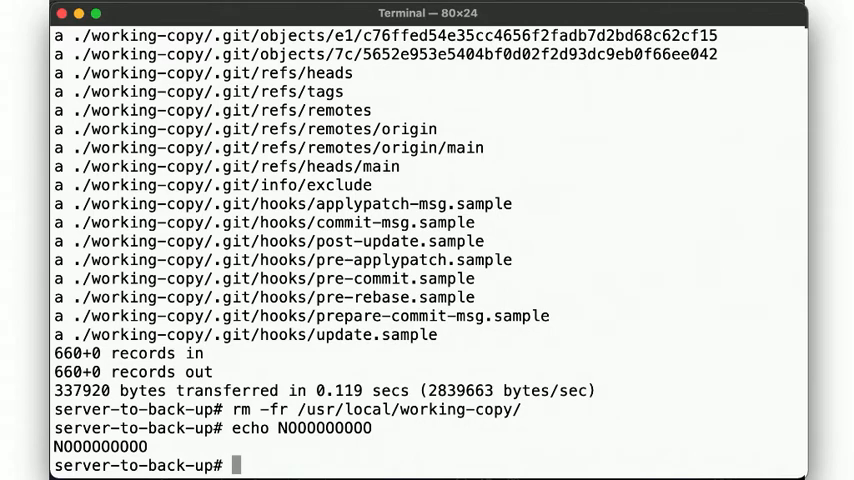
pyautogui.write('ssh')
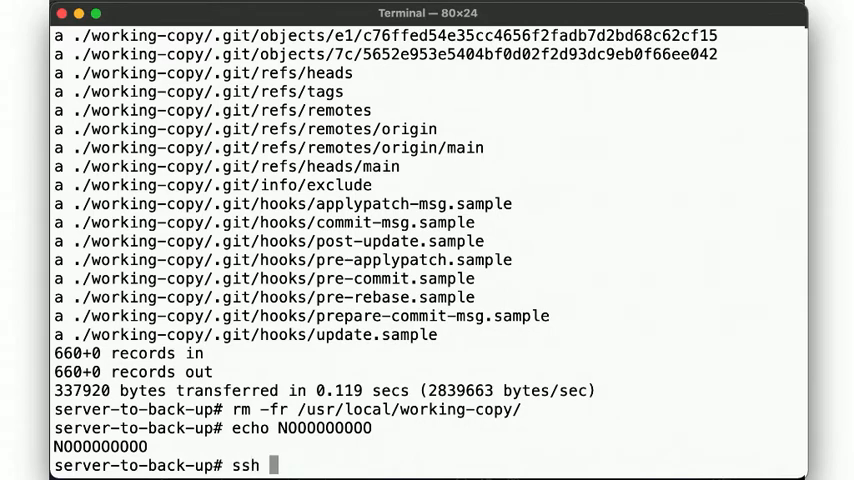
# Extract ssh 10.10.0.42 "dd if=/dev/xbd1" into /usr/local with tar xvf, then interrupt with Ctrl+C.
pyautogui.write('10.10.')
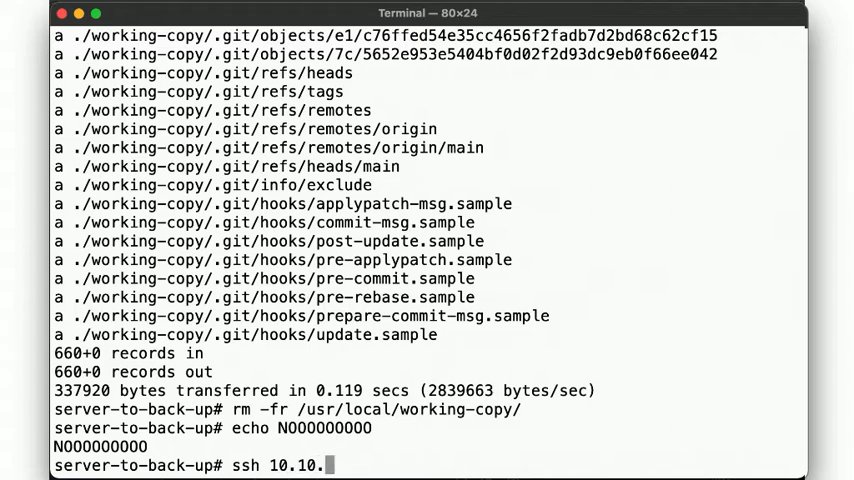
pyautogui.write('0.42 "')
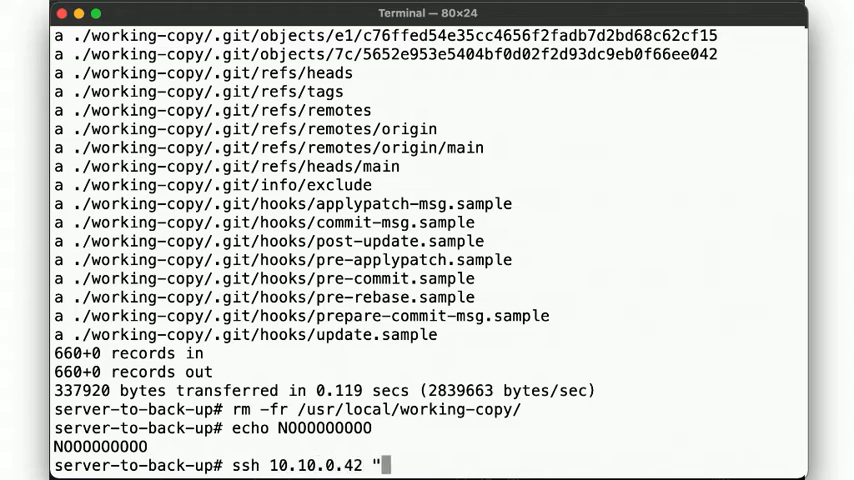
pyautogui.write('dd if-')
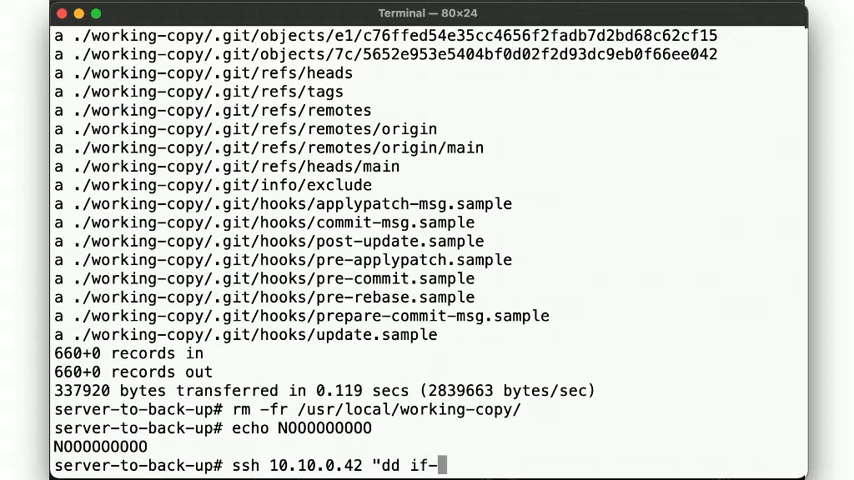
pyautogui.write('/dev/x')
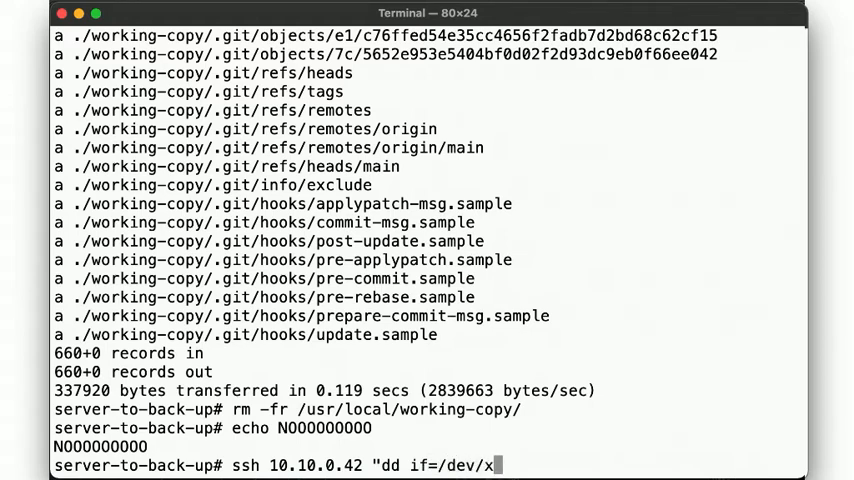
pyautogui.write('bd1')
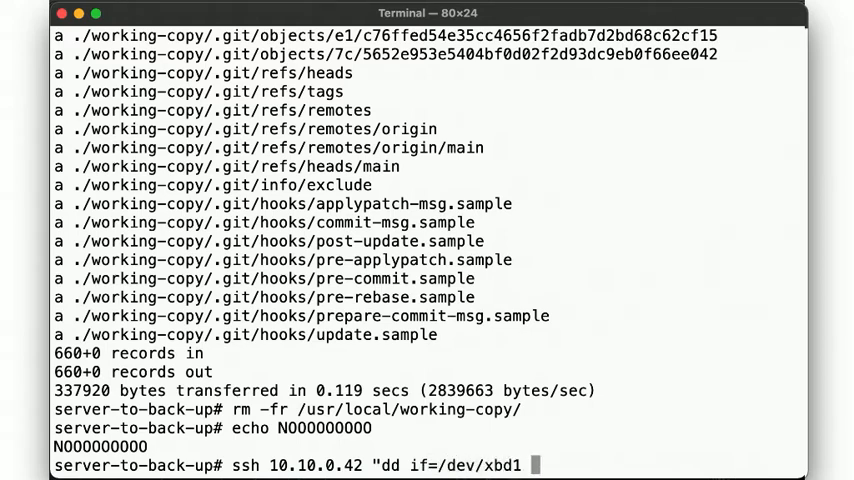
pyautogui.write('" | tar xvf')
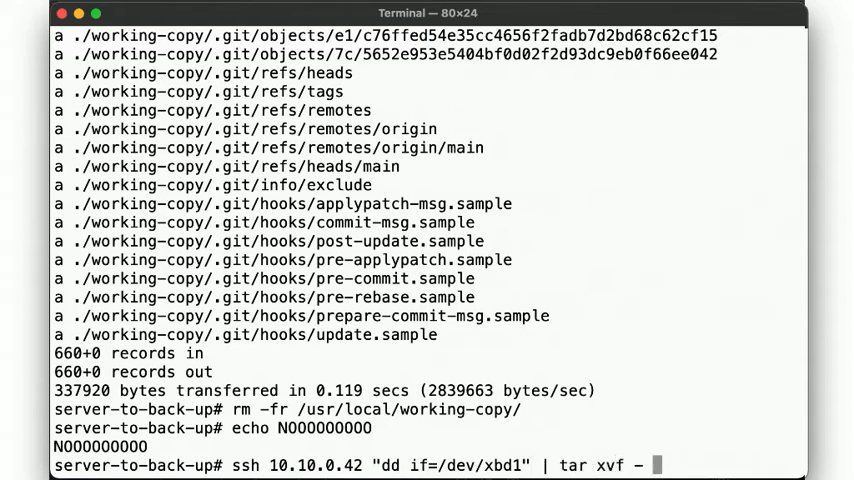
pyautogui.write('-C /usr/local')
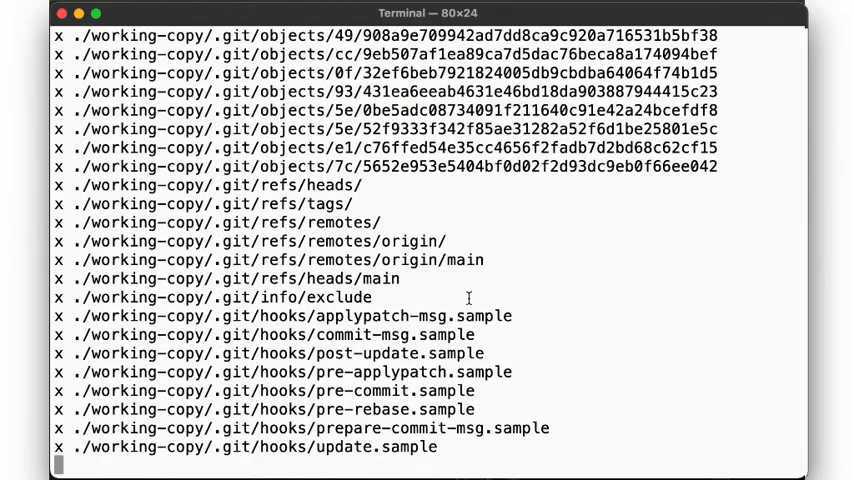
pyautogui.press('ctrl+c')
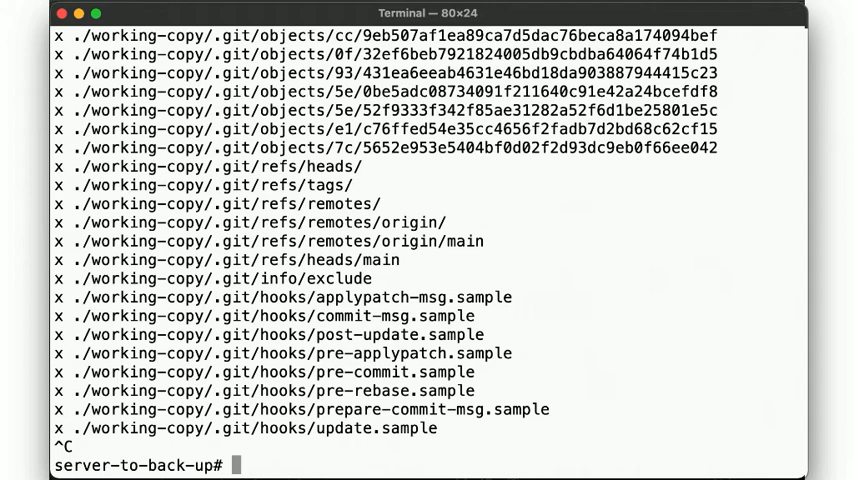
# Check the restored working-copy listing, then return to /usr/local for the compressed backup.
pyautogui.write('cd /usr/local/working-copy/')
pyautogui.write('ls -la')
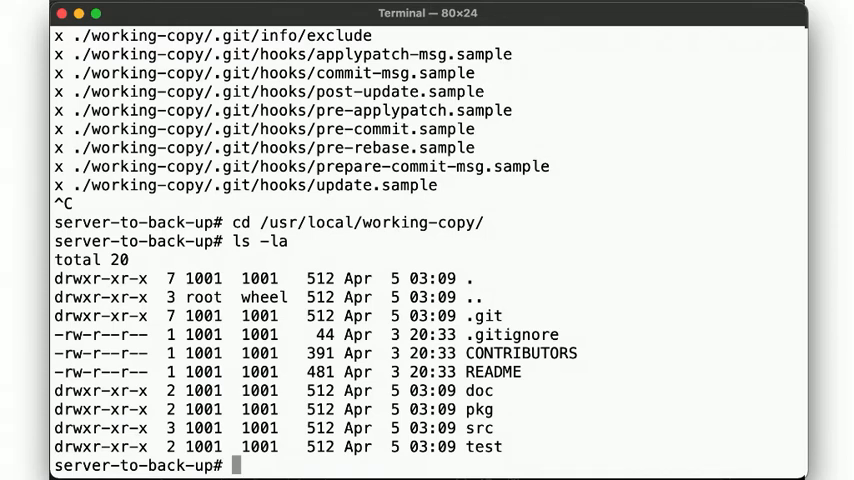
pyautogui.write('cd /usr/local')
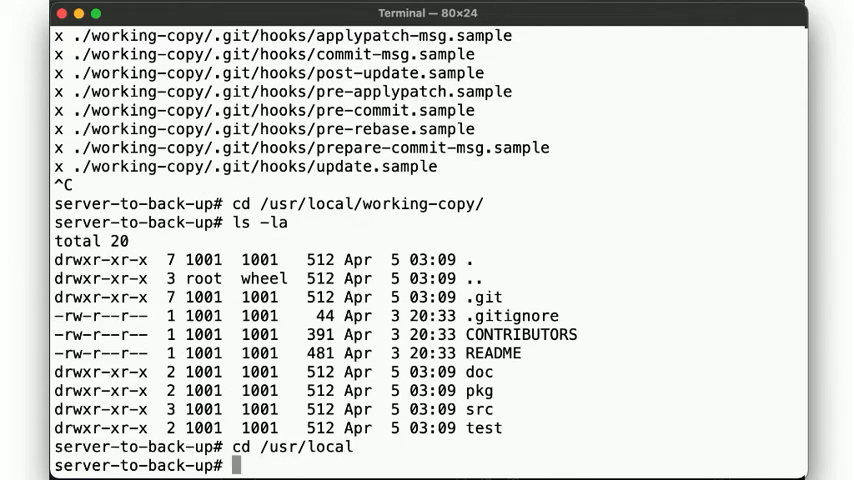
pyautogui.write('ssh 10.10.0.42 "dd if=/dev/xbd1" | tar xvf - -C /usr/local')
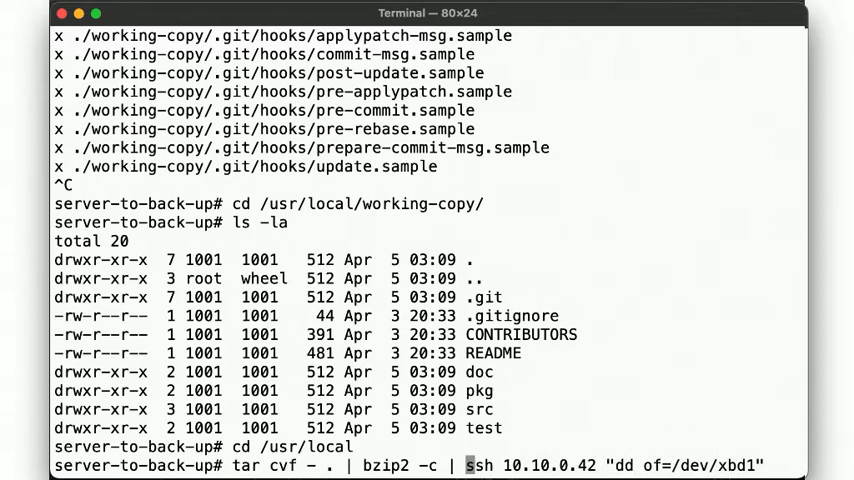
# Run the bzip2 backup, then stream an AES-256-CBC encrypted archive over ssh to /dev/xbd1.
pyautogui.press('return')
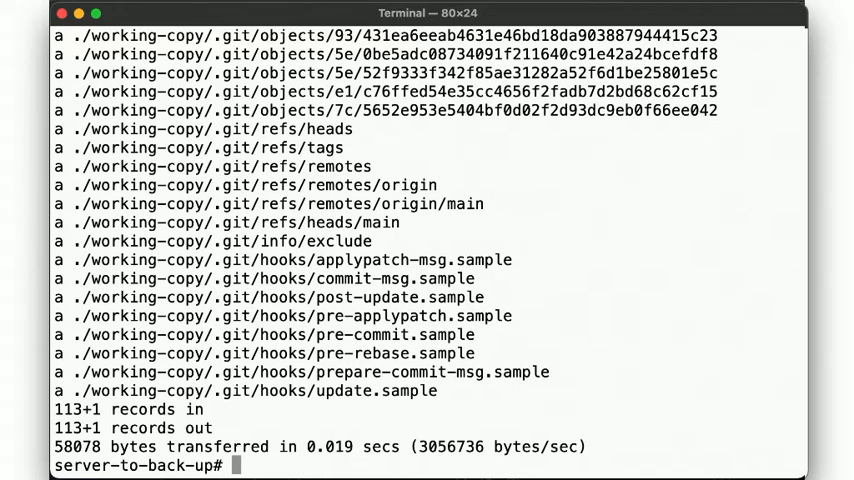
pyautogui.write('tar cvf - . | bzip2 -c | ssh 10.10.0.42 "dd of=/dev/xbd1"')
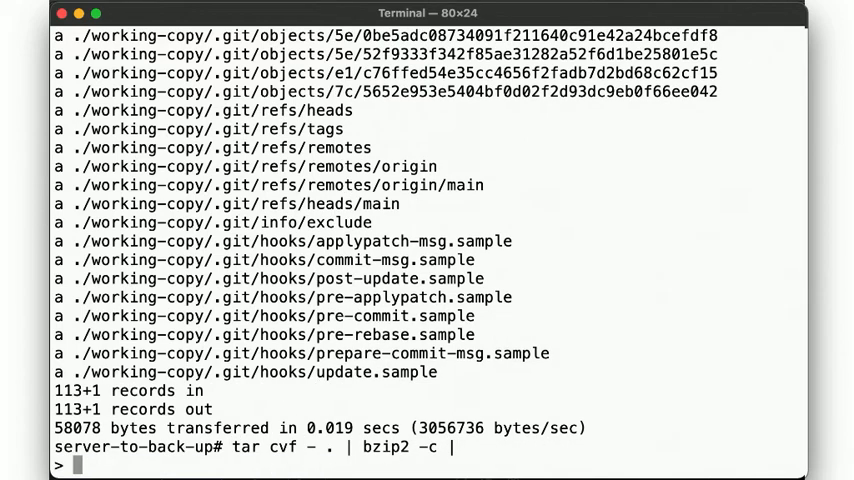
pyautogui.write('openssl enc')
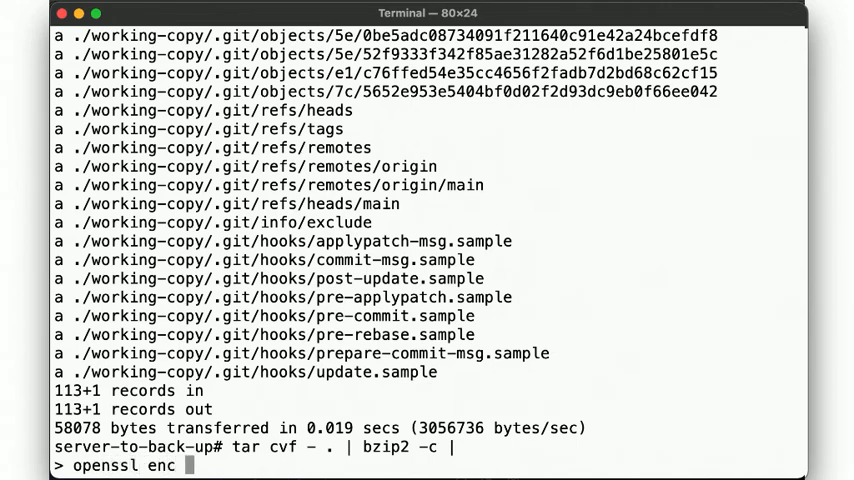
pyautogui.write('-aes-256')
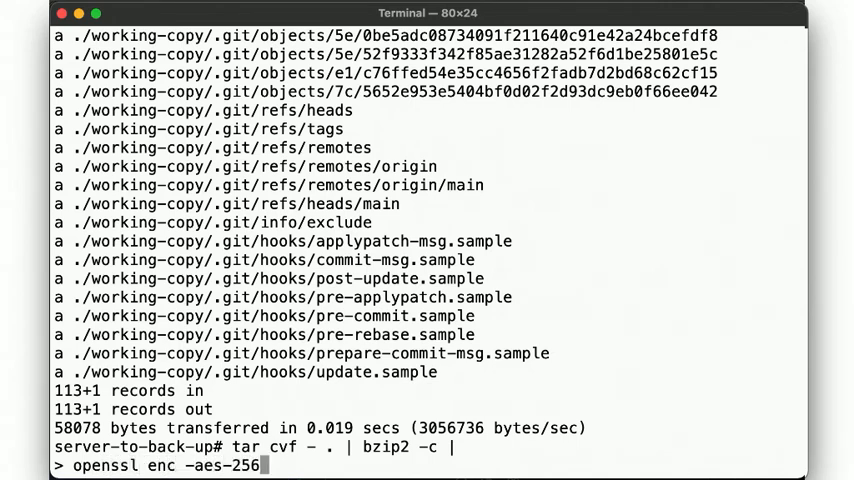
pyautogui.write('-cbc -pass env:PASSWORD |')
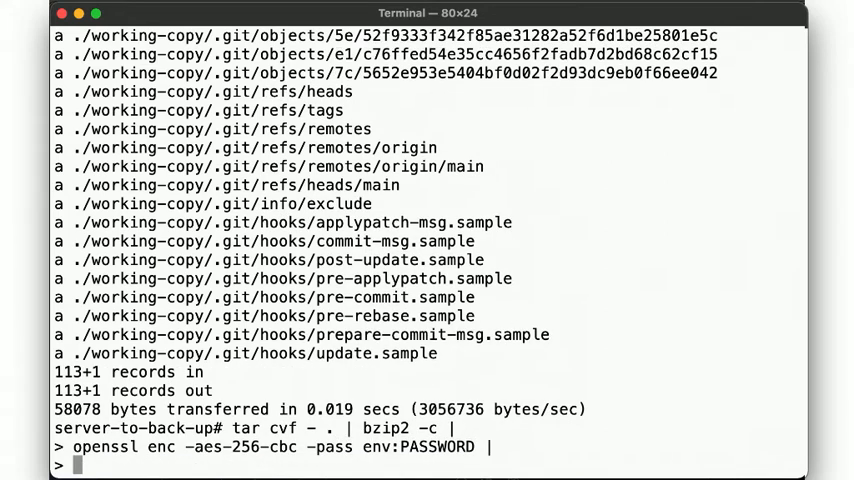
pyautogui.write('ssh 10.10.0.42 "dd of=/dev/xbd1"')
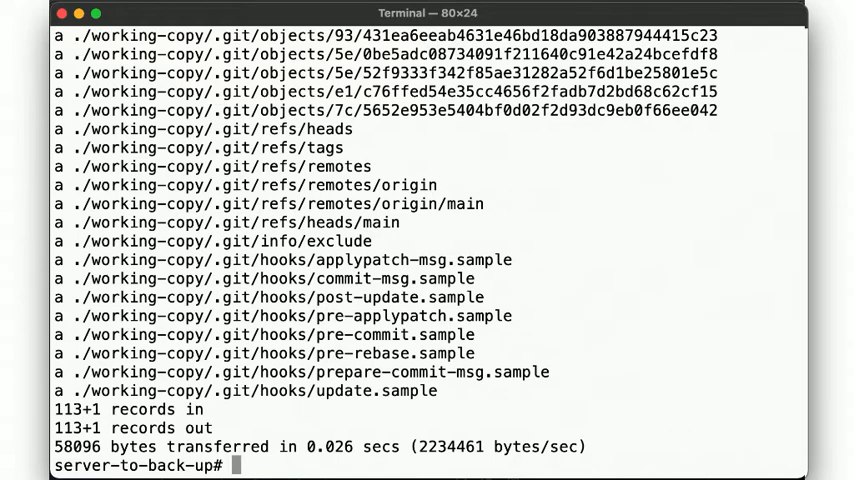
# Read /dev/xbd1 over ssh, decrypt with openssl, decompress with bzip2, and list it with tar tvf.
pyautogui.write('tar cvf - . | bzip2 -c | ssh 10.10.0.42 "dd of=/dev/xbd1"')
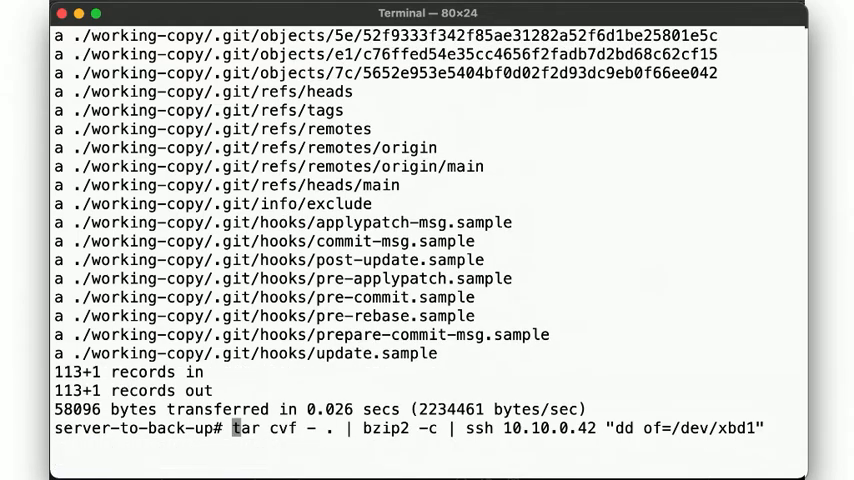
pyautogui.write('cd /usr/local/working-copy/')
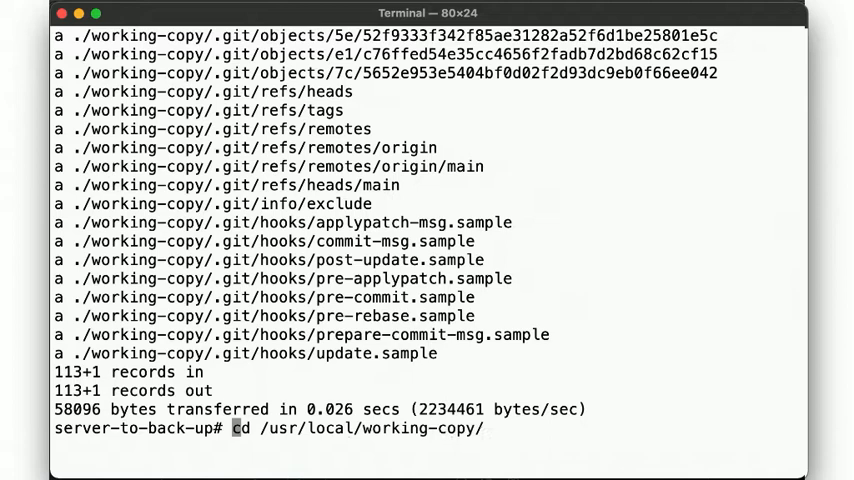
pyautogui.write('ssh 10.10.0.42 "dd if=/dev/xbd1" | tar xvf - -C /usr/local')
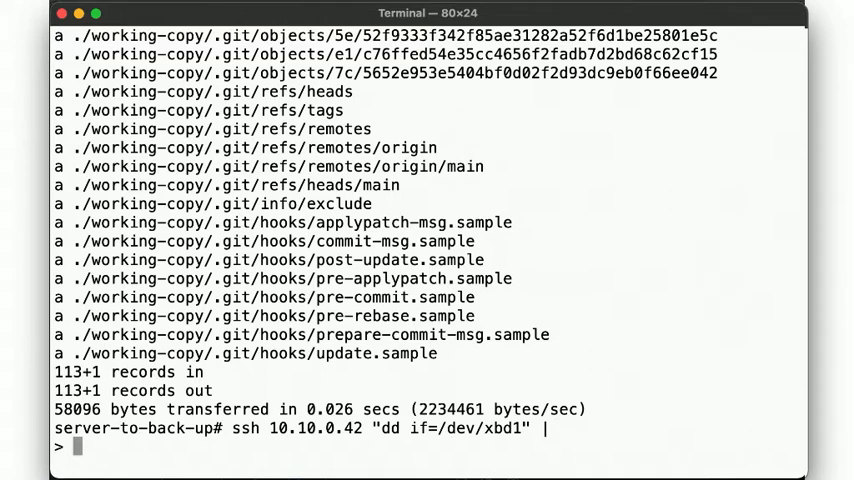
pyautogui.write('openssl enc')
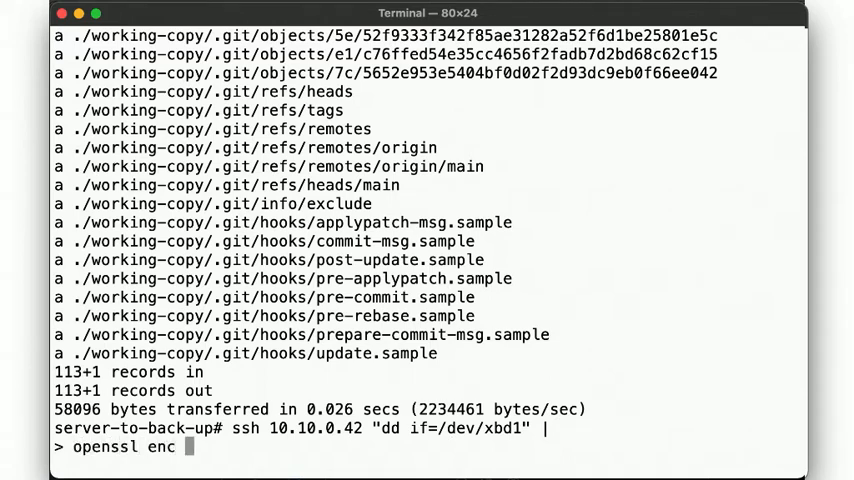
pyautogui.write('-aes-256')
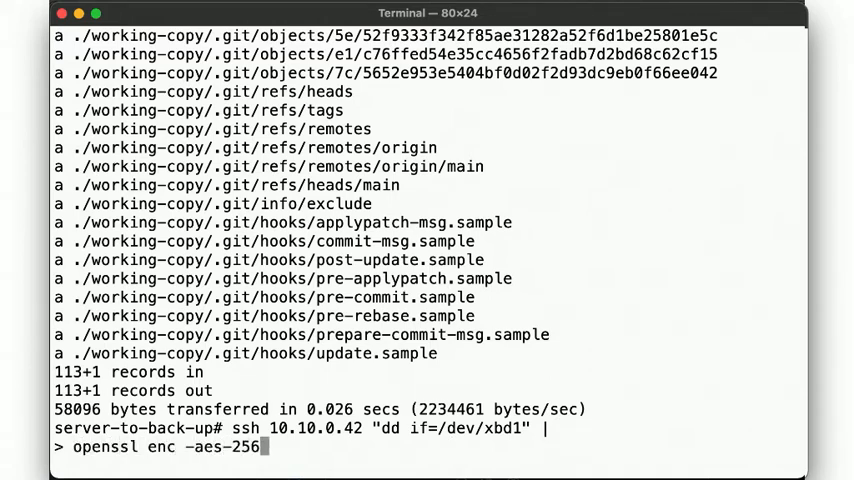
pyautogui.write('-cbc -pass env:PA')
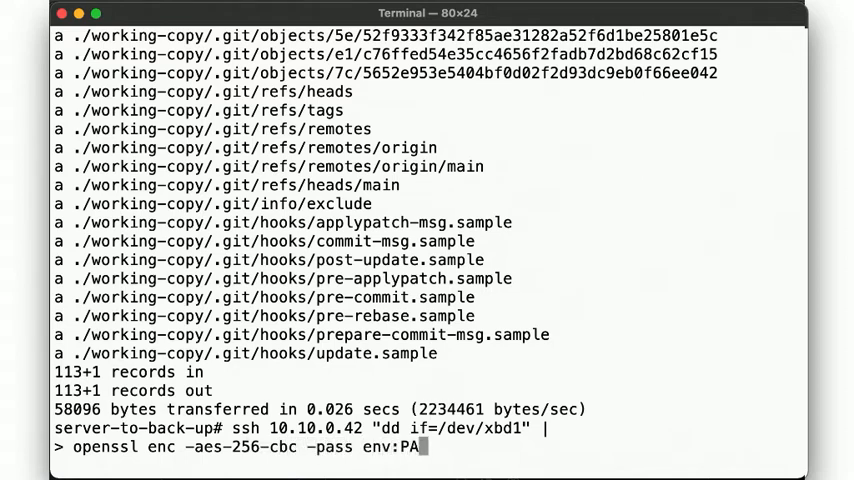
pyautogui.write('SSWORD -d')
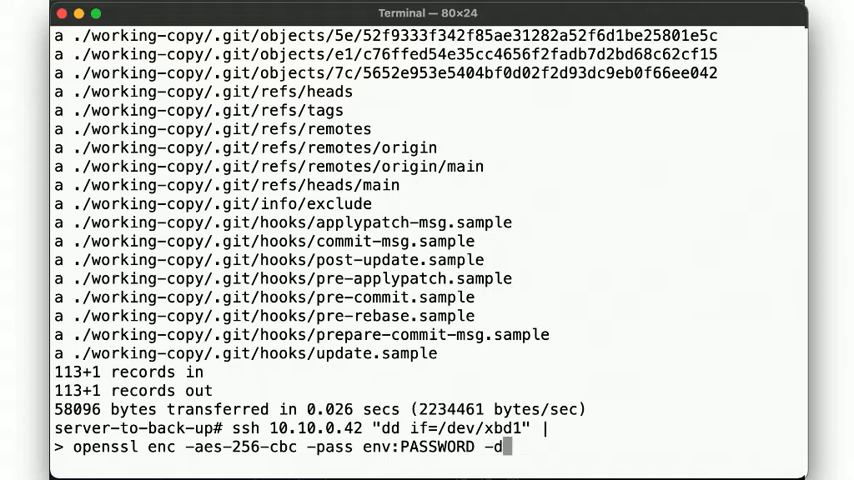
pyautogui.write('b')
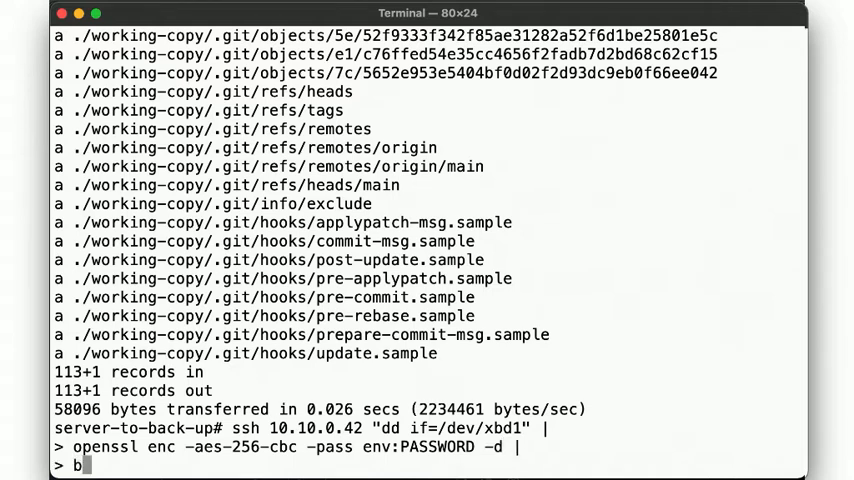
pyautogui.write('zip2 -d')
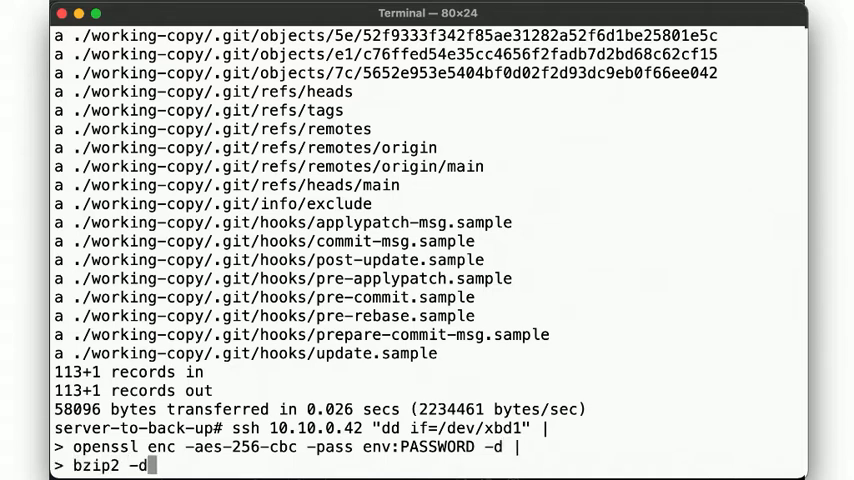
pyautogui.write('|')
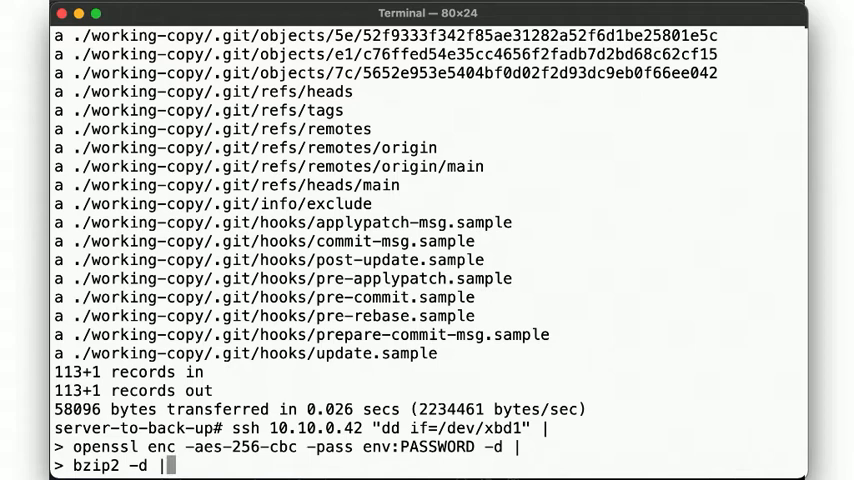
pyautogui.write('tar tvf - | more')
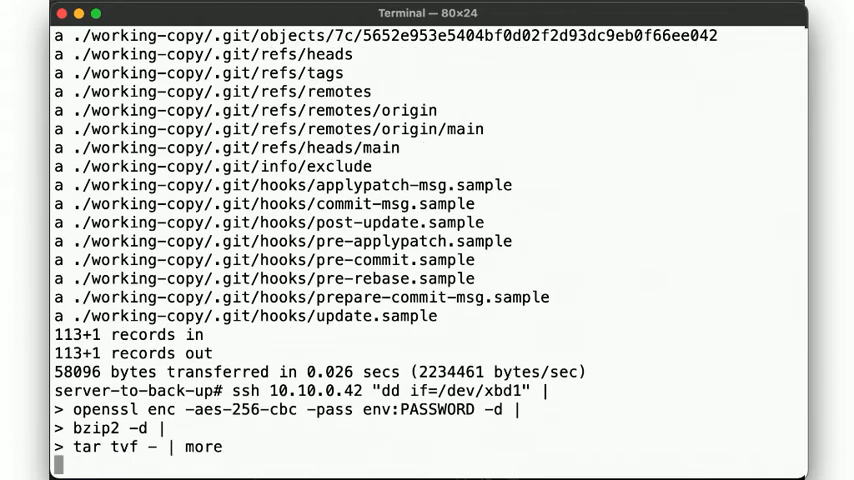
pyautogui.press('Return')
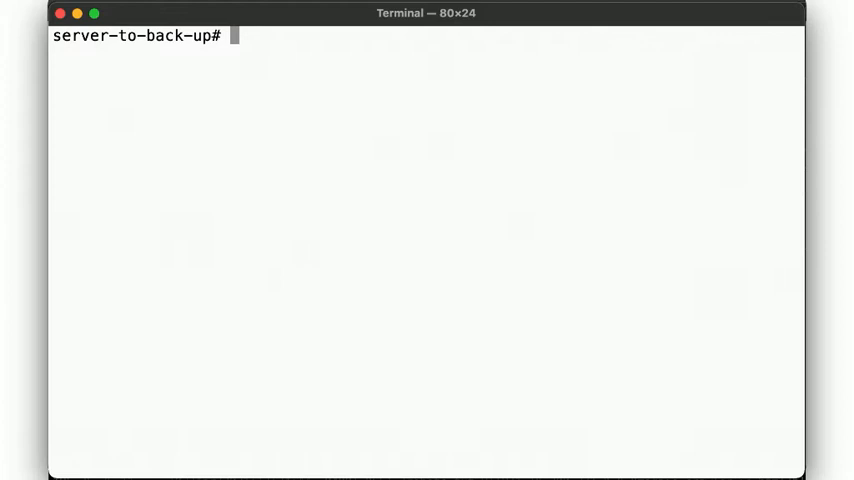
# Read the dump(8) manual page, searching it for the dump-level descriptions.
pyautogui.write('man dump')
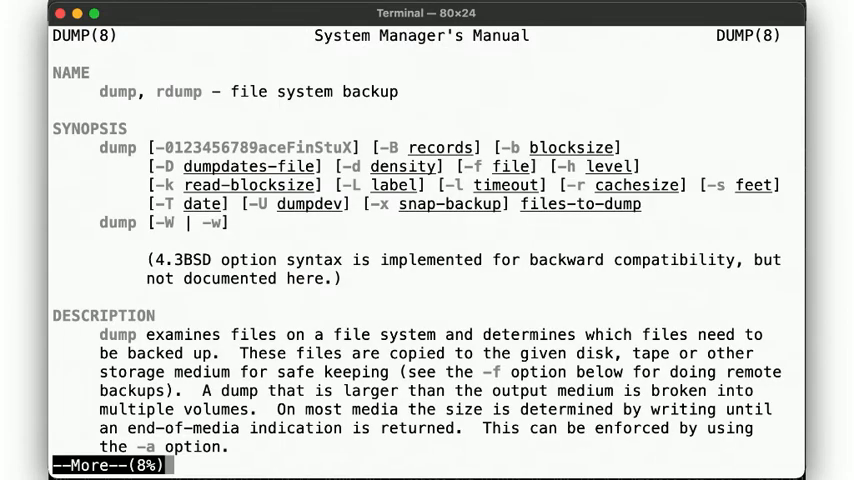
pyautogui.moveTo(253, 88)
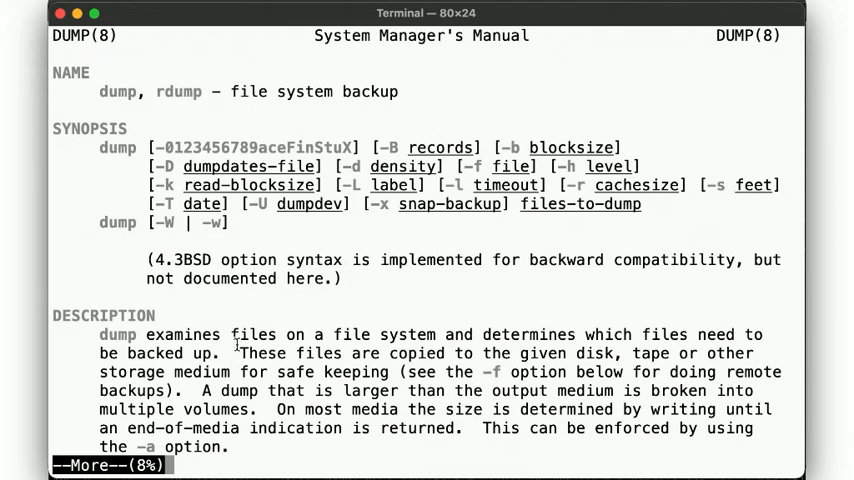
pyautogui.moveTo(626, 340)
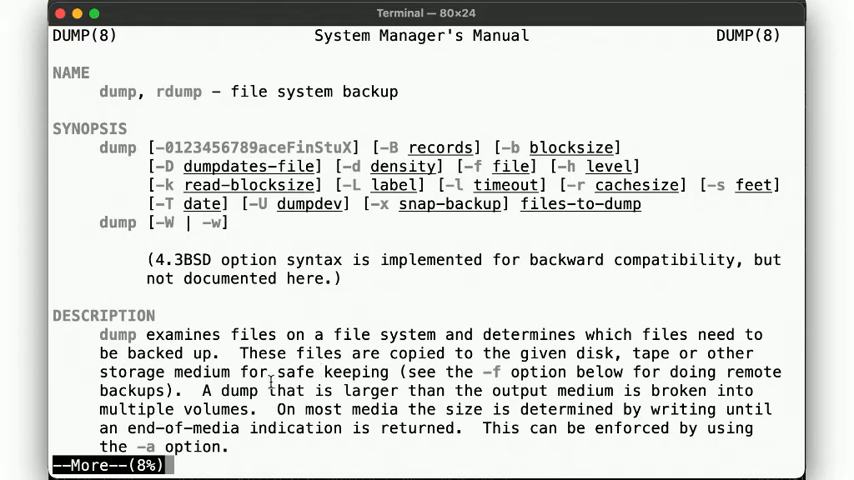
pyautogui.write('/Dump')
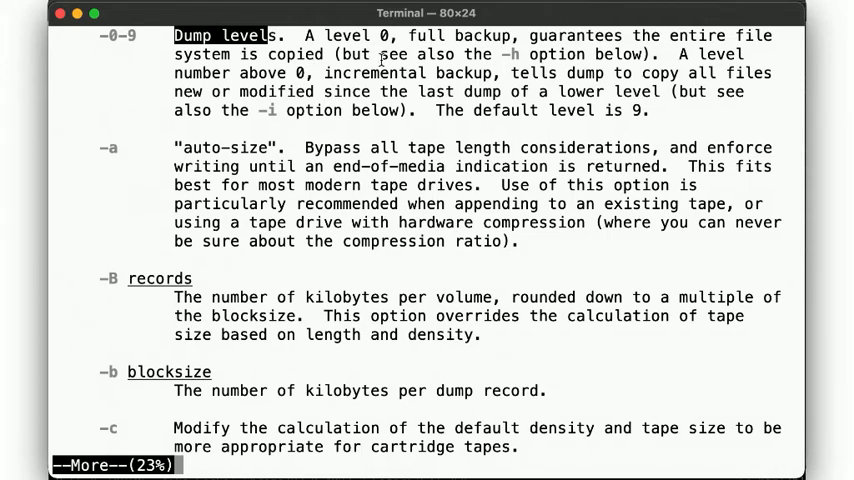
pyautogui.moveTo(381, 72)
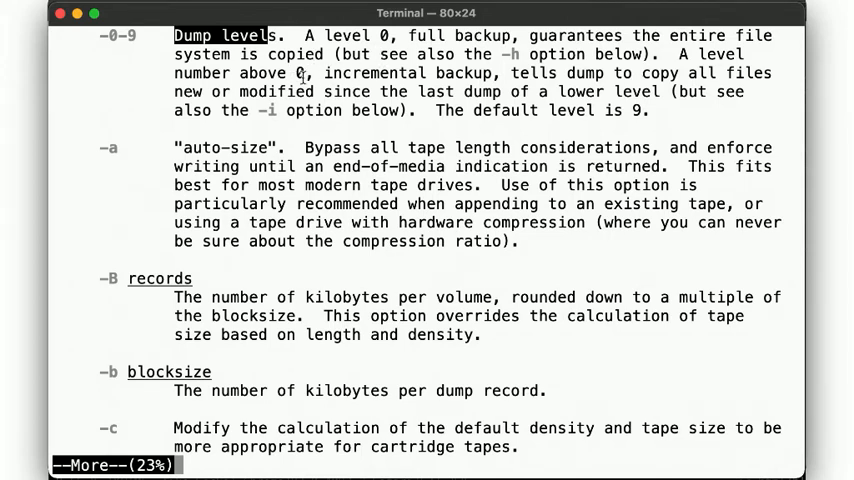
pyautogui.moveTo(476, 80)
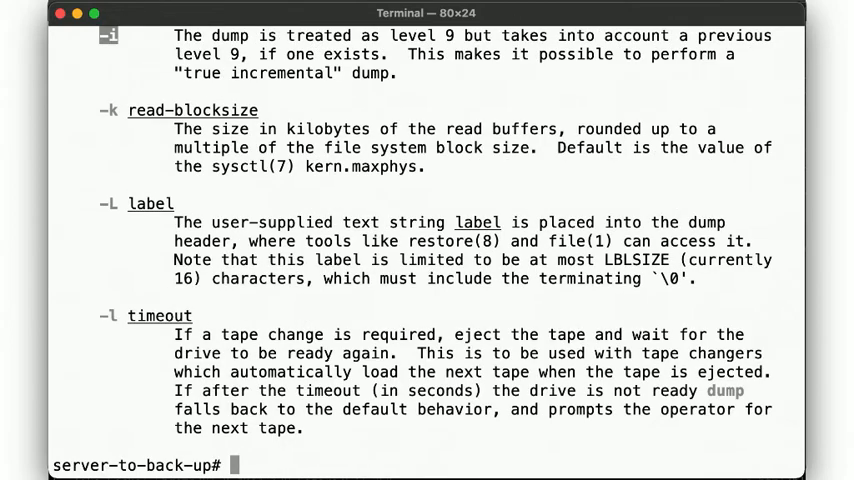
# Dump the root filesystem at level 0 over ssh to 10.10.0.5 as backup-2021-04-03.0.
pyautogui.write('dump -')
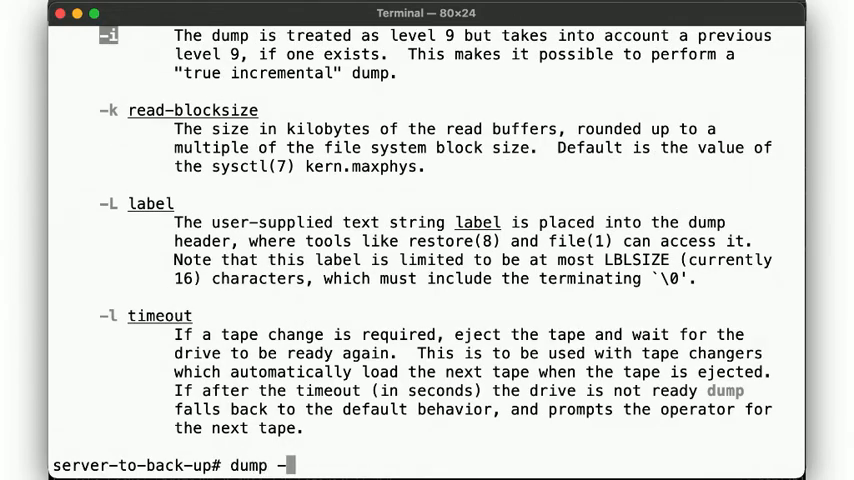
pyautogui.write('u -0 -f')
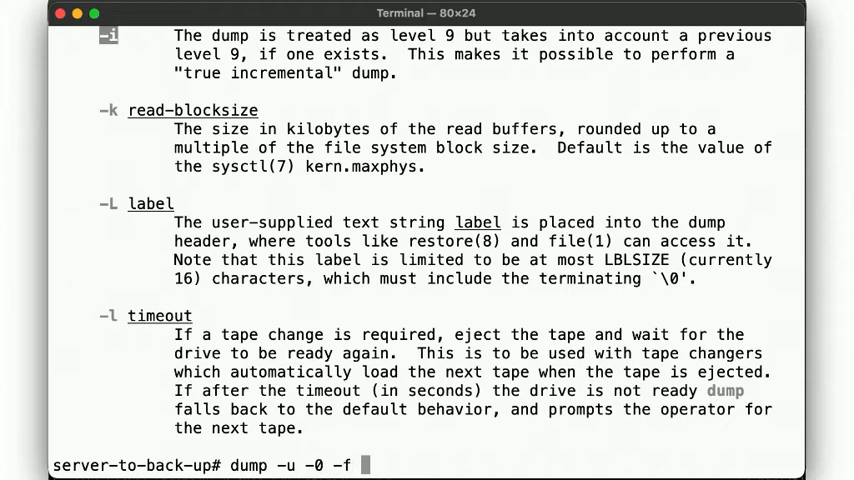
pyautogui.write('- /')
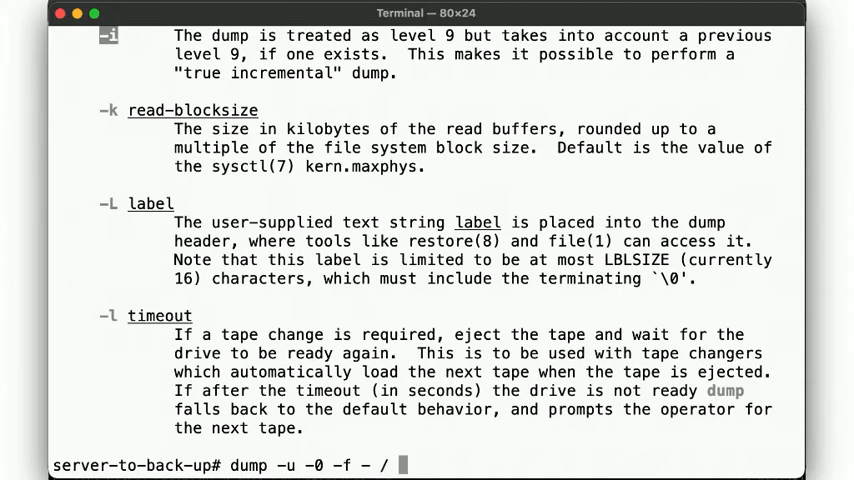
pyautogui.write('| s')
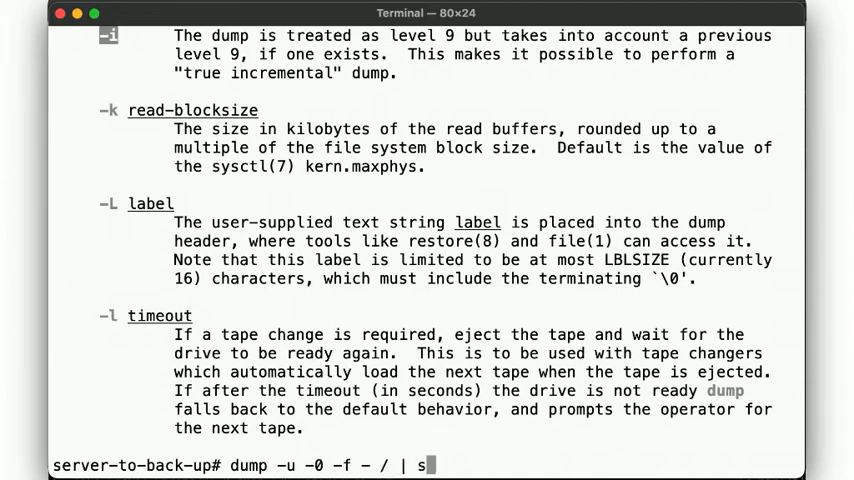
pyautogui.write('sh 10.10.0.5')
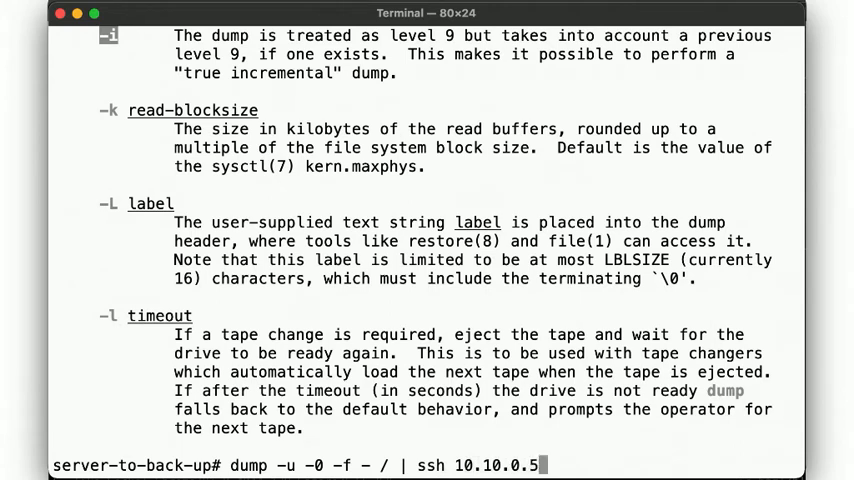
pyautogui.write('"cat >')
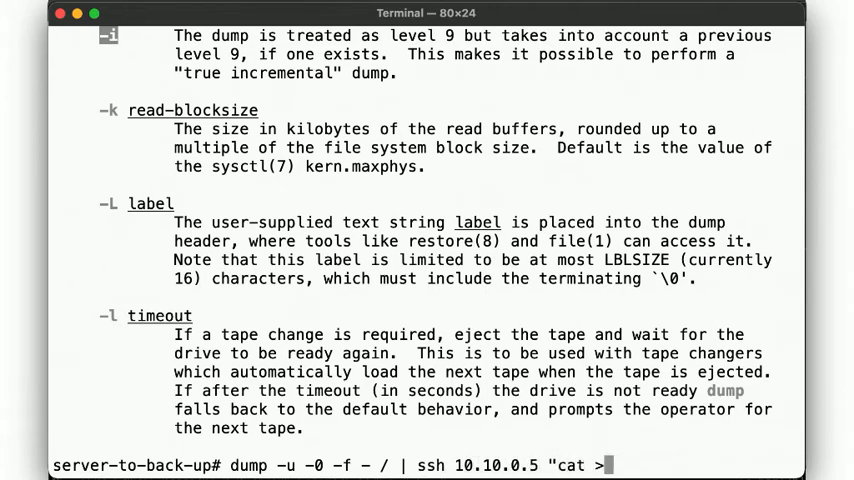
pyautogui.write('backup-2021')
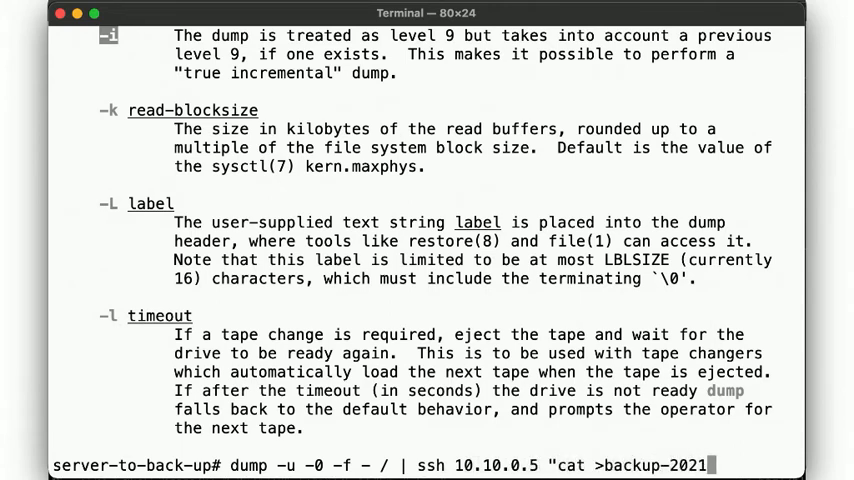
pyautogui.write('-04-03.0')
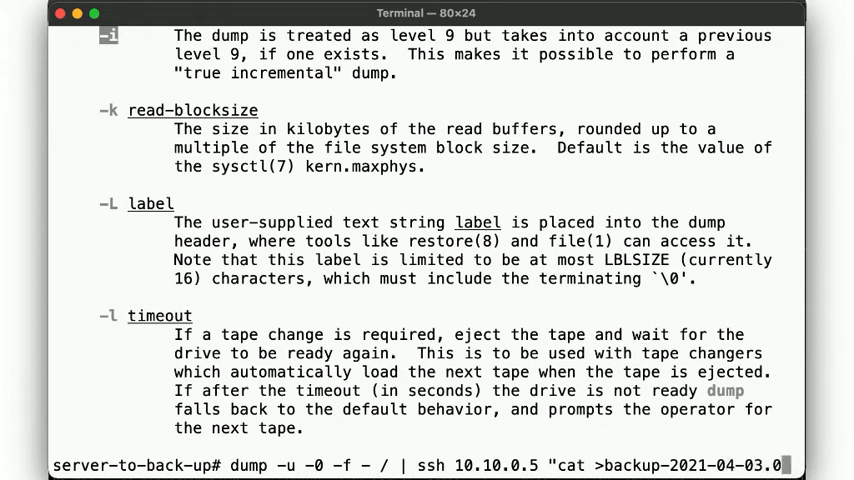
pyautogui.write('"')
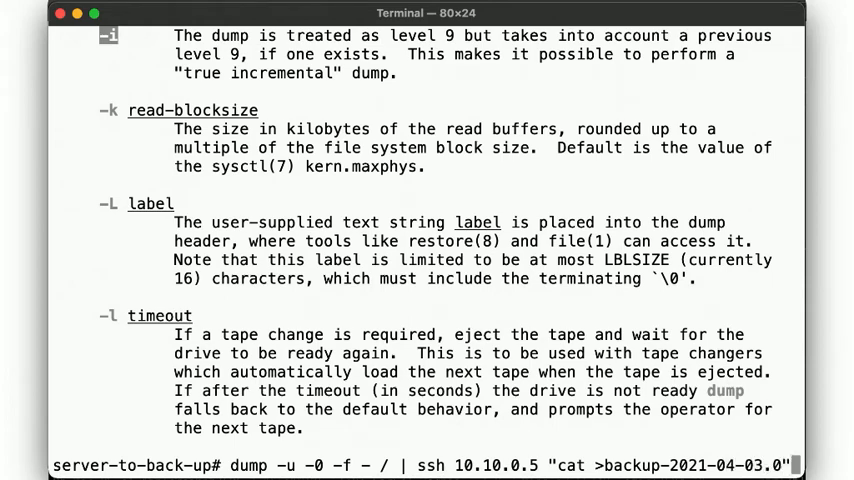
pyautogui.press('Return')
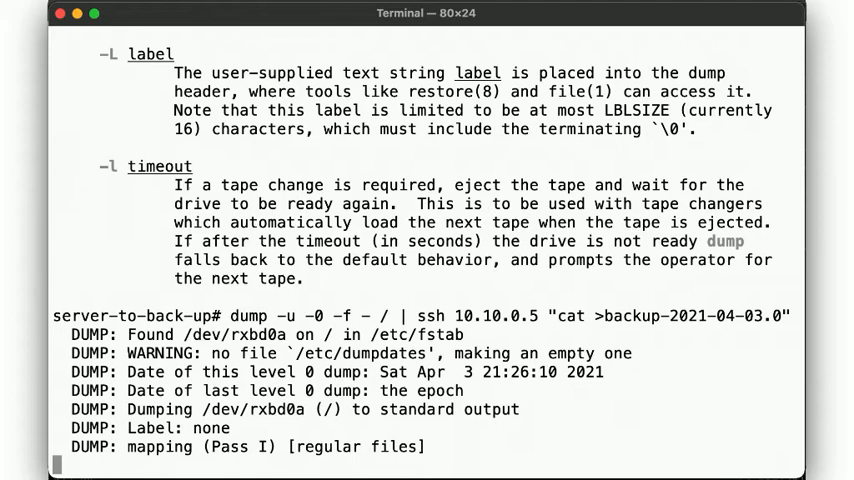
pyautogui.scroll(-3)
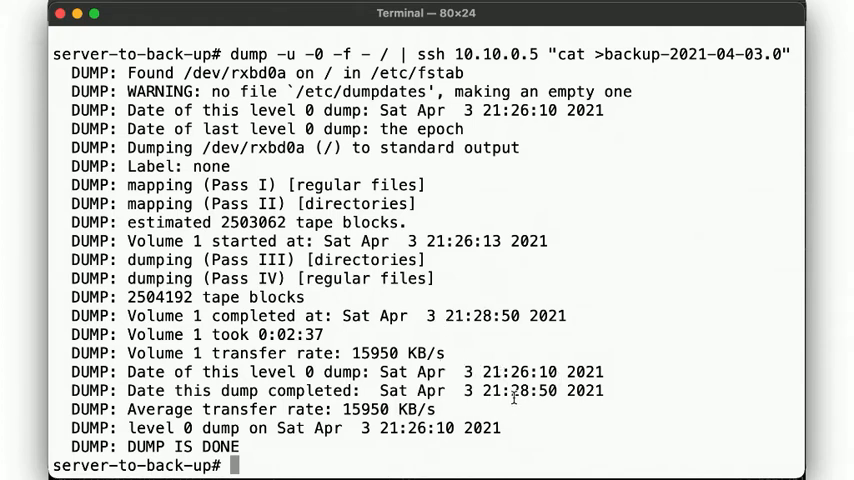
# Show /etc/dumpdates, then start printing it with spaces squeezed by tr -s.
pyautogui.write('c')
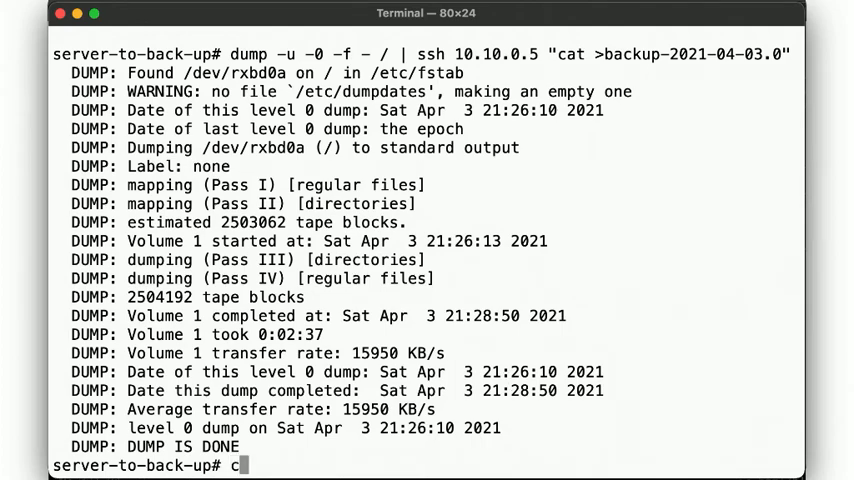
pyautogui.write('at /etc/dumpdates')
pyautogui.write('tr')
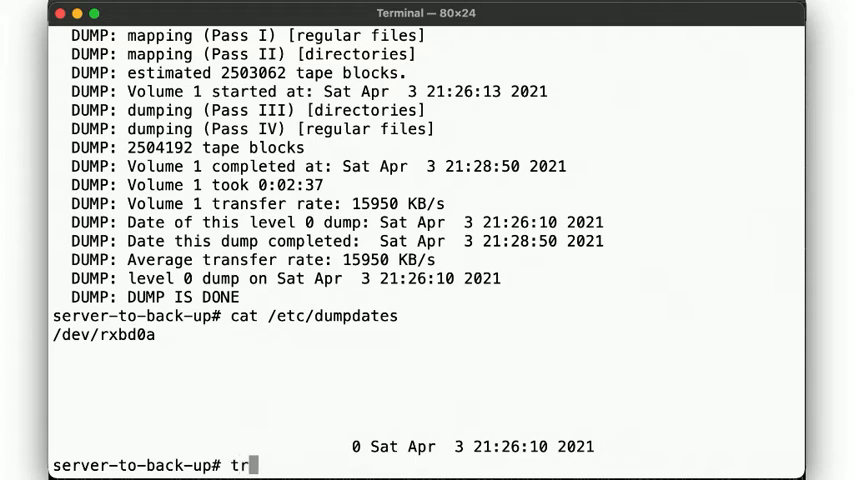
pyautogui.write("-s ' ' <")
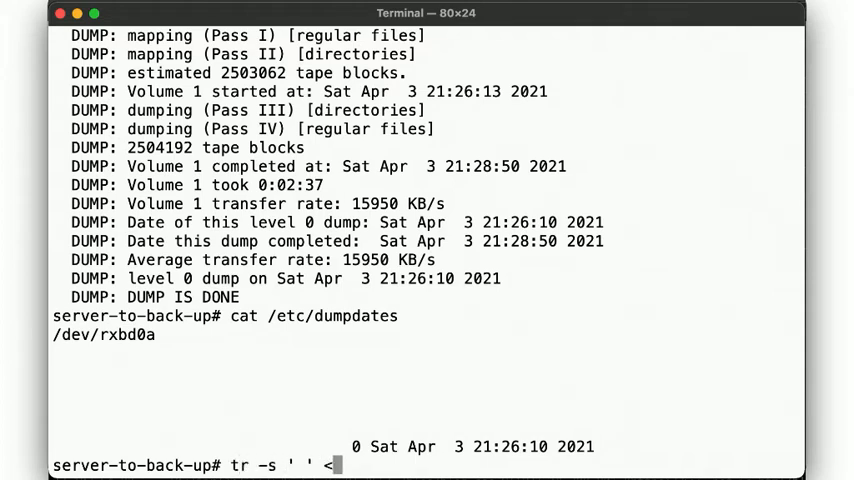
pyautogui.write('/etc/dumpdates')
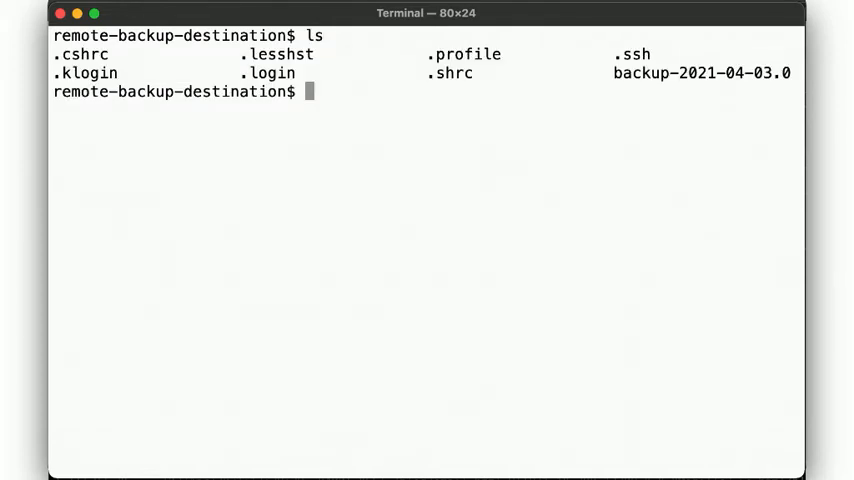
# Check backup-2021-04-03.0's size with du -h and its type with file.
pyautogui.write('du -h backup-2021-04-03.0')
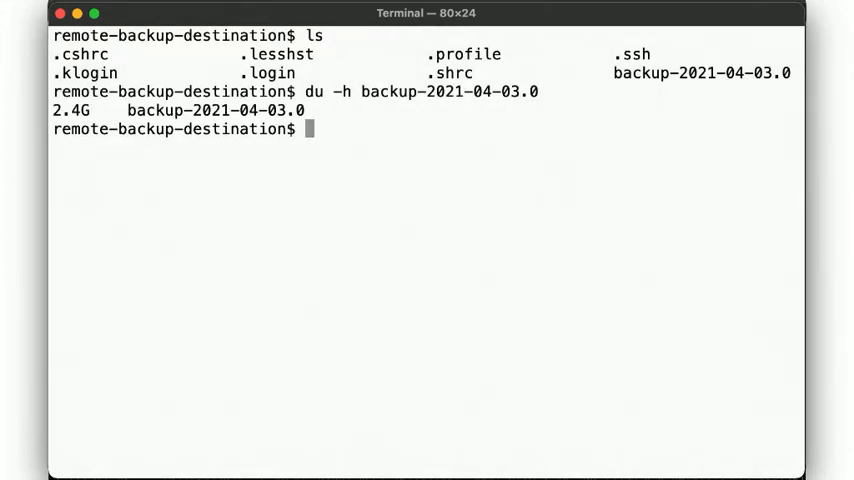
pyautogui.write('file backup-2021-04-03.0')
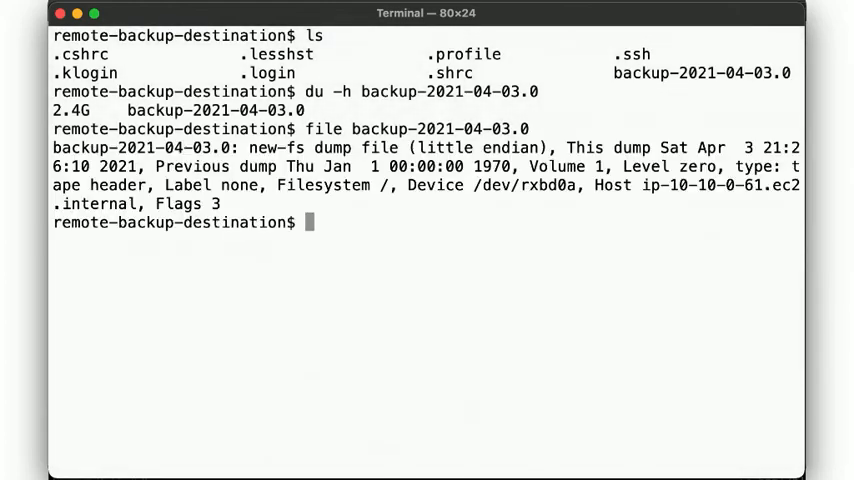
pyautogui.moveTo(385, 263)
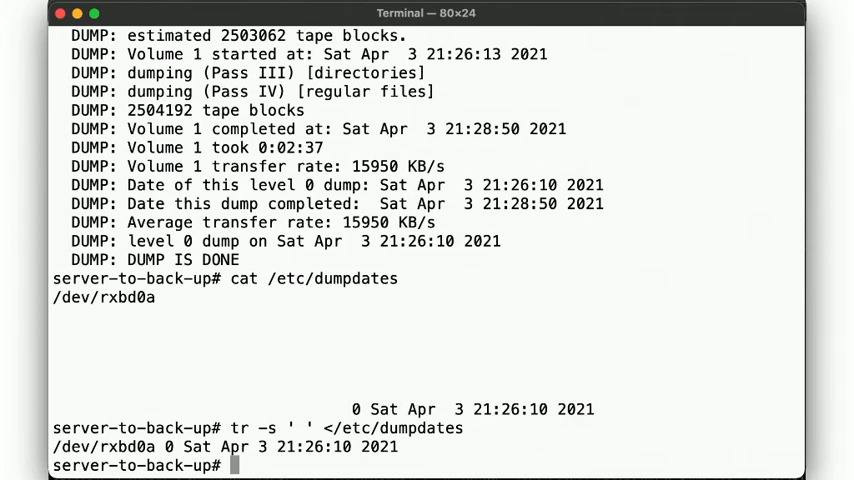
# Recreate /usr/local, extract ec2-backup.tar.gz into it, and retype the level-0 ssh dump command.
pyautogui.write('mkdir /usr/local')
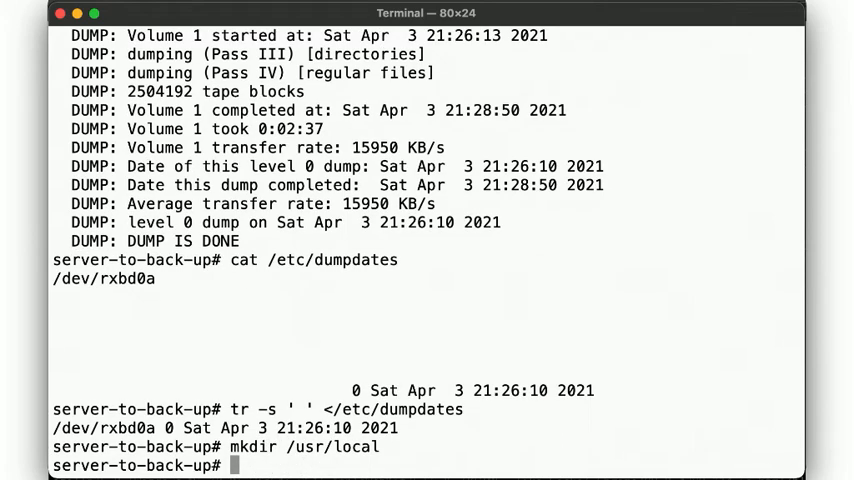
pyautogui.write('tar')
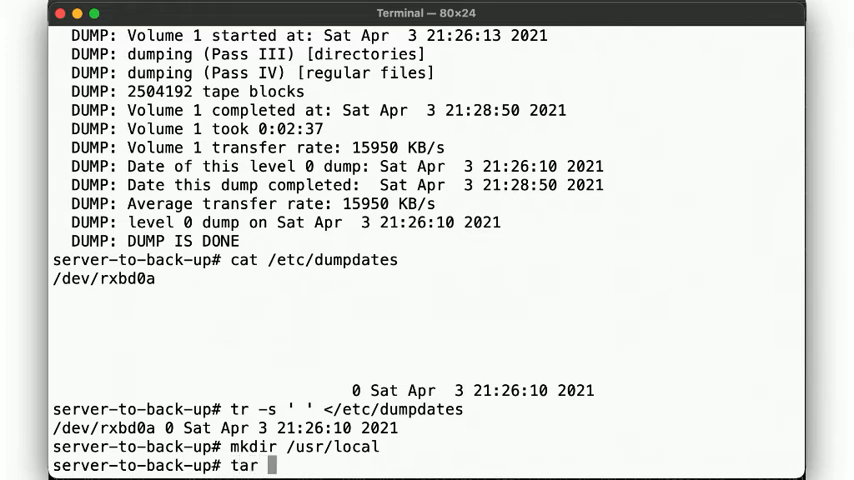
pyautogui.write('zxvf')
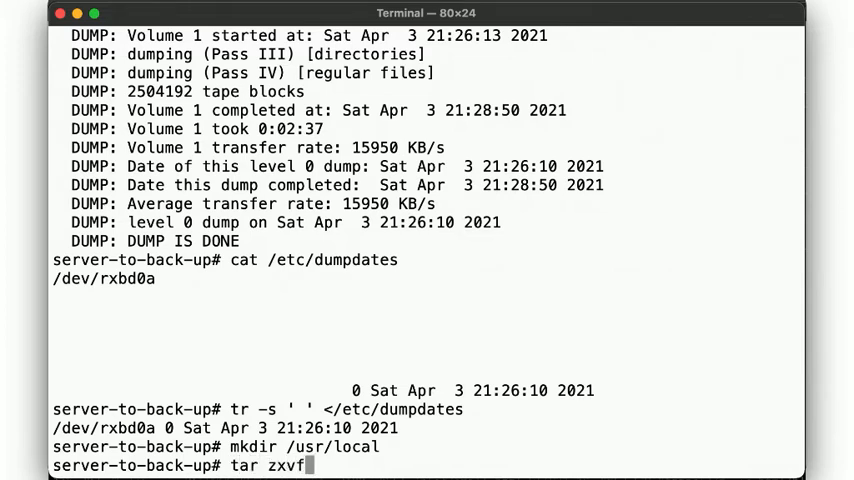
pyautogui.write('ec2-backup.tar.gz')
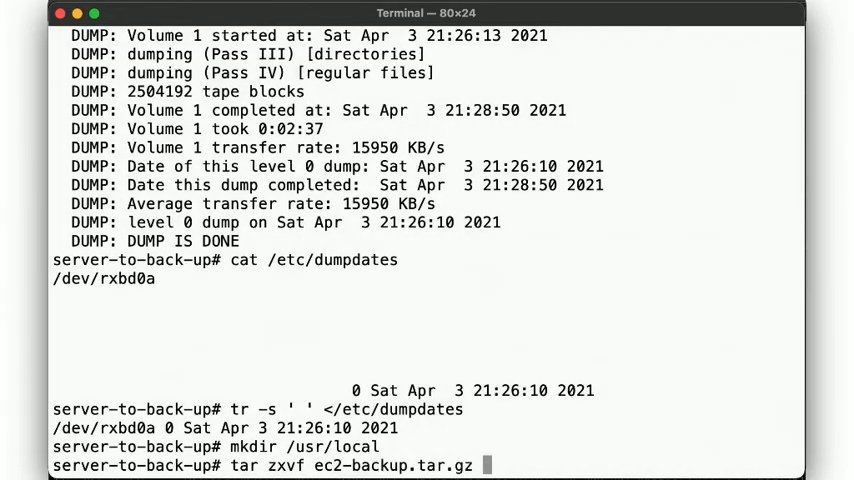
pyautogui.write('-C /usr/local')
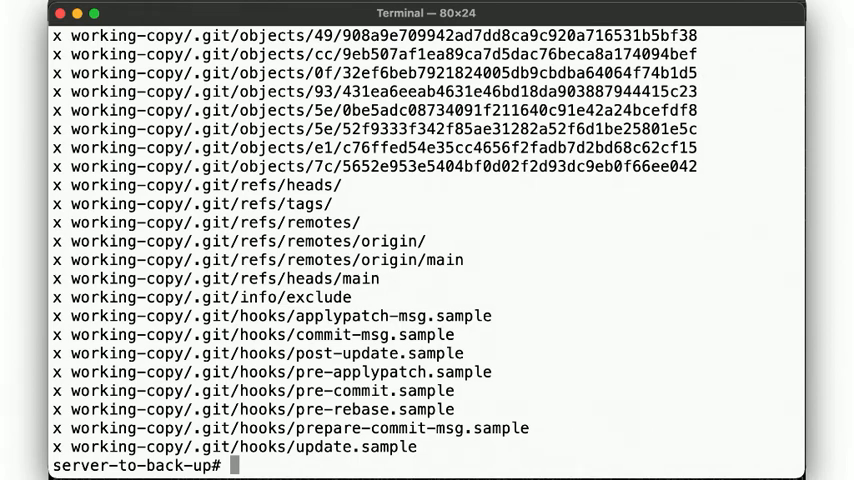
pyautogui.write('tar zxvf ec2-backup.tar.gz -C /usr/local')
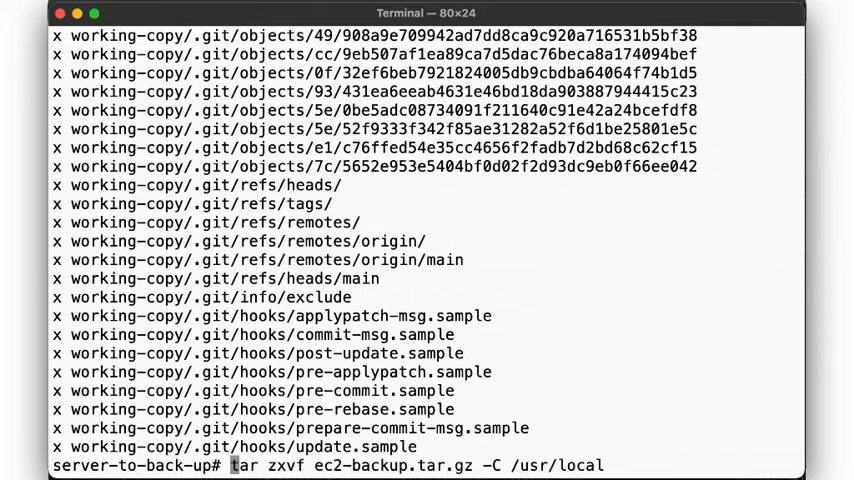
pyautogui.write('dump -u -0 -f - / | ssh 10.10.0.5 "cat >backup-2021-04-03.0"')
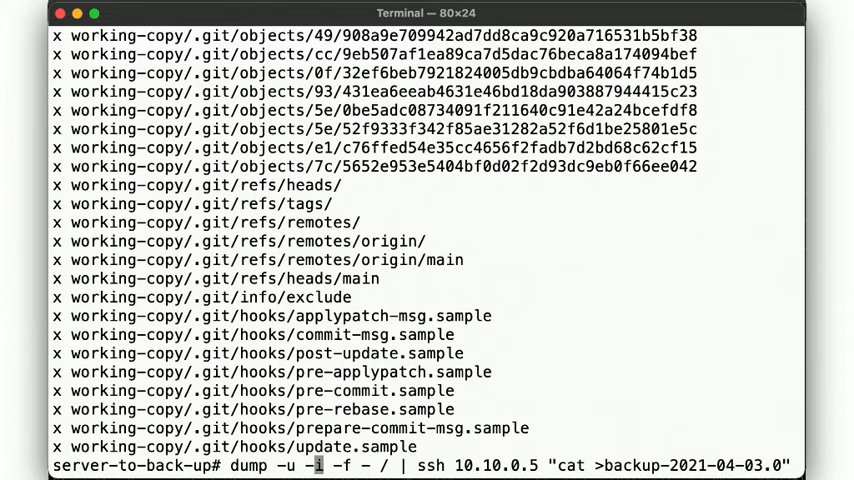
# Run the level-i dump to backup-2021-04-03.i and check its size with du -h.
pyautogui.write('i')
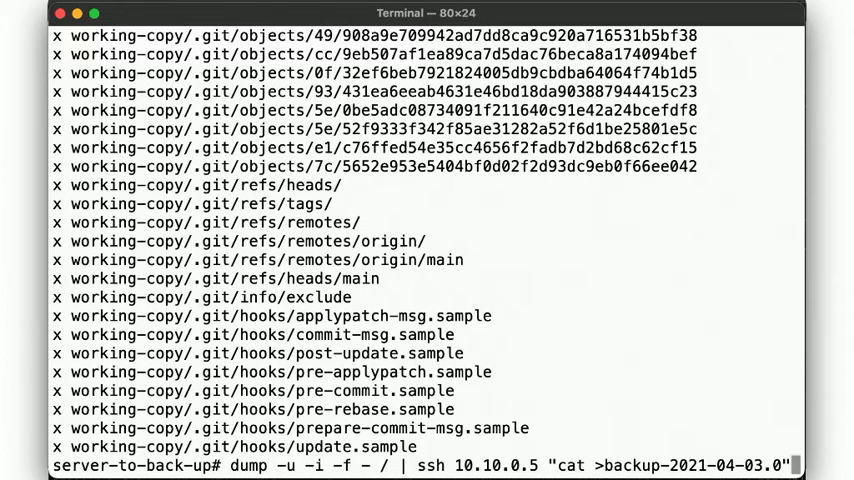
pyautogui.write('1')
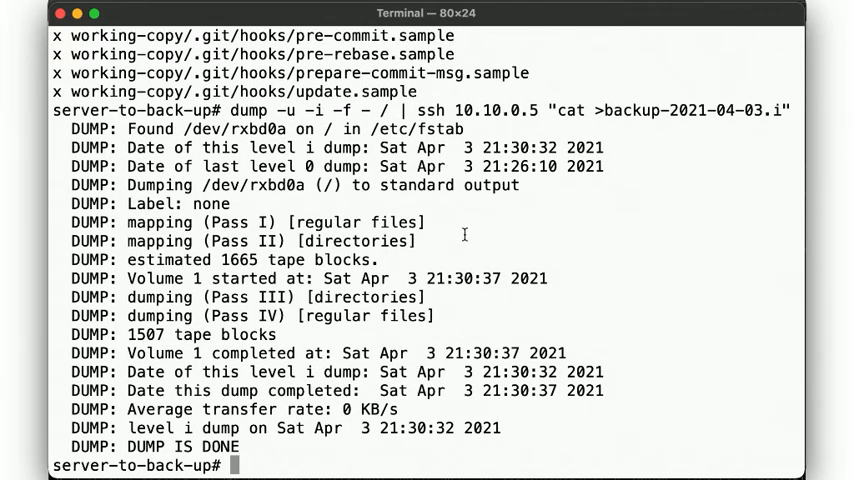
pyautogui.moveTo(131, 344)
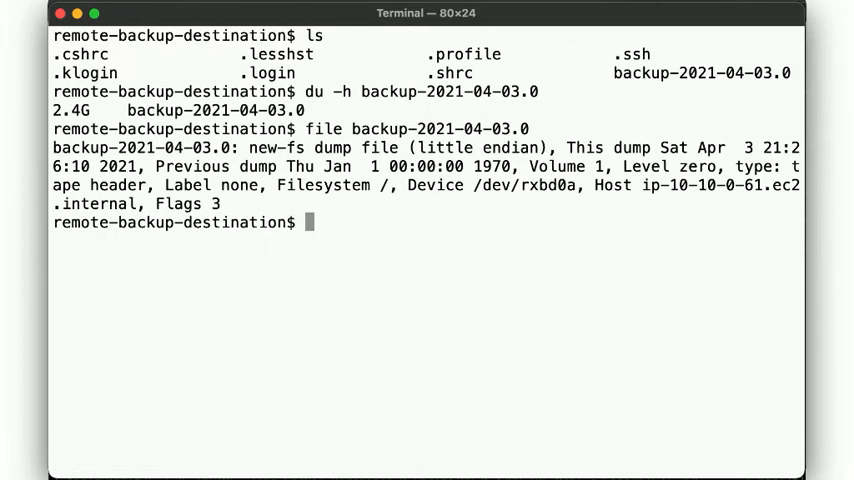
pyautogui.write('du -h')
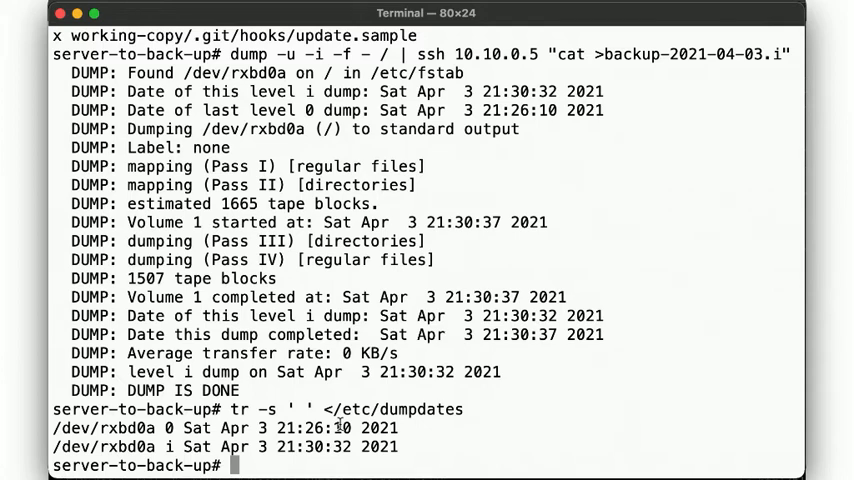
# Delete /etc/rc.d and /usr/local with rm -fr.
pyautogui.write('rm')
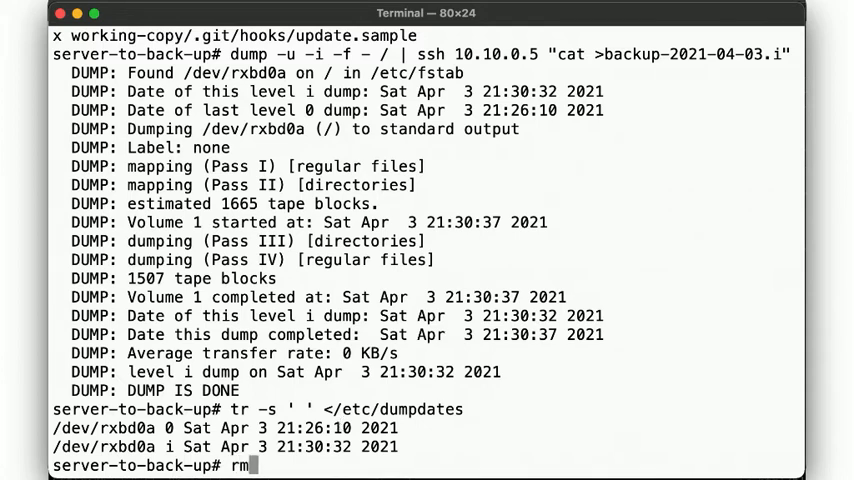
pyautogui.write('-fr /etc')
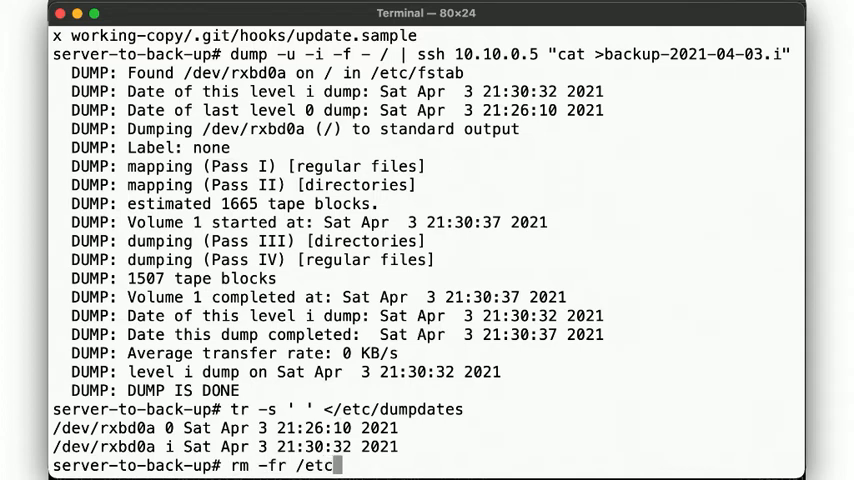
pyautogui.write('rc.d /usr/local')
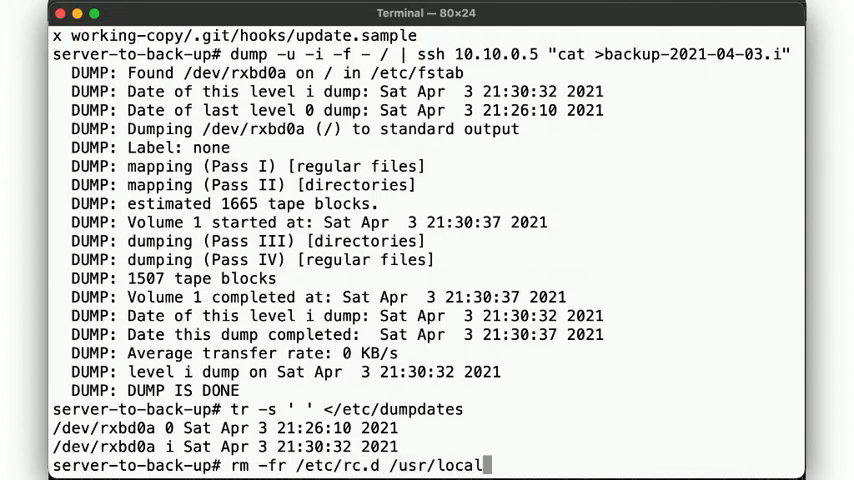
pyautogui.press('Return')
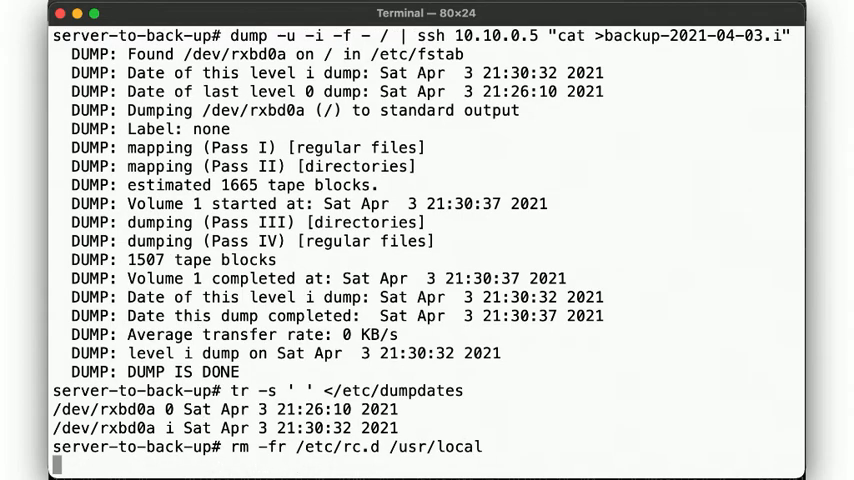
# Echo a message and list /usr/local and /etc/rc.d to confirm they are gone.
pyautogui.write('echo OH NO')
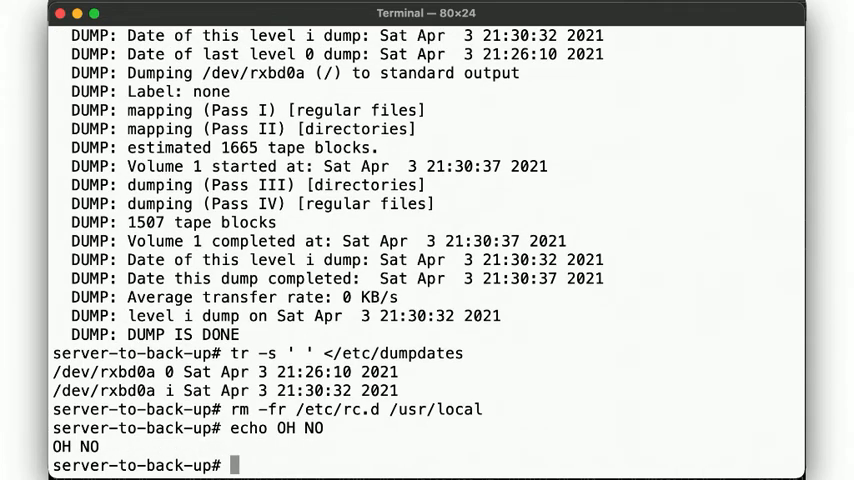
pyautogui.write('ls -l /')
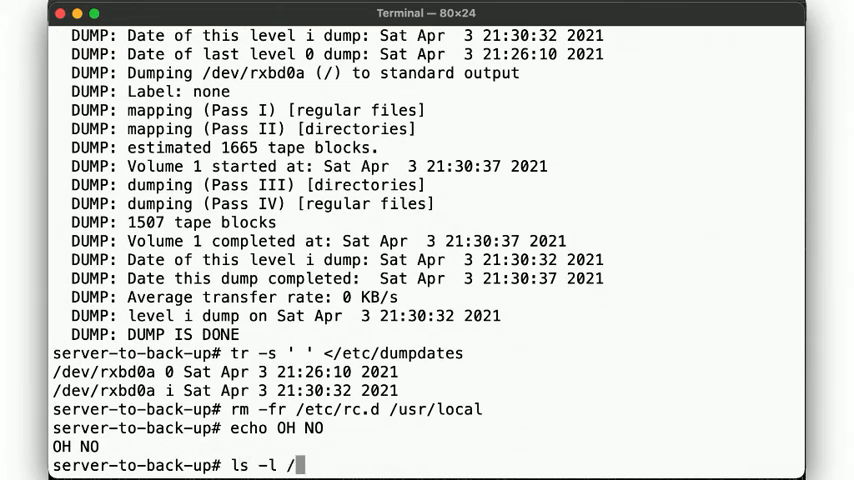
pyautogui.write('usr/local /etc/r')
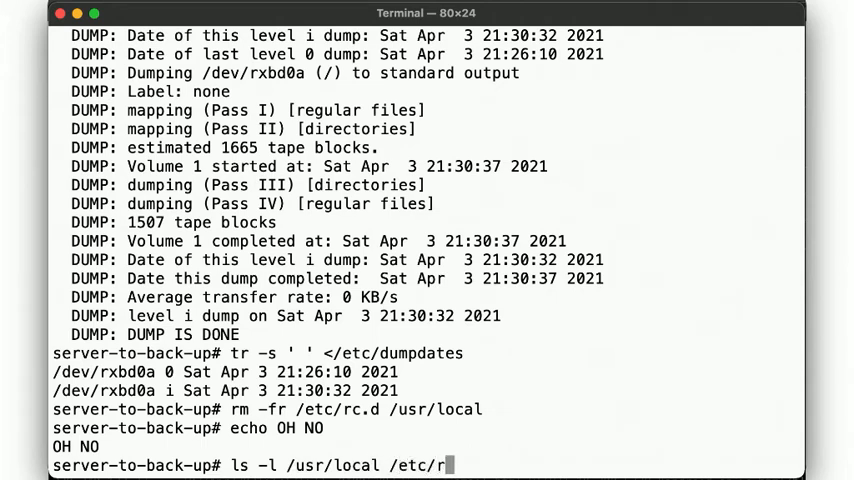
pyautogui.press('Return')
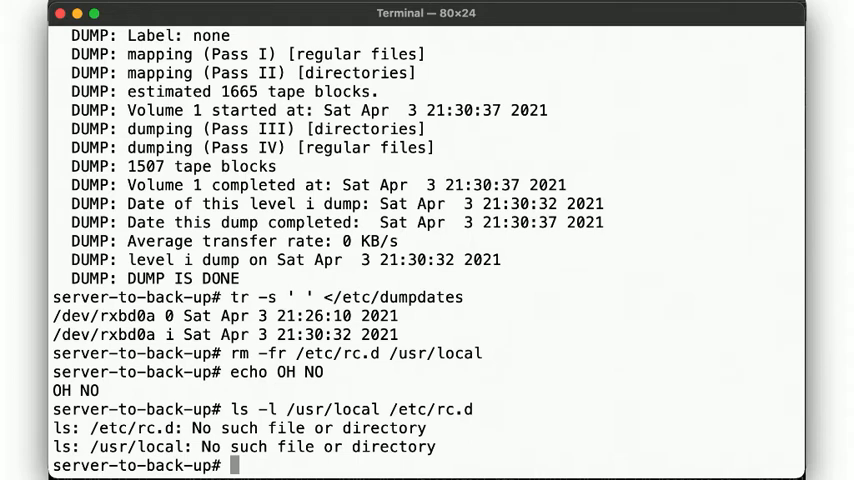
# Restore /usr/local from the remote backup-2021-04-03.i dump, paging through the restore output.
pyautogui.write('cd /')
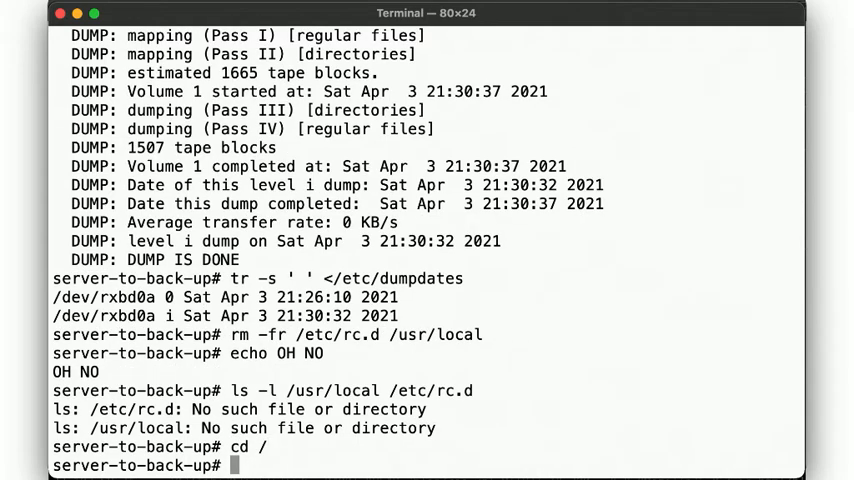
pyautogui.write('ssh 10')
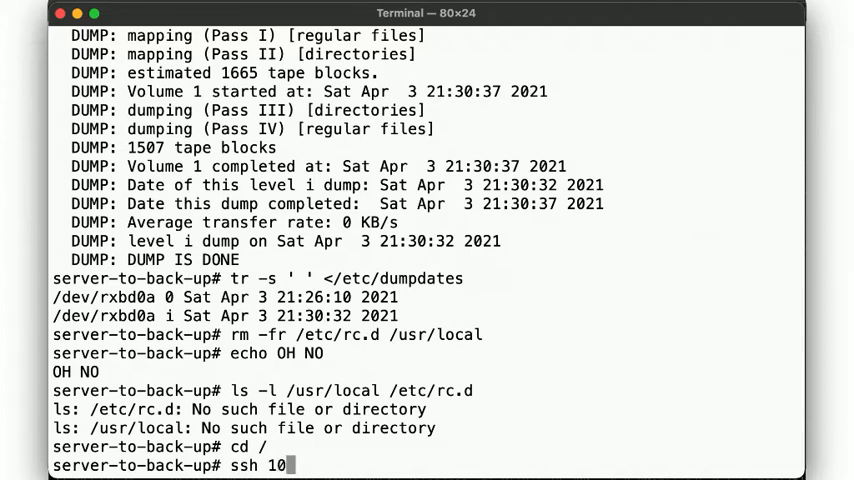
pyautogui.write('.10.0.5')
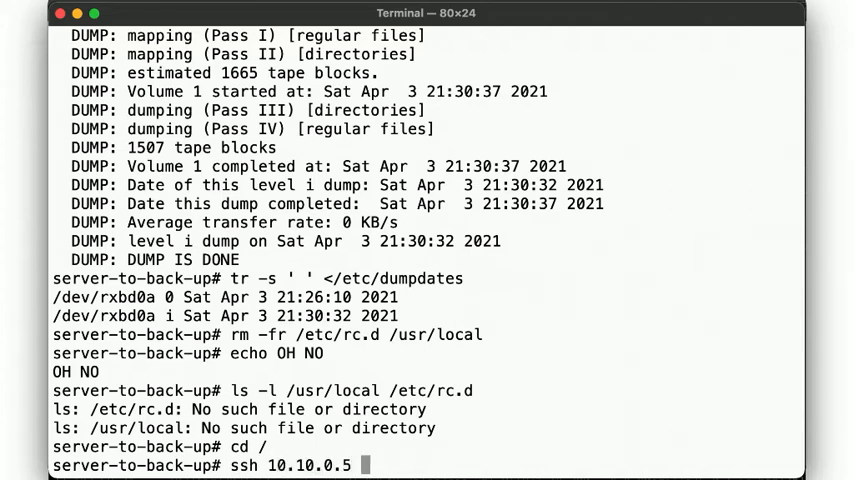
pyautogui.write('"cat backup-2021-04-03.i')
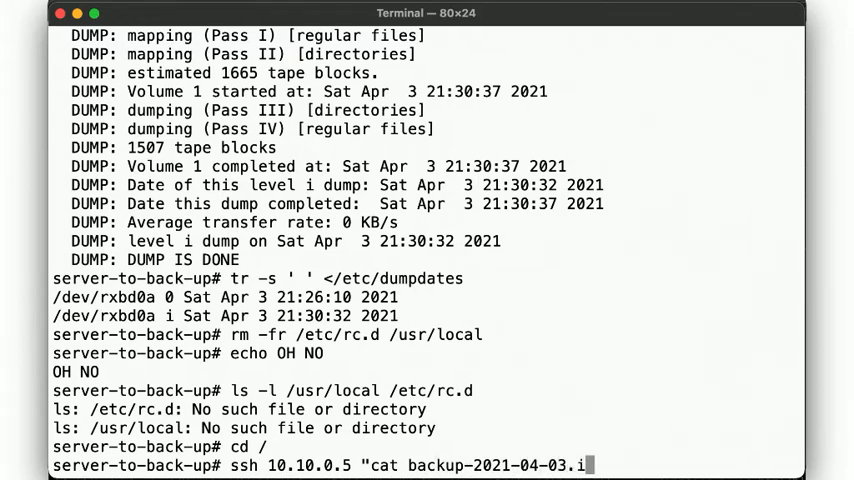
pyautogui.write('" |')
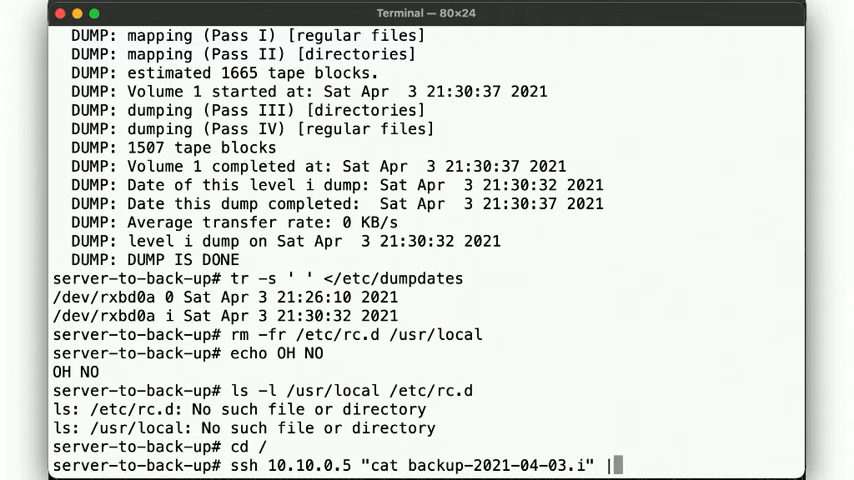
pyautogui.write('restore x')
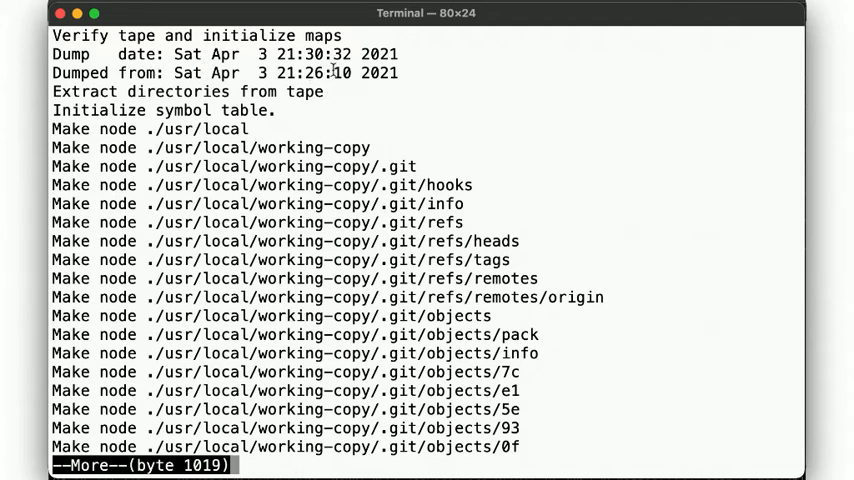
pyautogui.moveTo(221, 171)
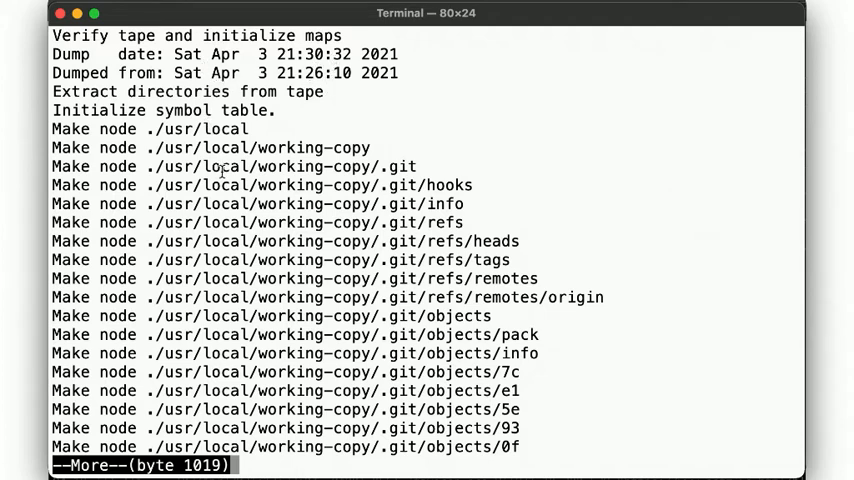
pyautogui.press('space')
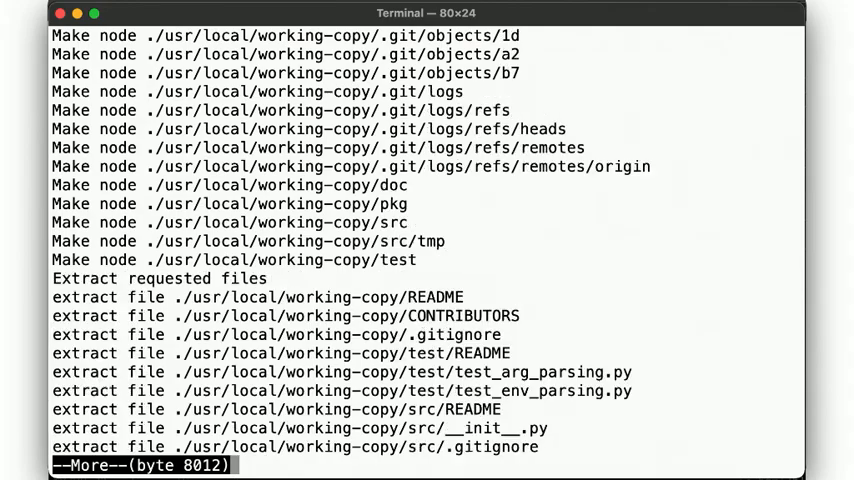
pyautogui.press('space')
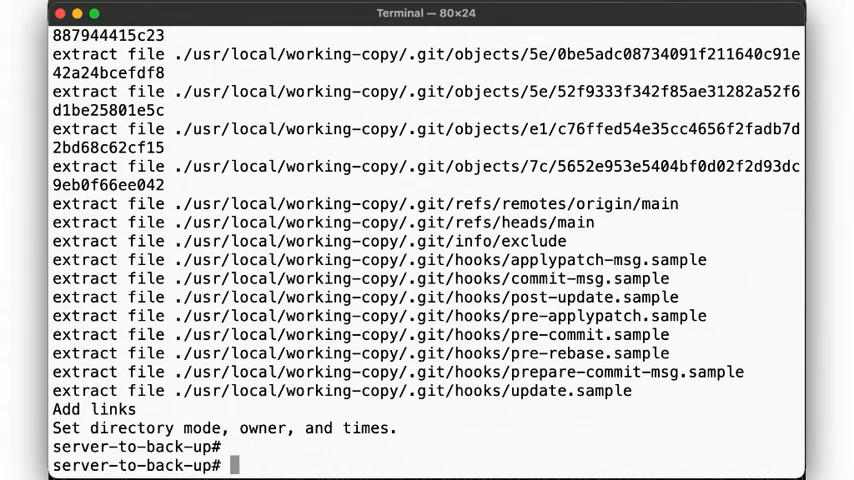
pyautogui.write('ls -l /et')
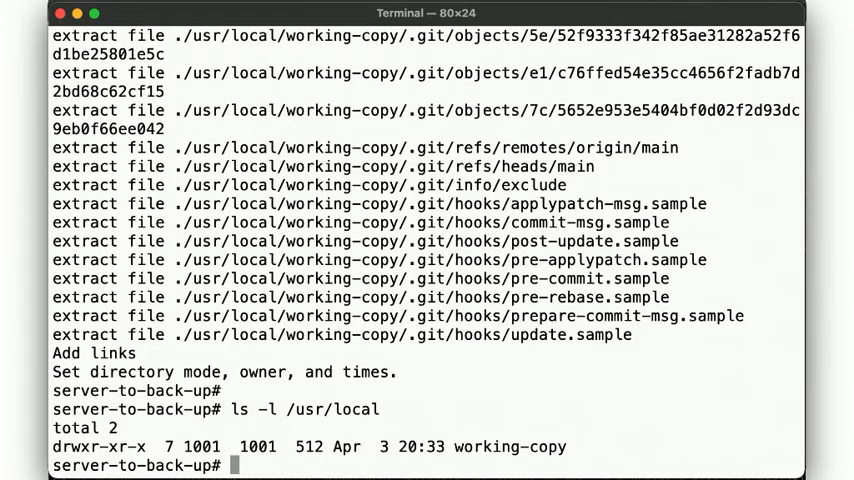
# Find /etc/rc.d missing and try restoring it from backup-2021-04-03.i, which lacks it.
pyautogui.write('l')
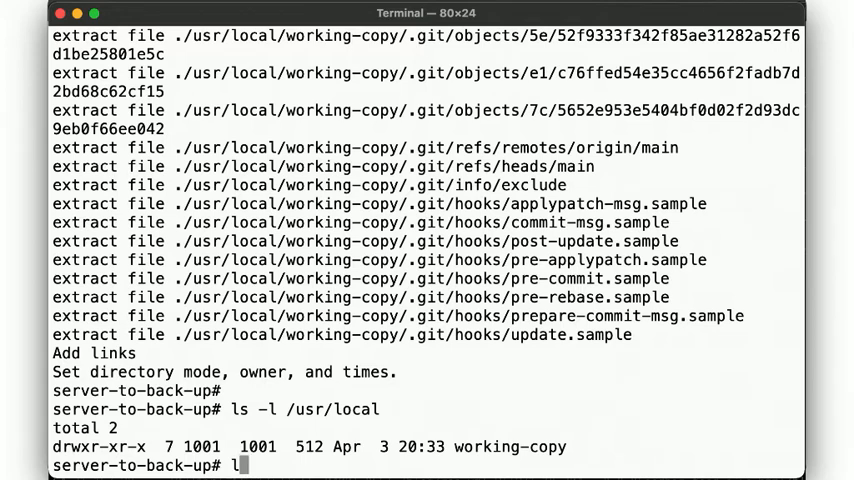
pyautogui.write('s -l /etc/rc.d')
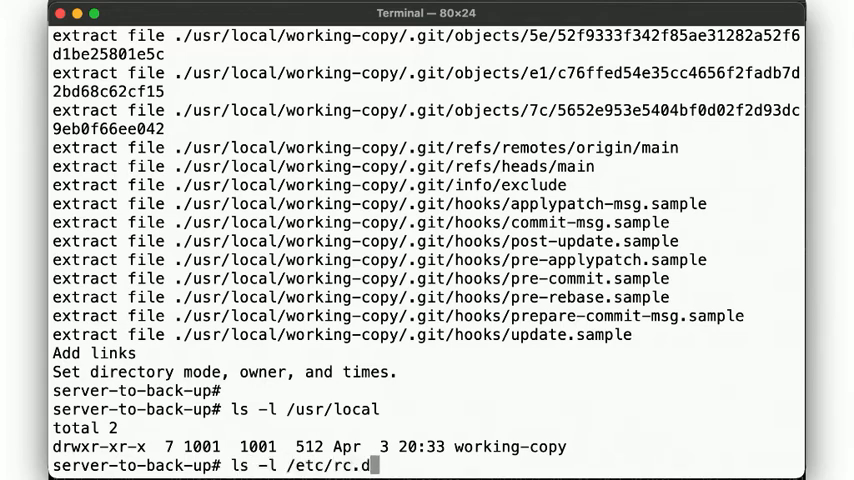
pyautogui.press('Return')
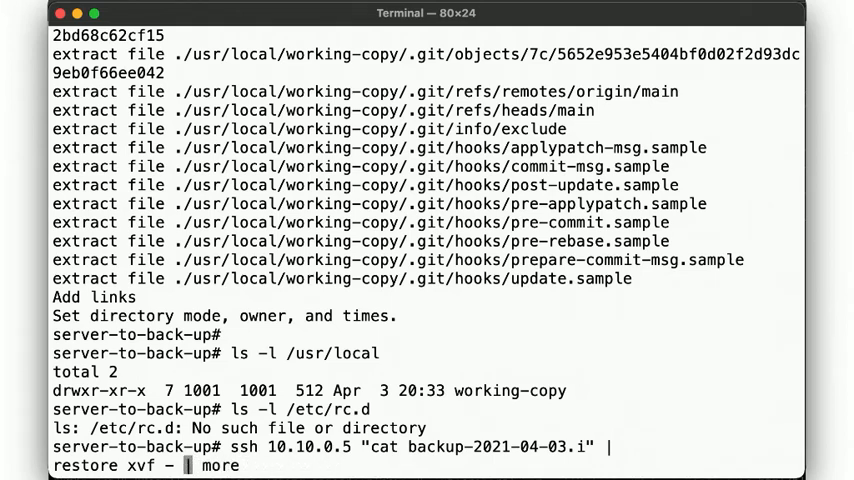
pyautogui.write('/etc/rc.d')
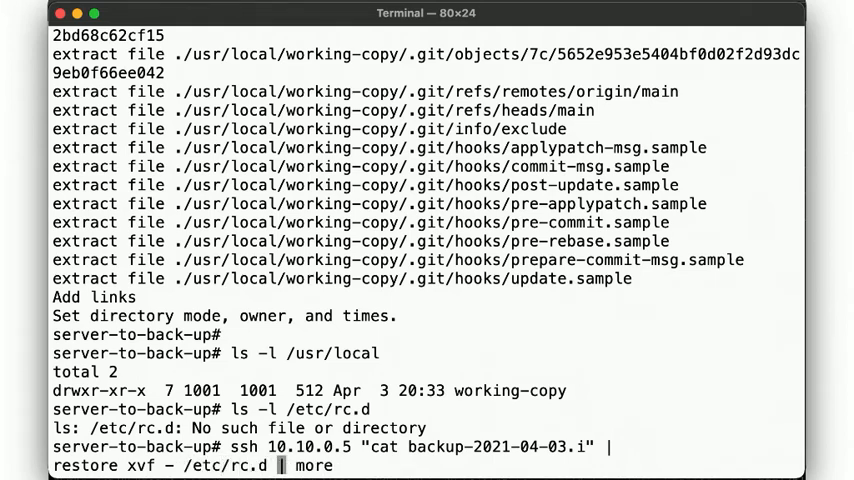
pyautogui.press('Return')
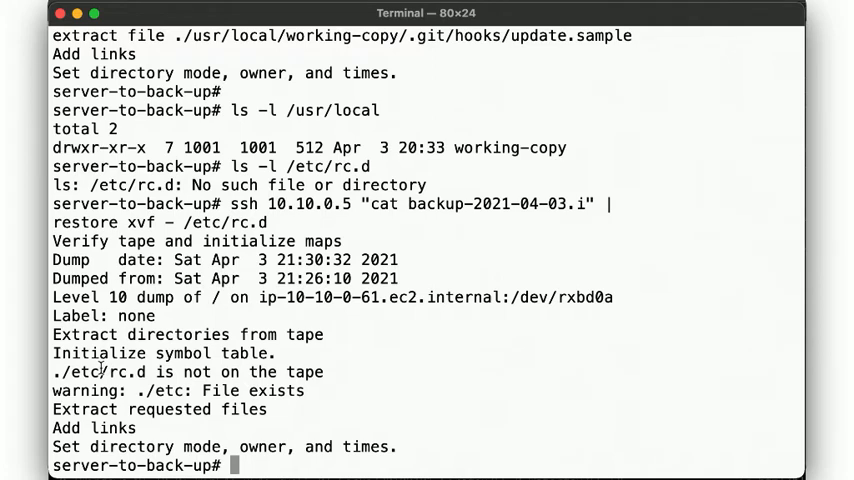
pyautogui.write('scp 10.10.0.5:backup-2')
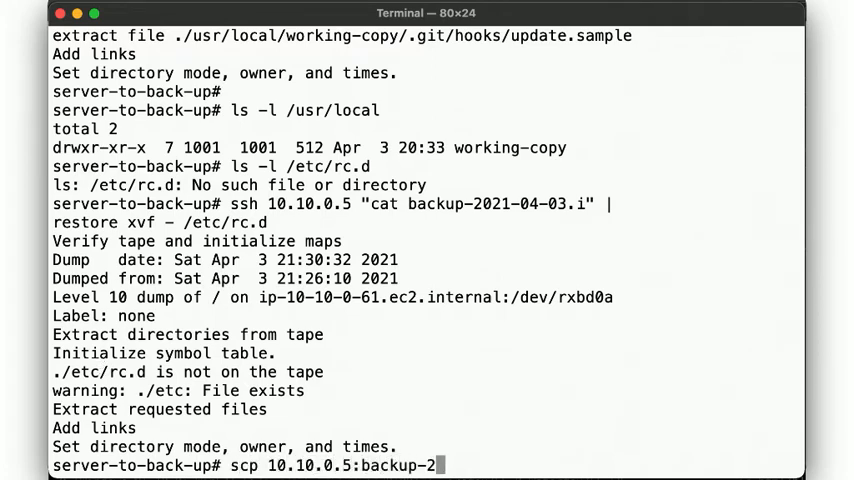
# Copy backup-2021-04-03.0 to /tmp and browse into etc with interactive restore.
pyautogui.write('021-04-03.0 /tmp')
pyautogui.write('restore')
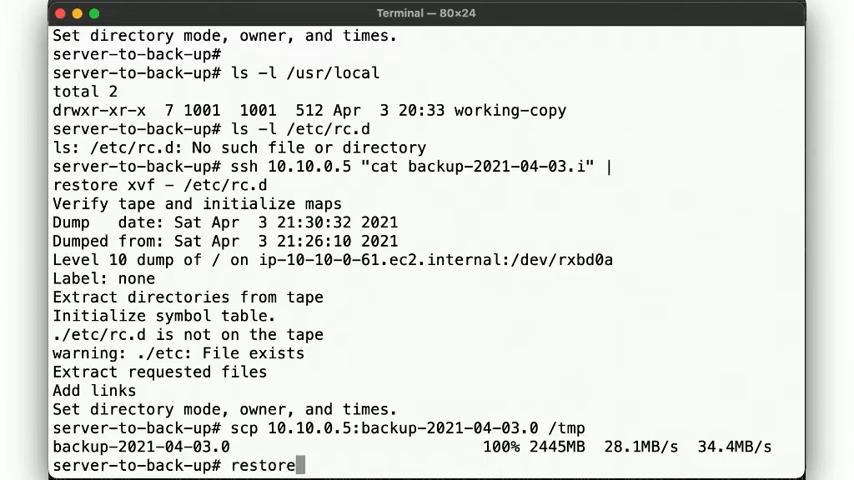
pyautogui.write('if /tmp/backup-2021-04-03.0')
pyautogui.write('what')
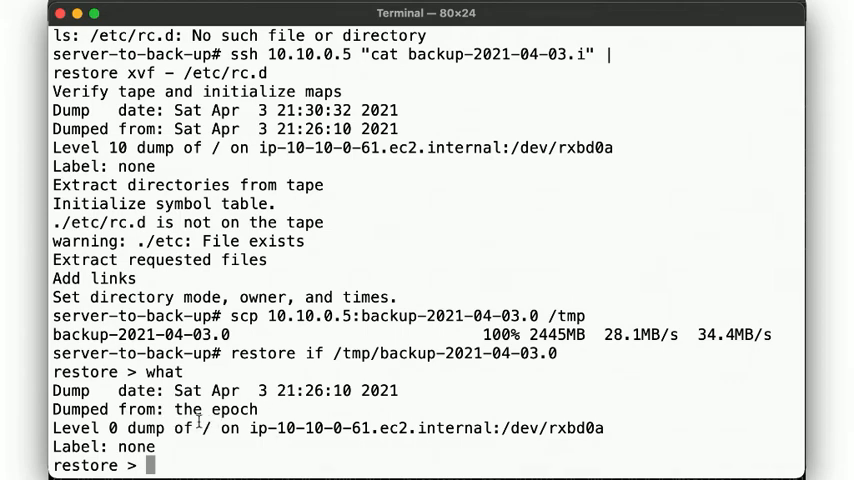
pyautogui.write('?')
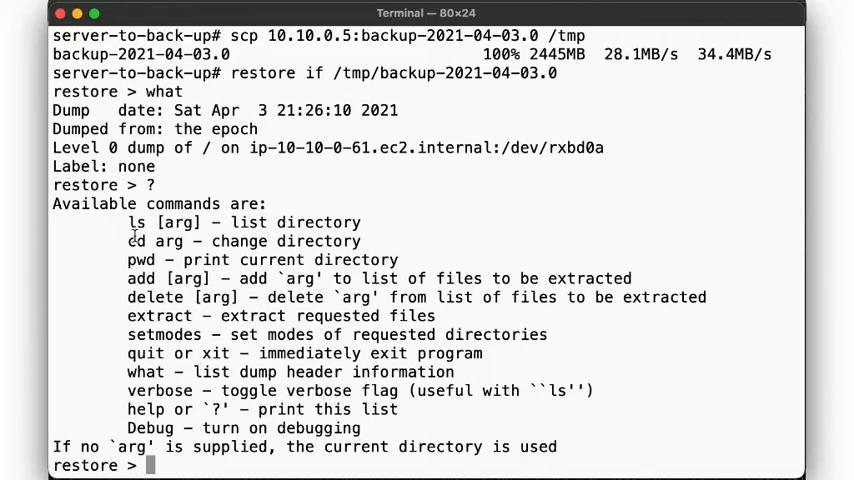
pyautogui.write('ls')
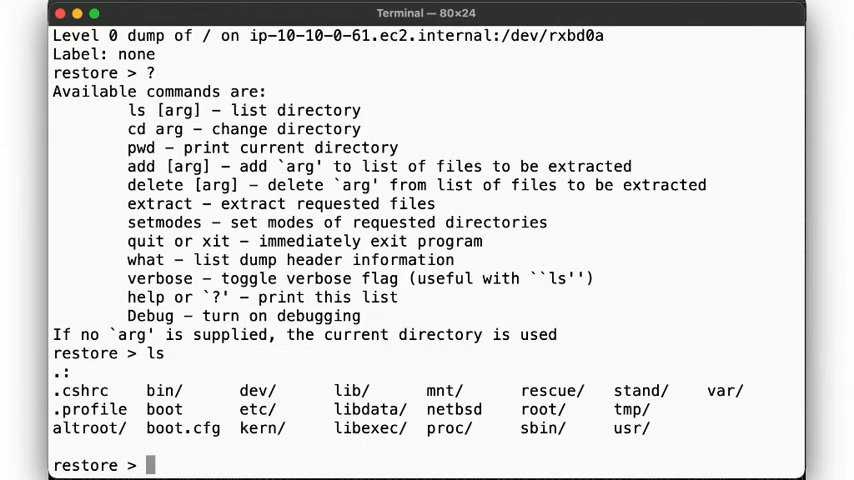
pyautogui.write('cd etc')
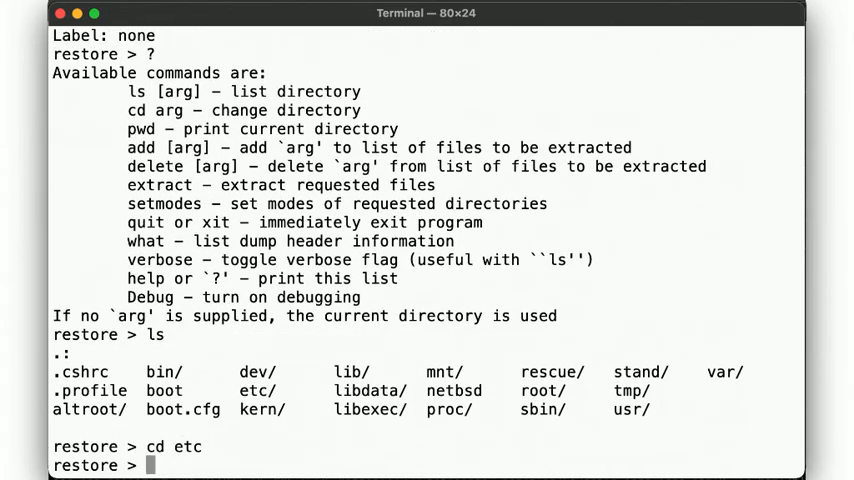
pyautogui.write('ls')
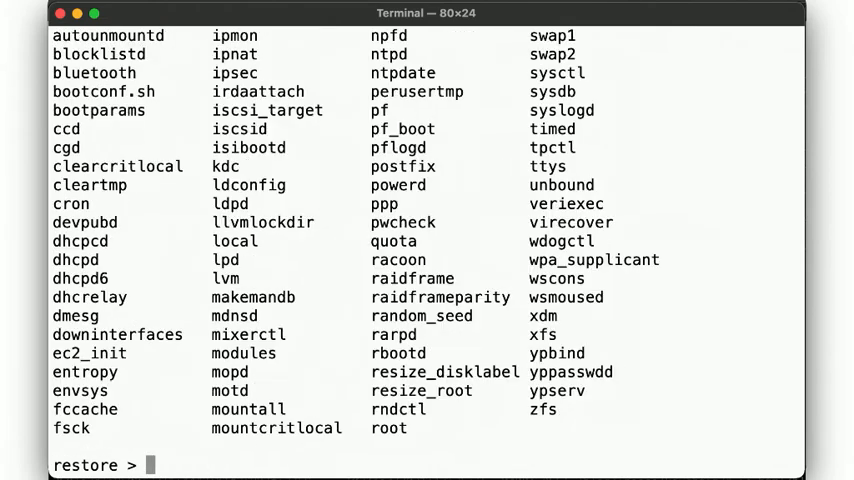
# Add the directory, extract from volume 1, quit, and list the restored /etc/rc.d.
pyautogui.write('add')
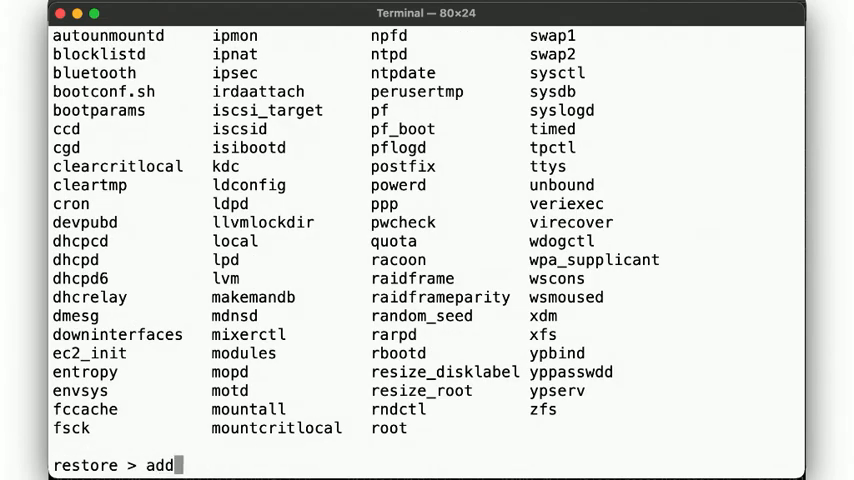
pyautogui.write('.')
pyautogui.write('e')
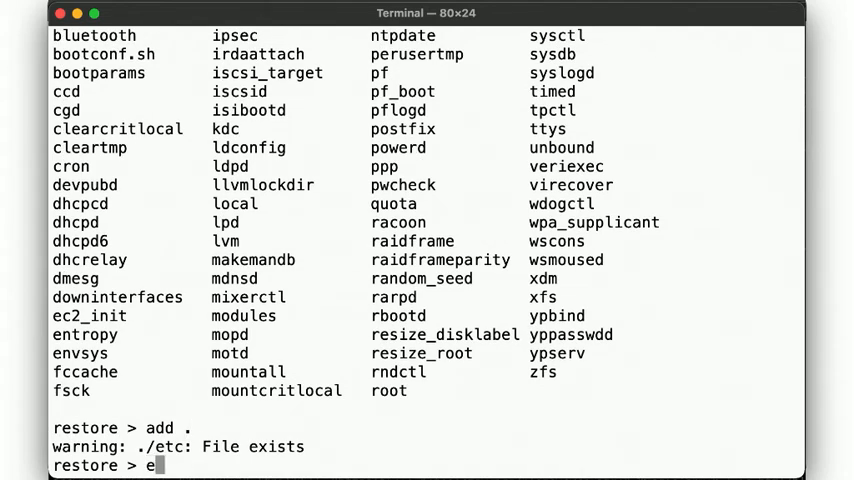
pyautogui.write('xtract')
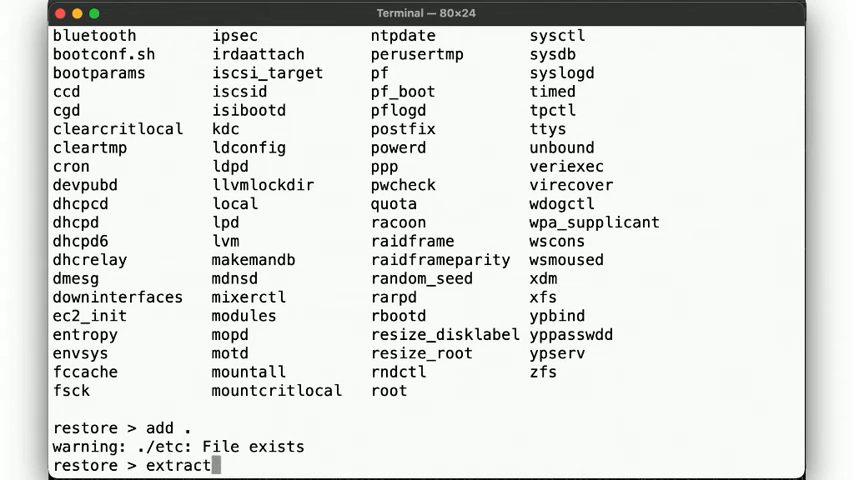
pyautogui.press('Return')
pyautogui.write('1')
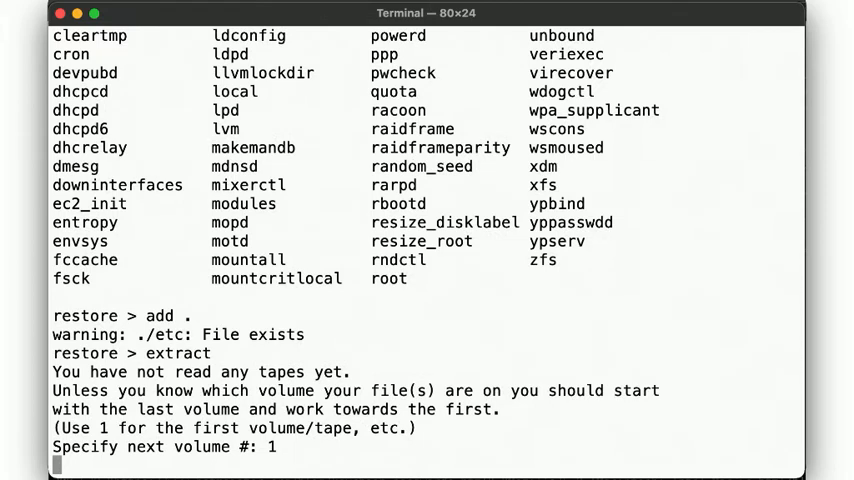
pyautogui.press('enter')
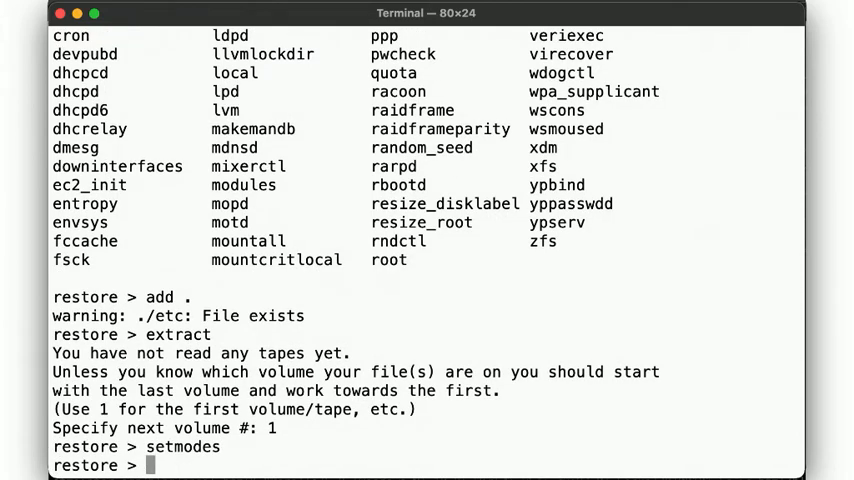
pyautogui.write('quit')
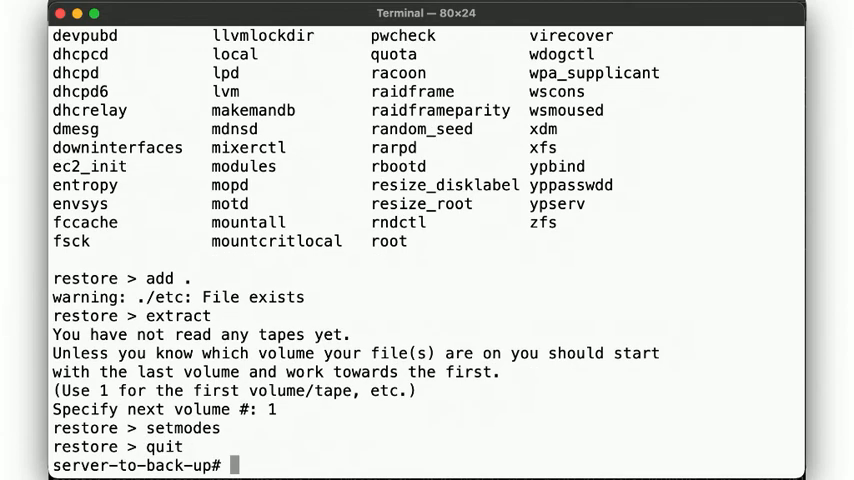
pyautogui.write('ls -l /etc/')
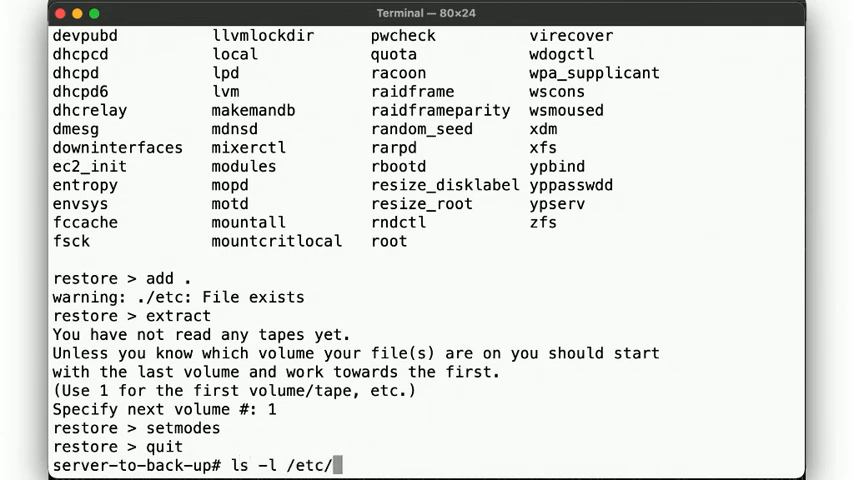
pyautogui.write('rc.d')
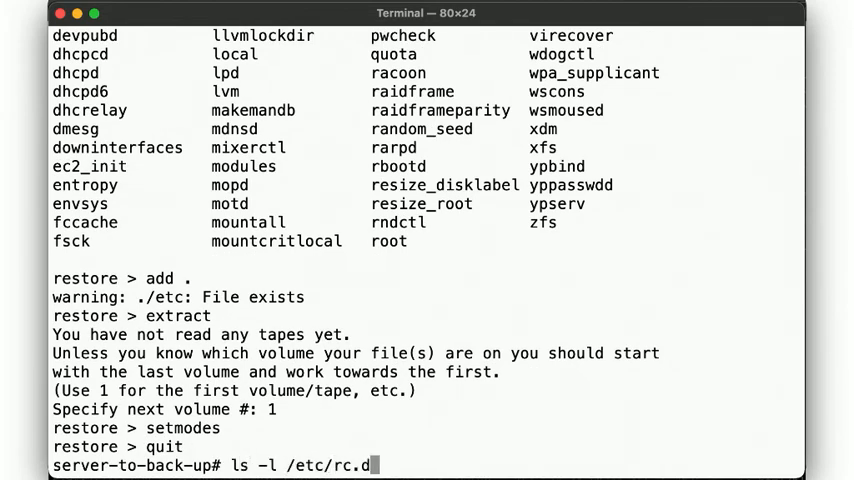
pyautogui.press('Return')
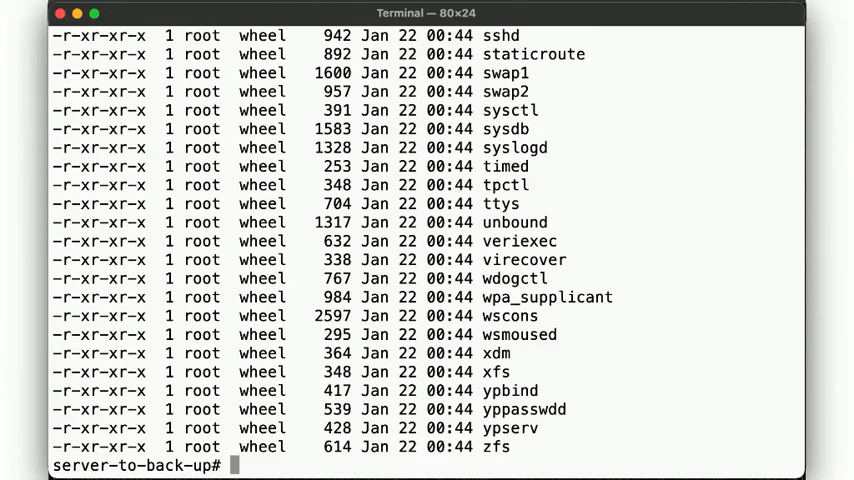
# Copy /usr/local over ssh to 10.10.0.42 with a tar pipe.
pyautogui.write('echo yay')
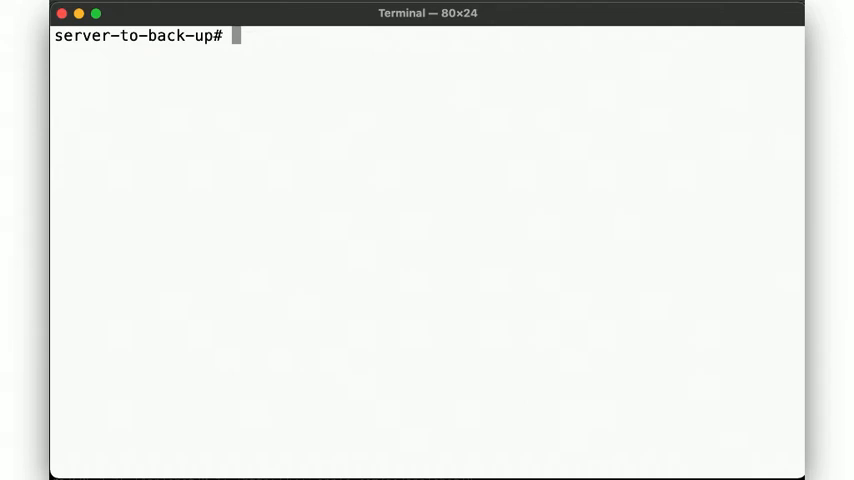
pyautogui.write('cd /usr/local')
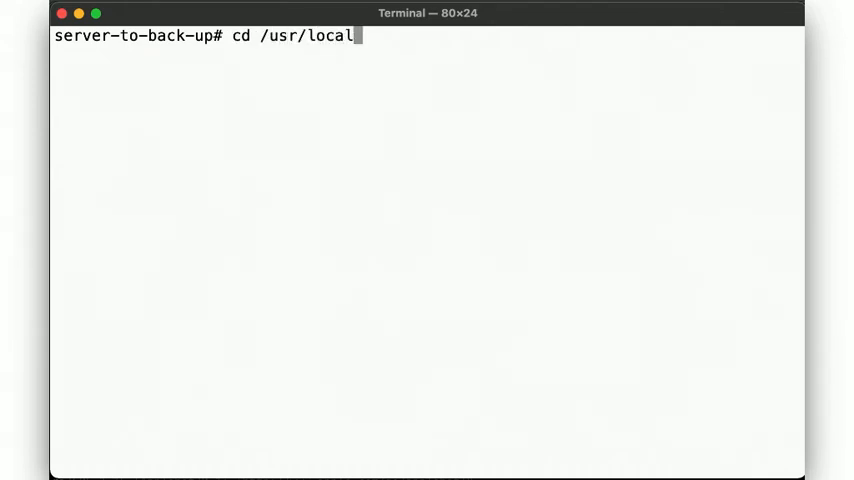
pyautogui.write('tar v')
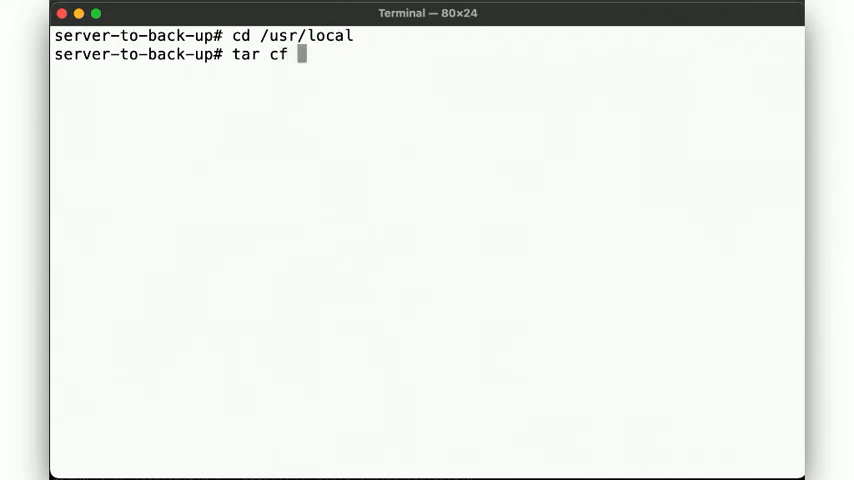
pyautogui.write('- . | ssh 10.')
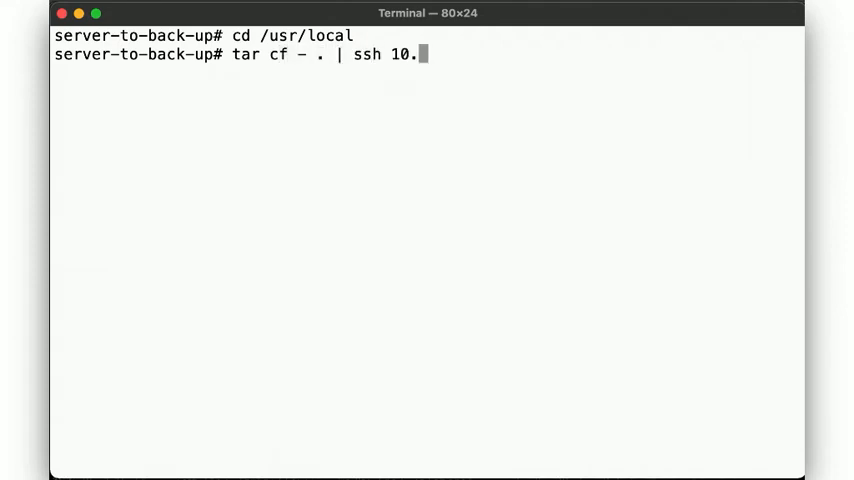
pyautogui.write('10.0.42 "')
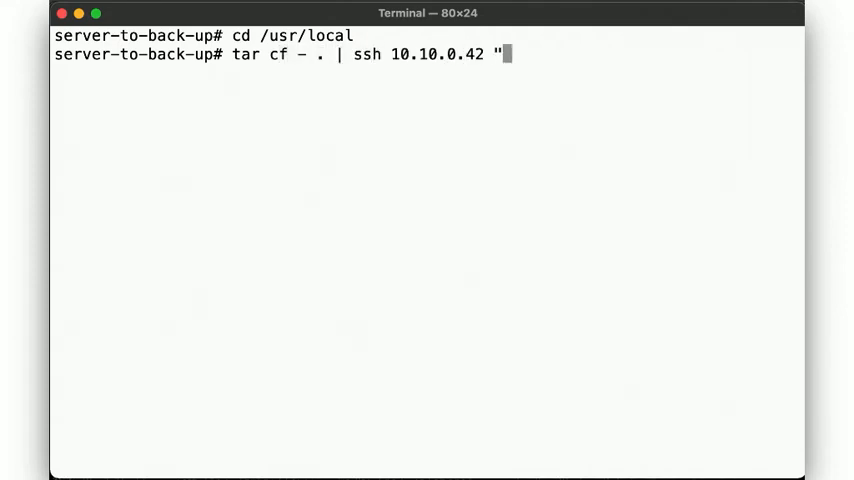
pyautogui.write('tar xvf - -')
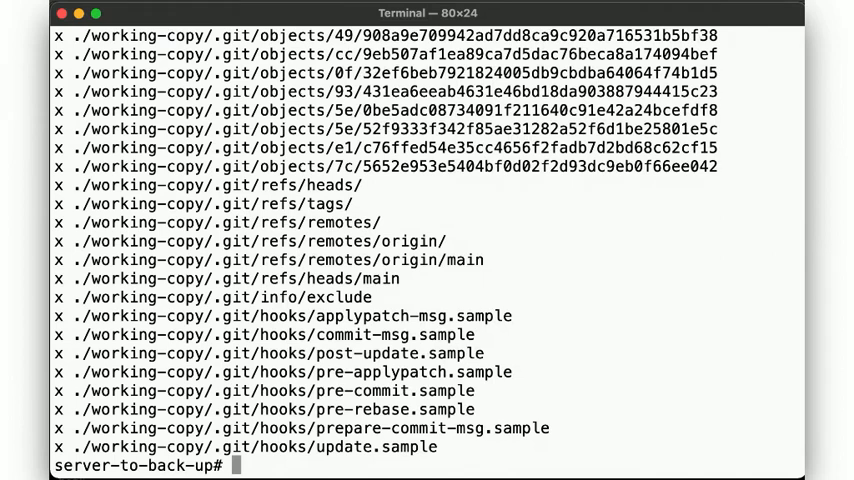
# Create new-directory/new-file, re-copy everything to /backup, and create newer-directory.
pyautogui.write('mkdir new-directory')
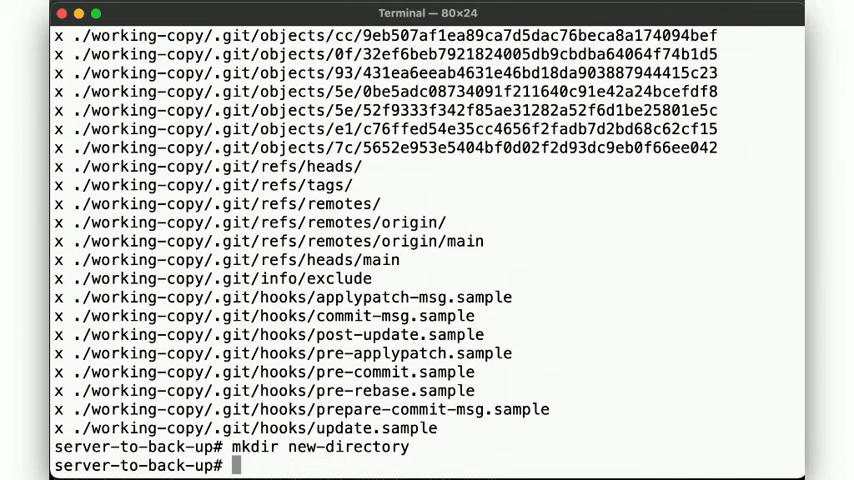
pyautogui.write('echo data >')
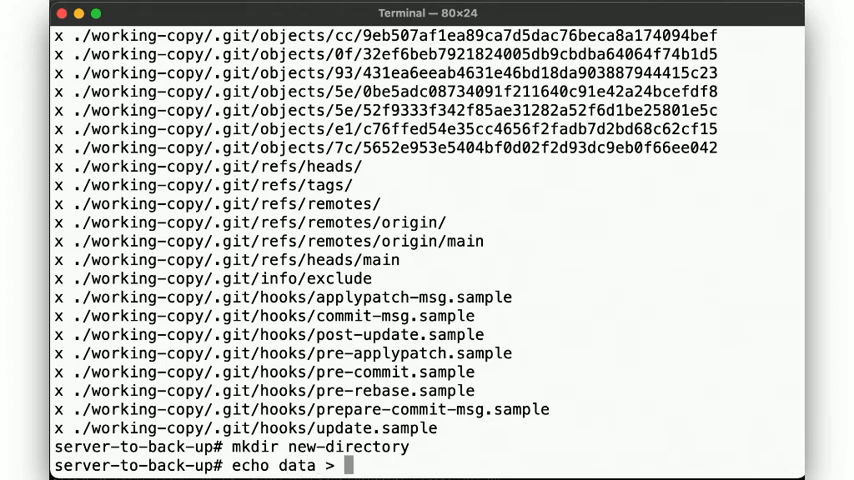
pyautogui.write('new-directory/new-file')
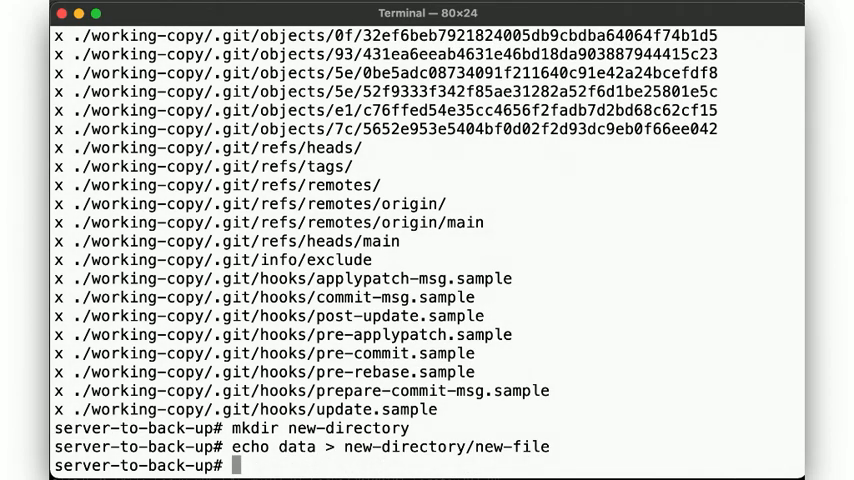
pyautogui.write('tar cf - . | ssh 10.10.0.42 "tar xvf - -C /backup"')
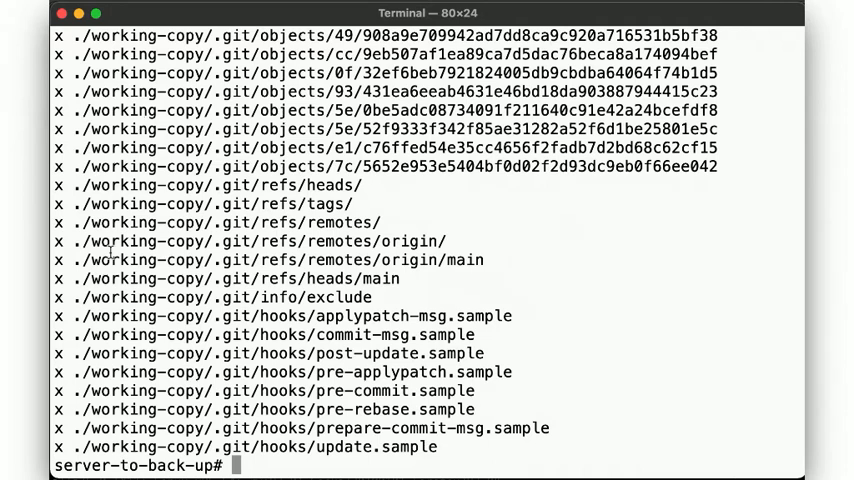
pyautogui.moveTo(324, 256)
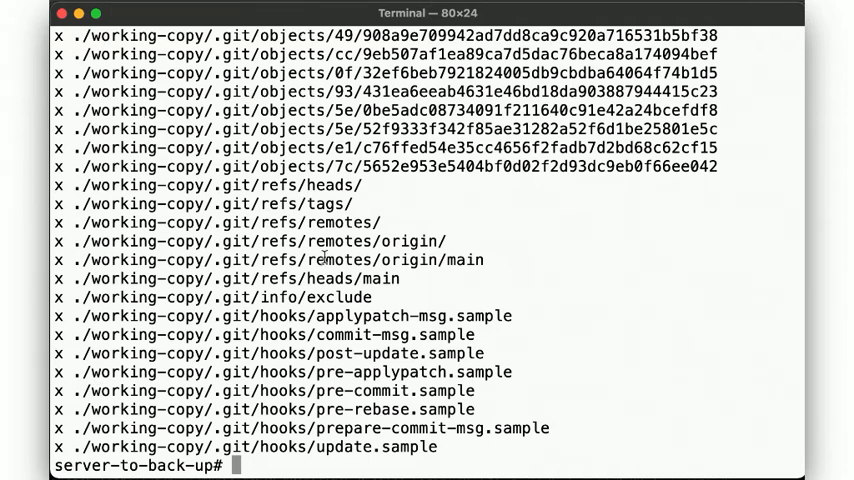
pyautogui.write('mkdir newer-directory')
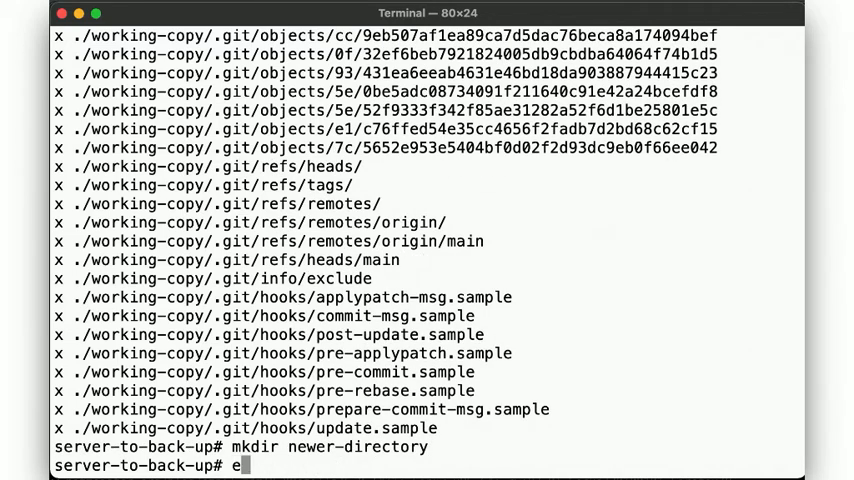
# Append 'more data' to new-directory/new-file and write 'data' to new-directory/file.
pyautogui.write('cho more data')
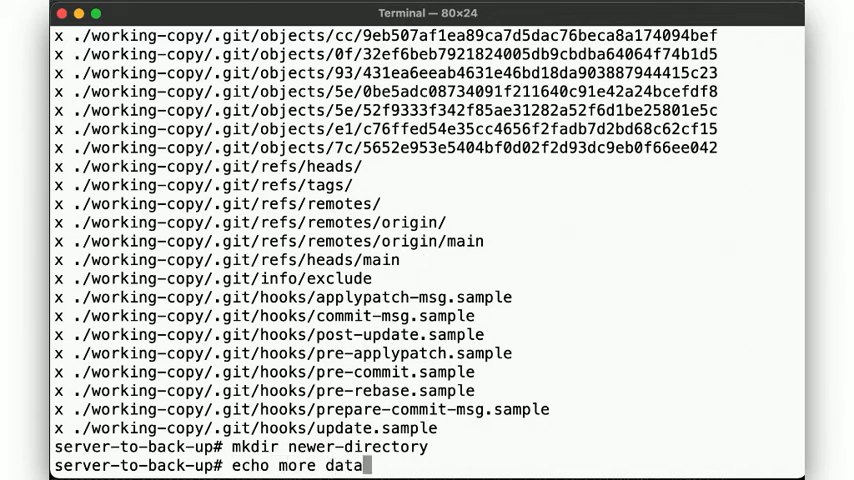
pyautogui.write('>> new-directory/')
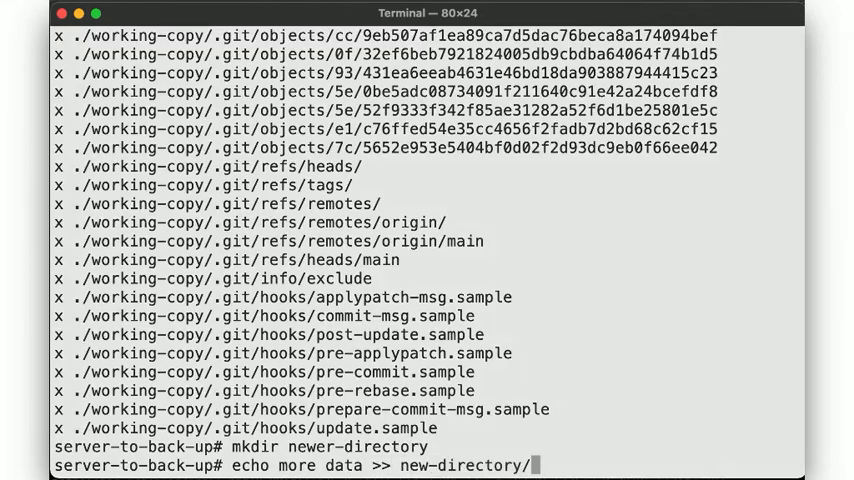
pyautogui.write('new-file')
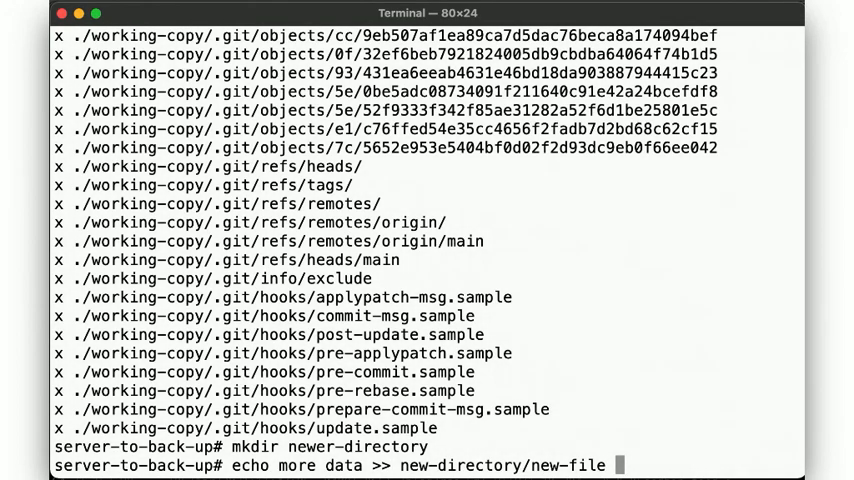
pyautogui.write('echo d')
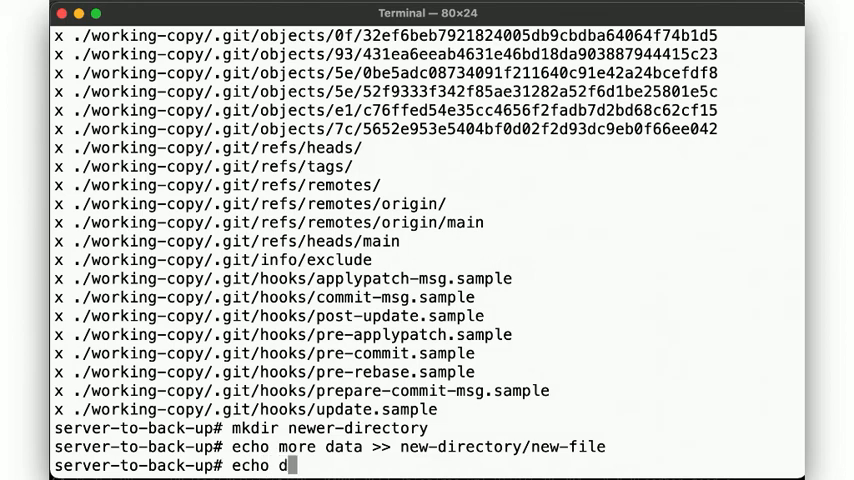
pyautogui.write('ata >new-directory/file')
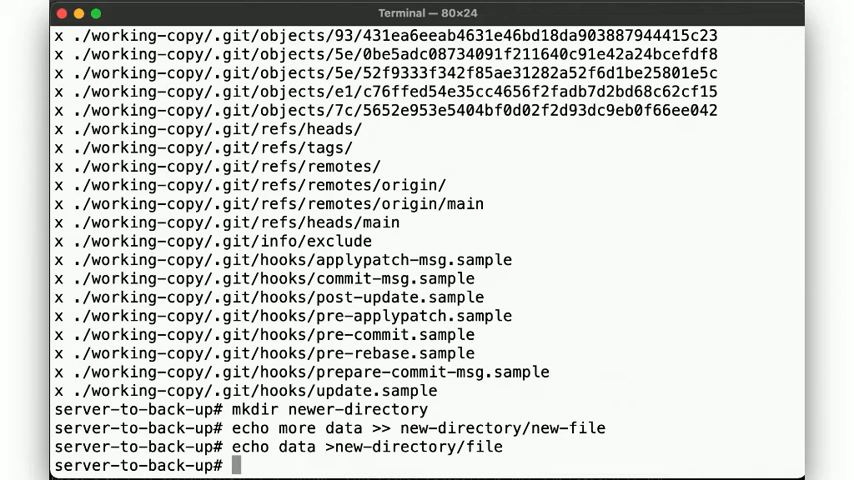
# Rsync the current directory over ssh with -avz to 10.10.0.42:/backup.
pyautogui.write('rsync')
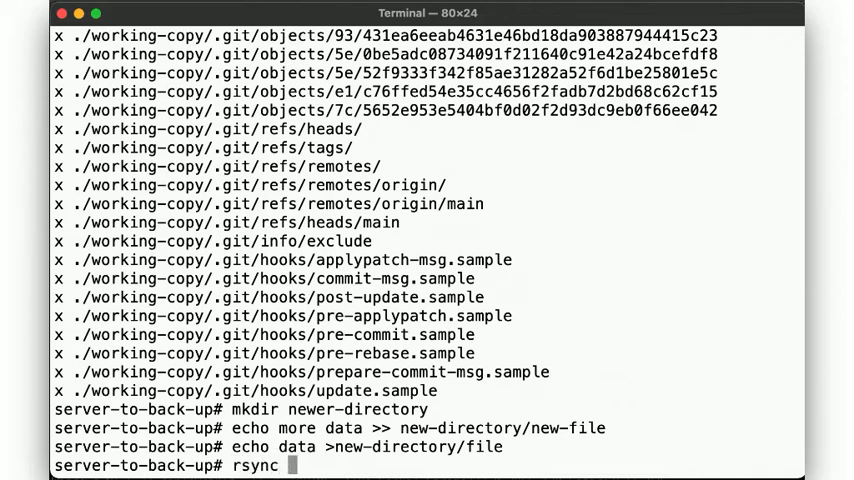
pyautogui.write('-e ssh -avz . 1')
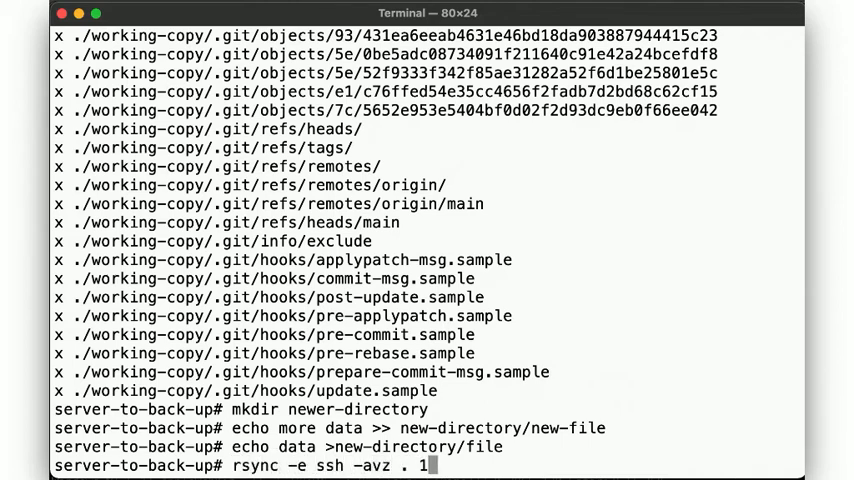
pyautogui.write('0.10.09,4')
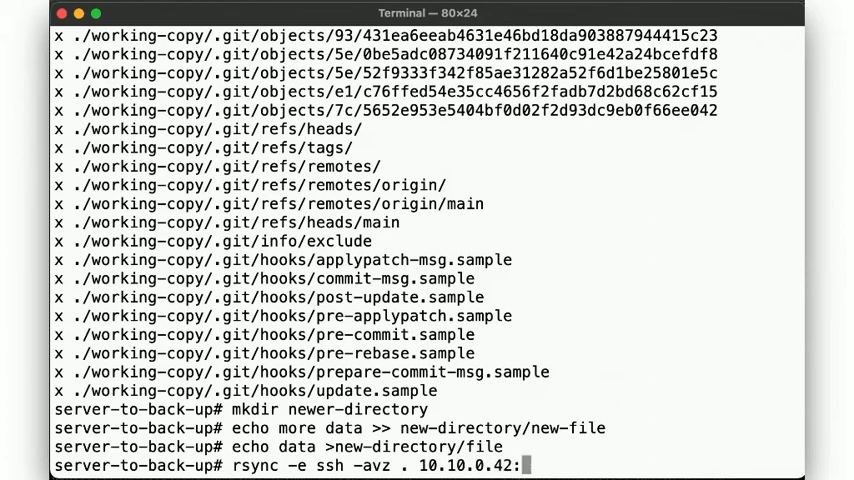
pyautogui.write('backup')
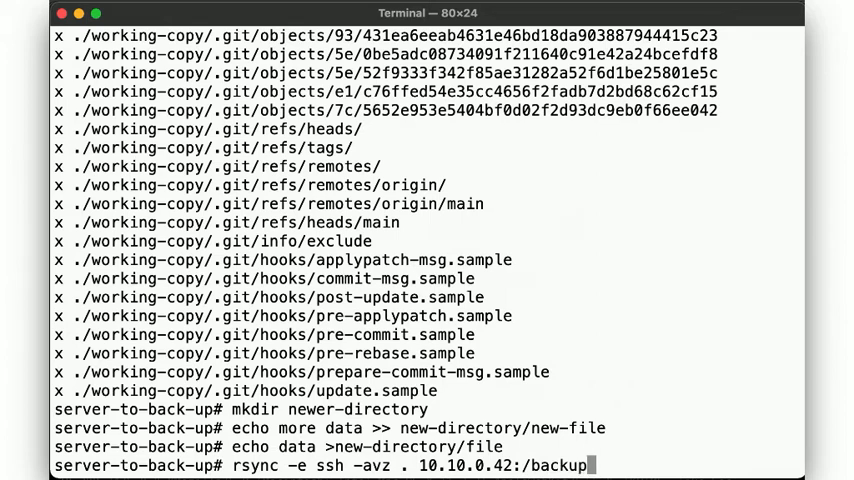
pyautogui.write('.')
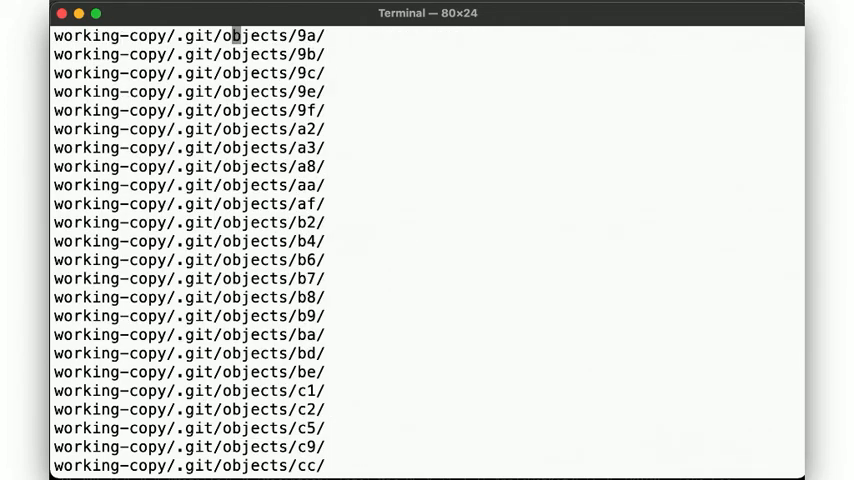
pyautogui.scroll(-3)
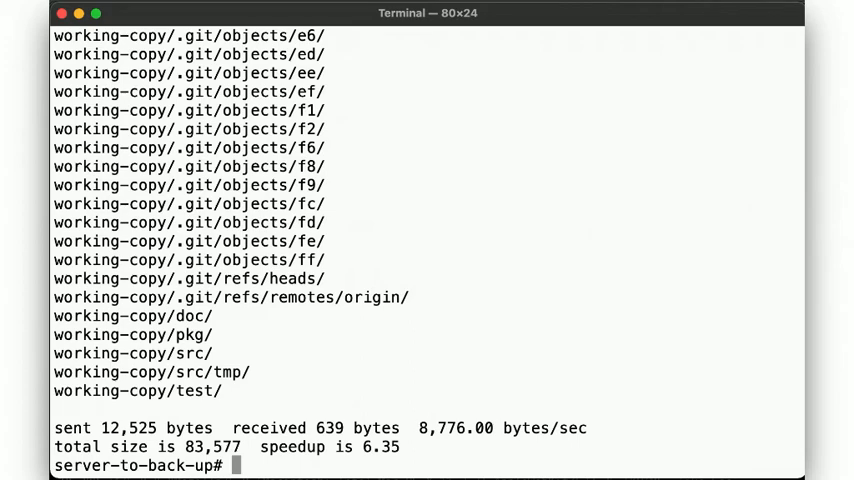
# Remove the new* directories locally, rsync to 10.10.0.42:/backup, and list remote /backup.
pyautogui.write('ls')
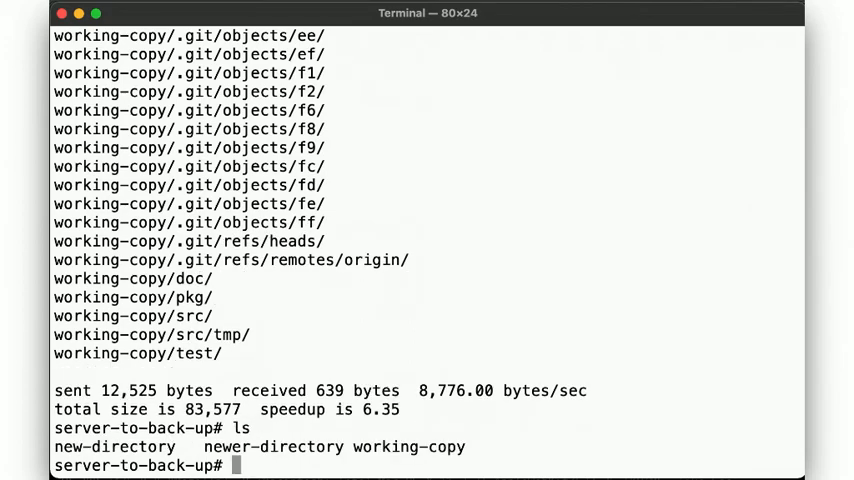
pyautogui.write('rm -fr new*')
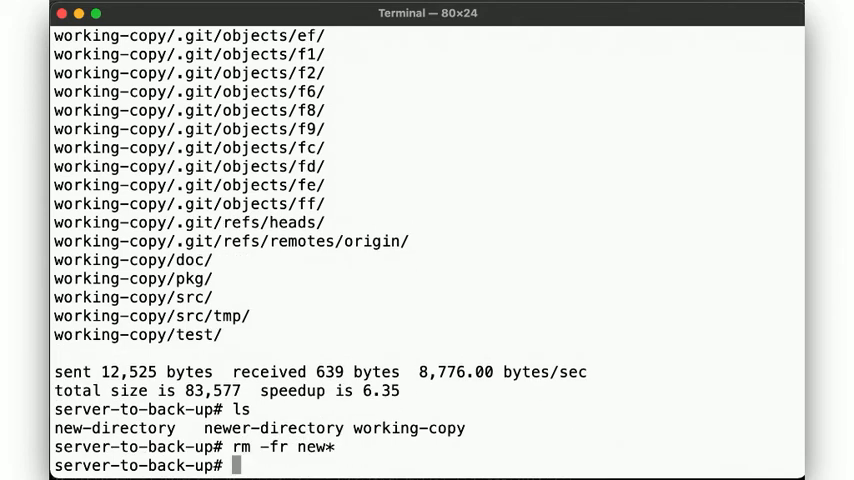
pyautogui.write('rsync -e ssh -avz . 10.10.0.42:/backup/.')
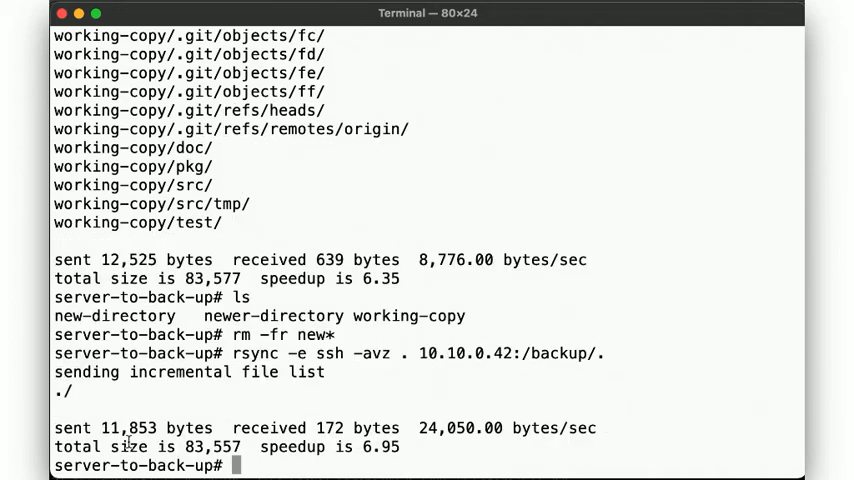
pyautogui.write('s')
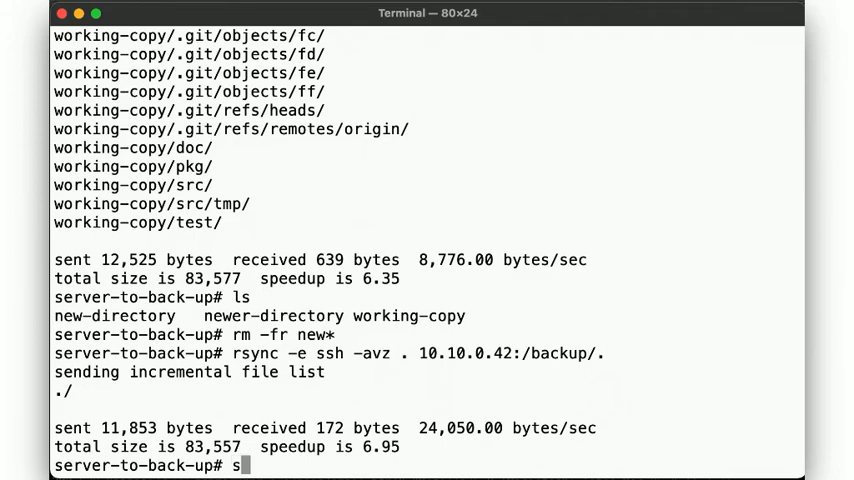
pyautogui.write('sh 10.10.0.')
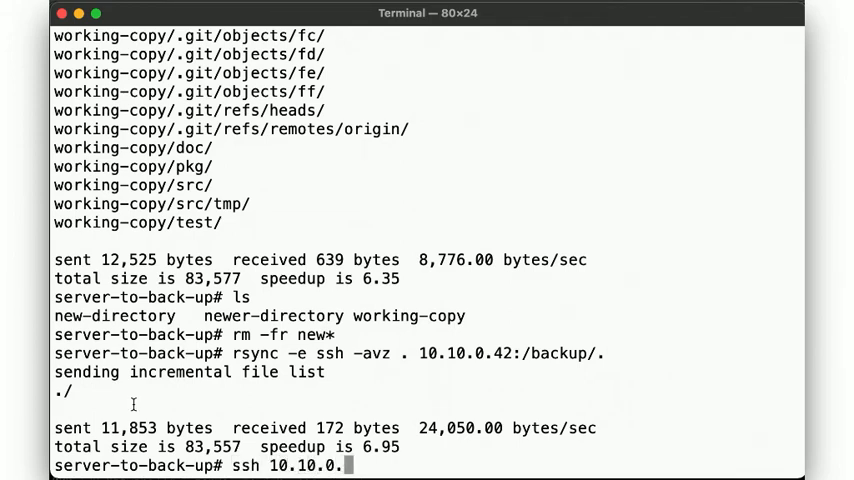
pyautogui.write('42 "ls /backup')
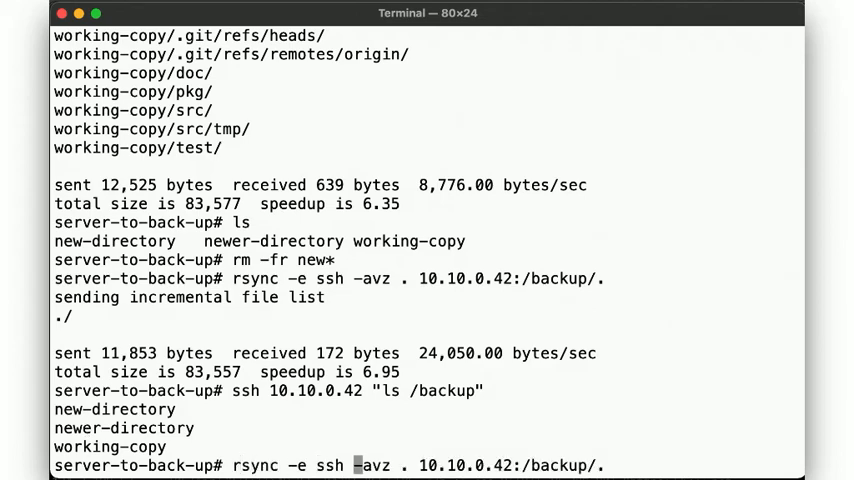
# Rerun the rsync with --delete and confirm /backup holds only working-copy.
pyautogui.write('--delete')
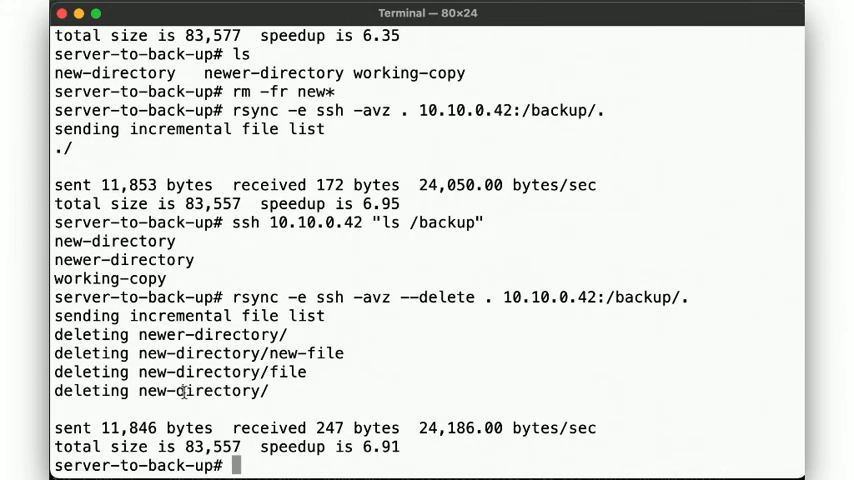
pyautogui.write('ssh 10.10.0.42 "ls /backup"')
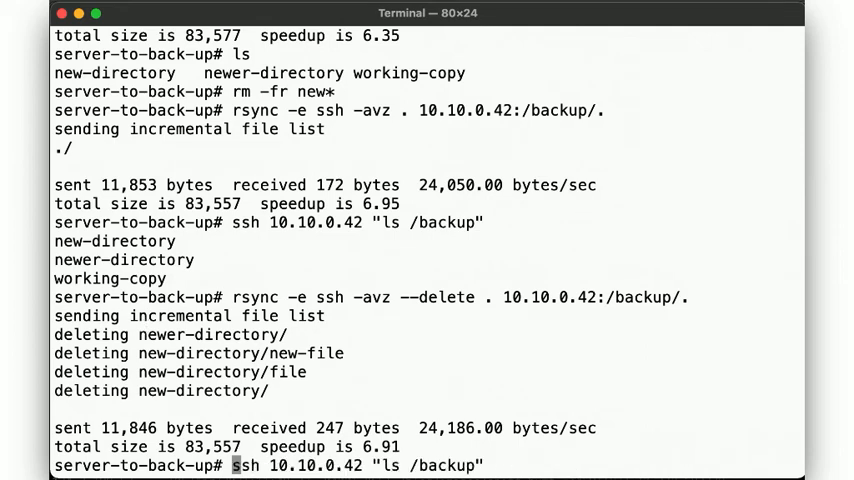
pyautogui.press('Return')
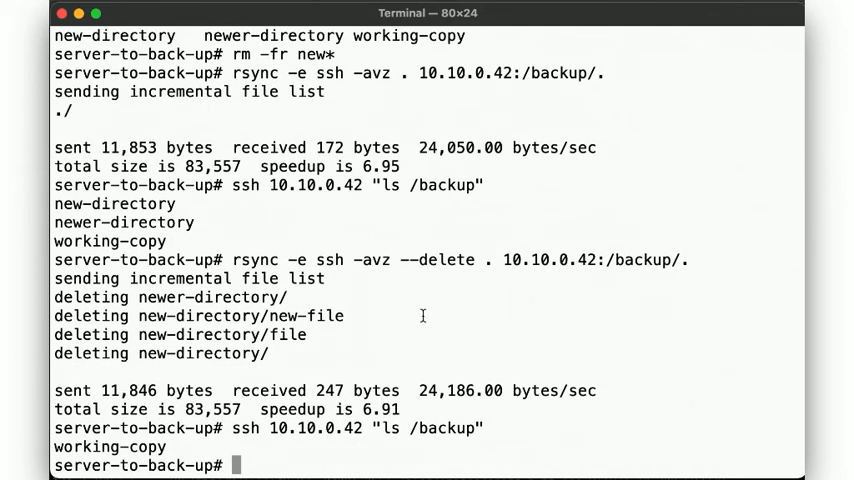